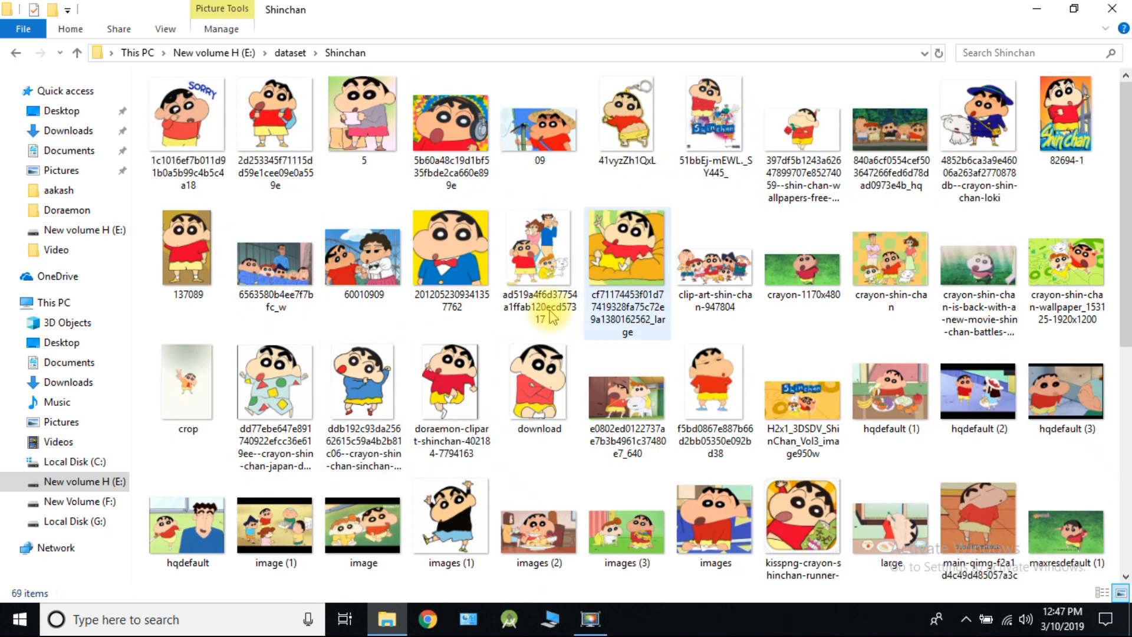
Switch from File Explorer to a new Google Chrome tab.
left_click(15, 53)
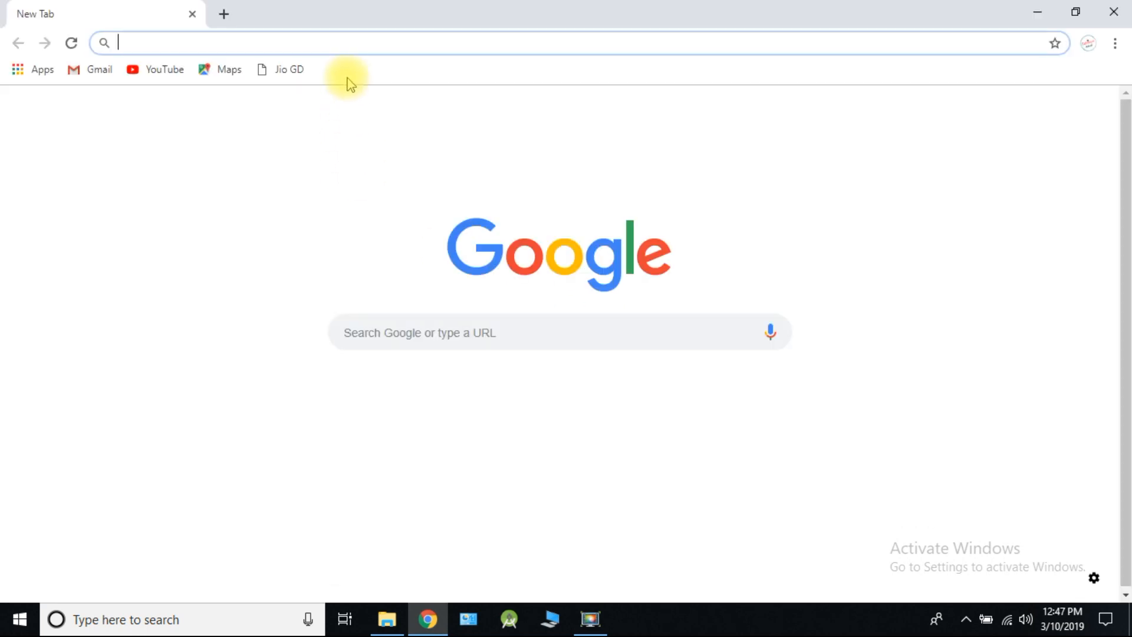
Search 'label box', open the Labelbox site and sign in with a Google account.
type("label box")
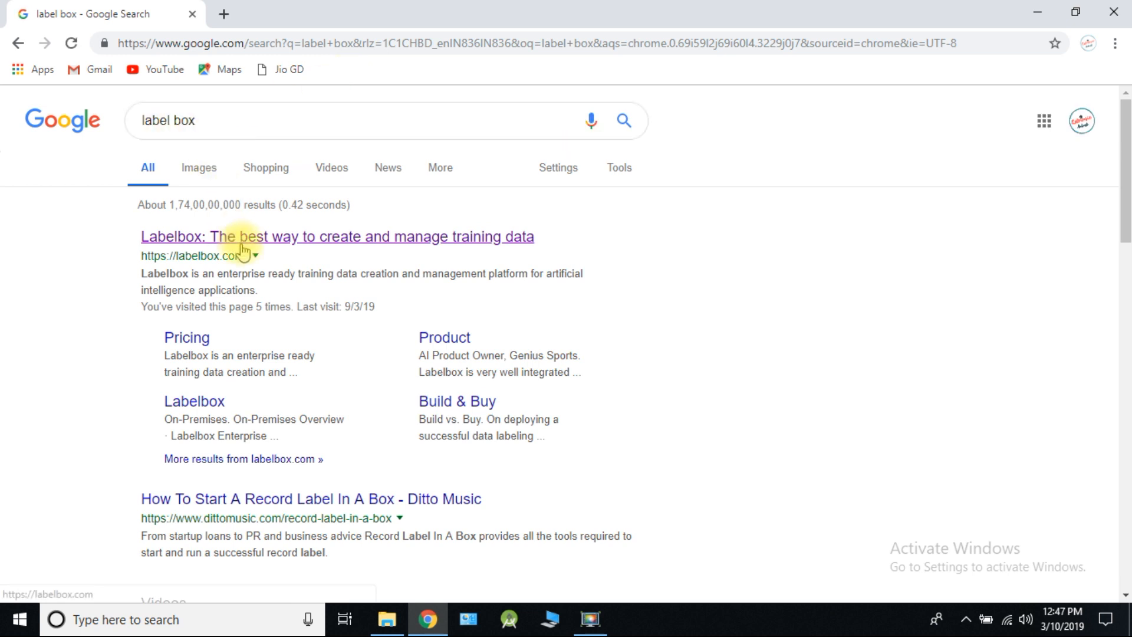
left_click(337, 236)
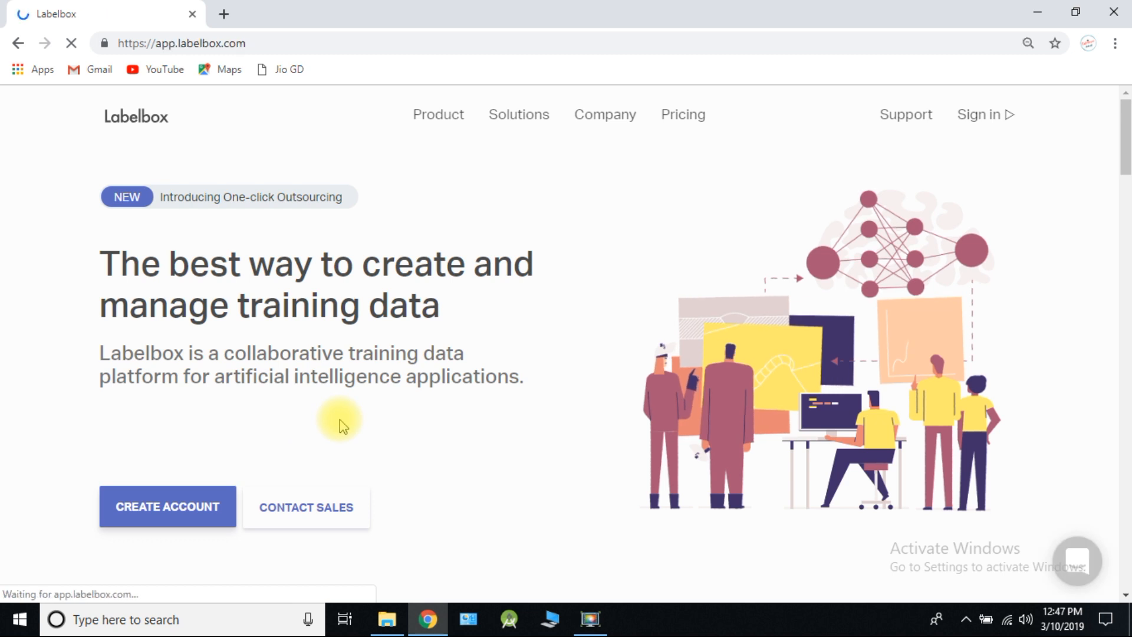
left_click(978, 114)
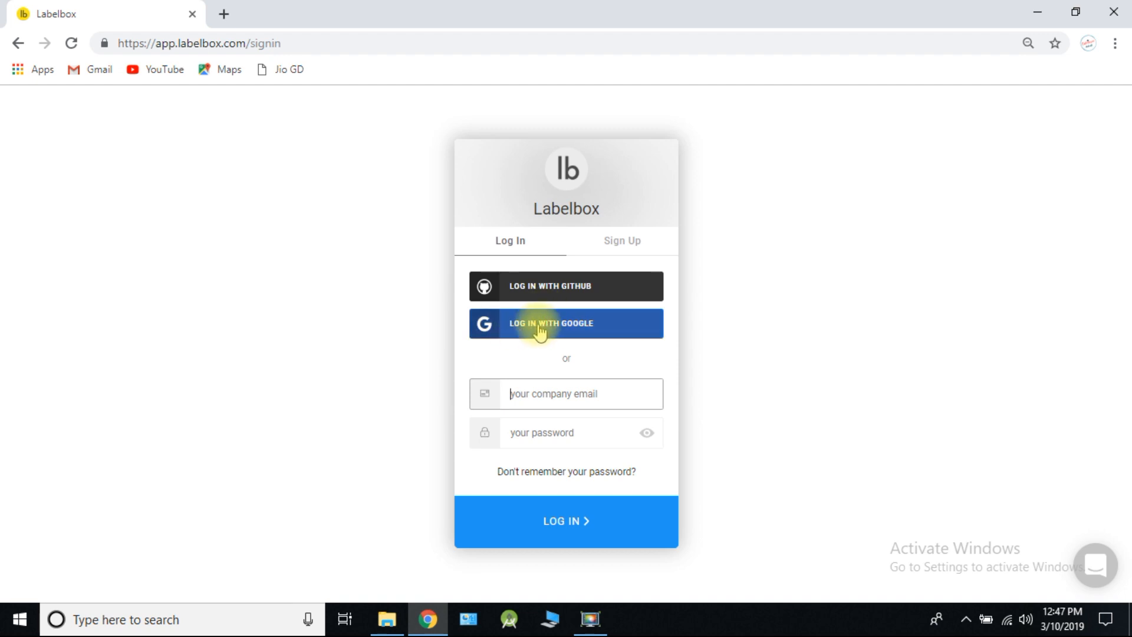
left_click(566, 323)
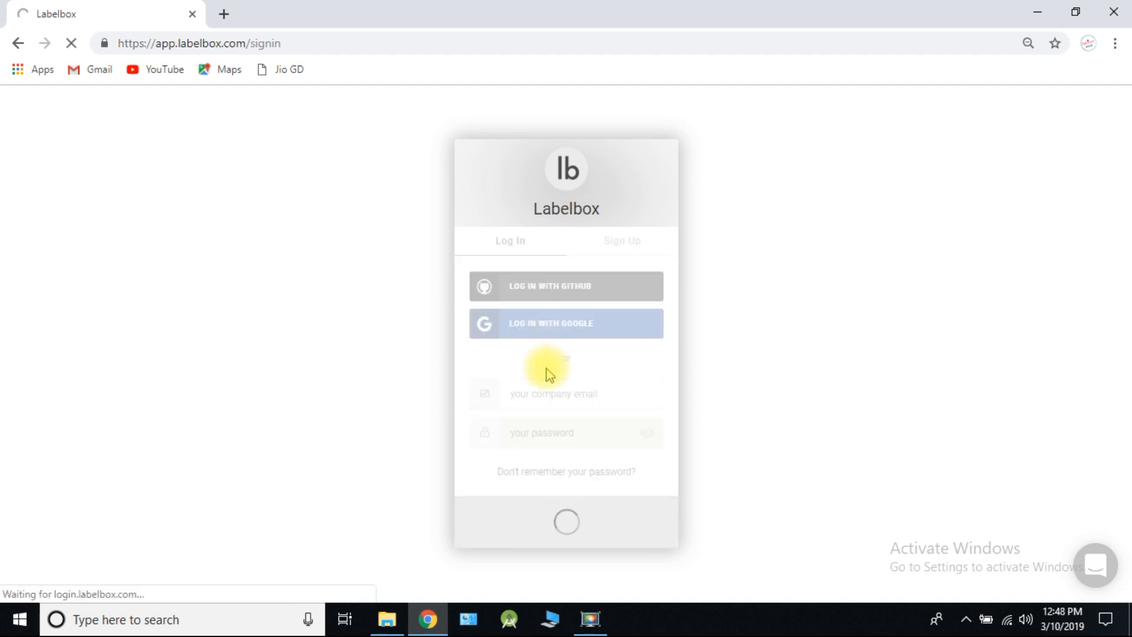
left_click(566, 323)
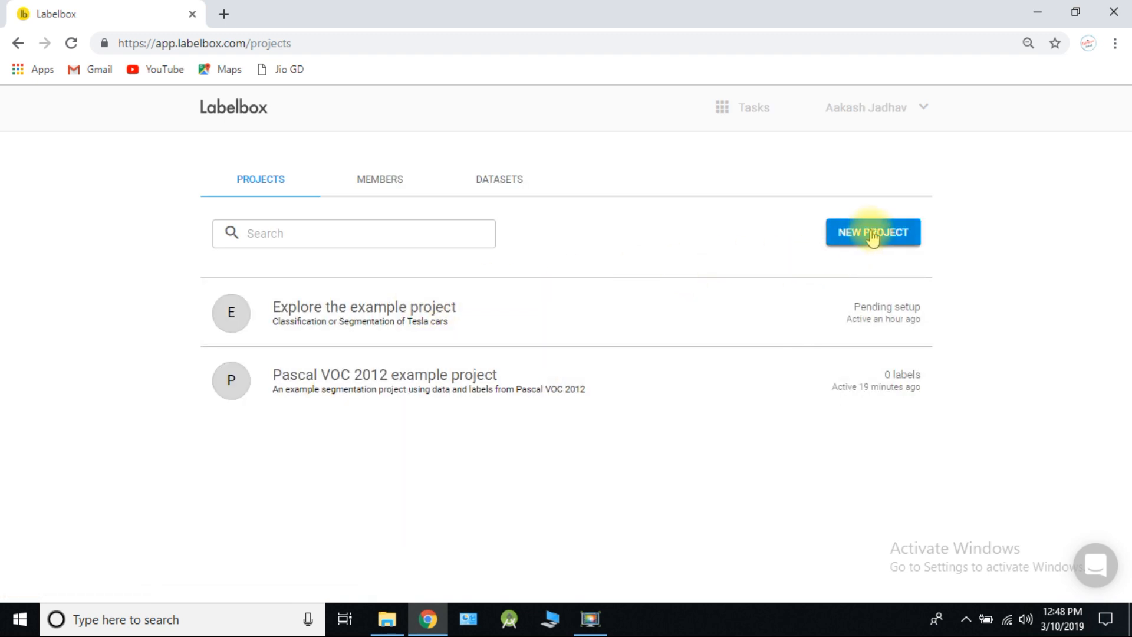
Create a new Labelbox project named 'my dataset' and continue to the dataset step.
left_click(872, 232)
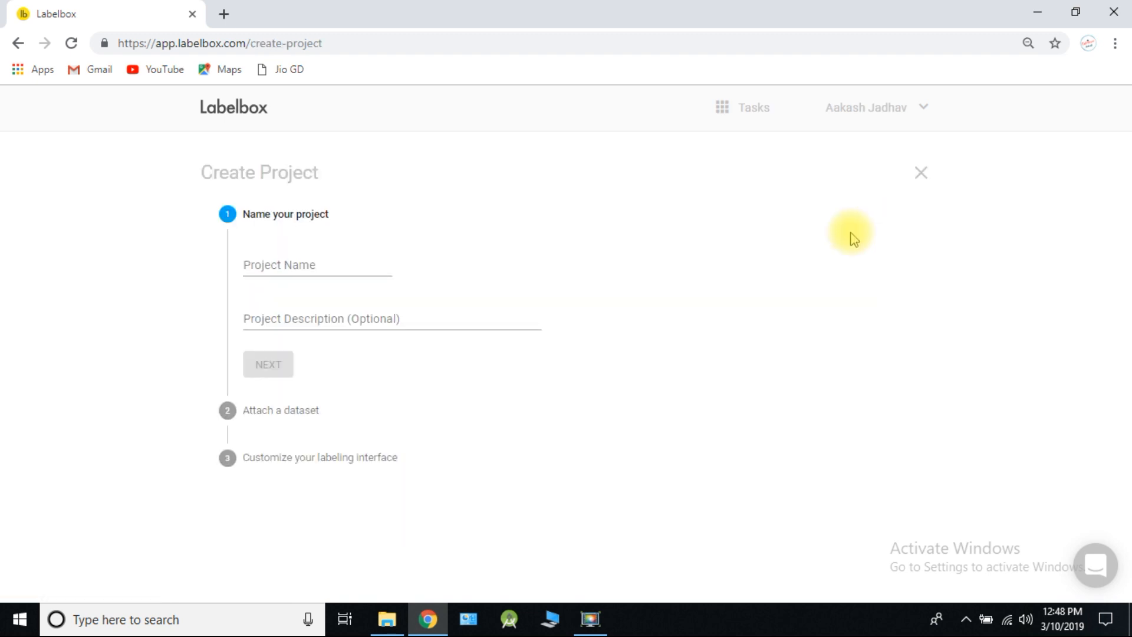
type("my")
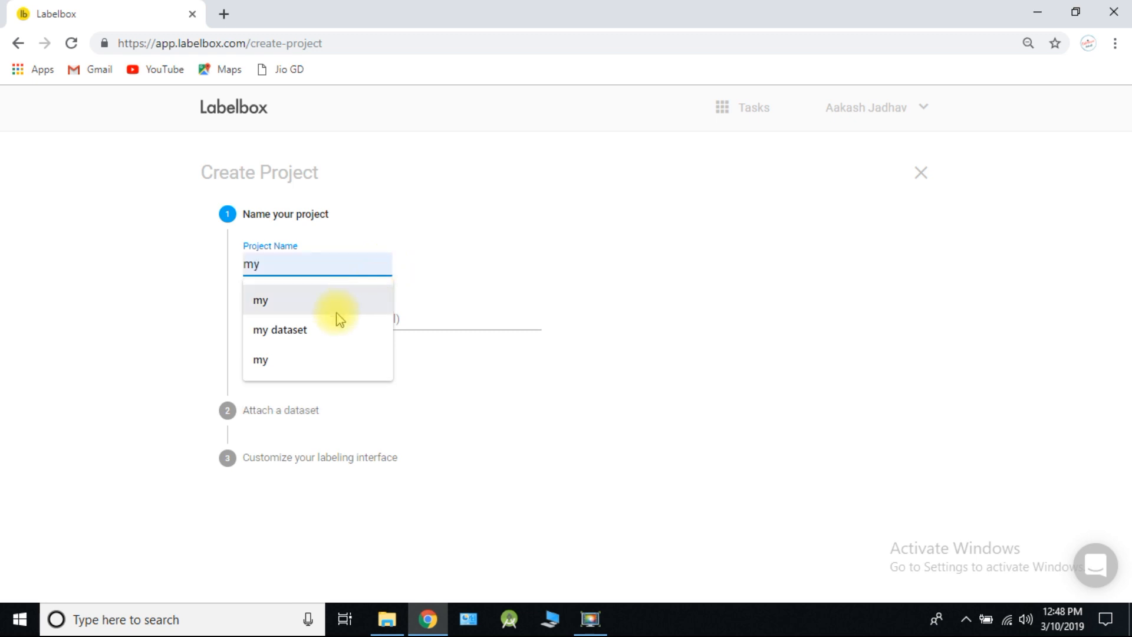
left_click(279, 330)
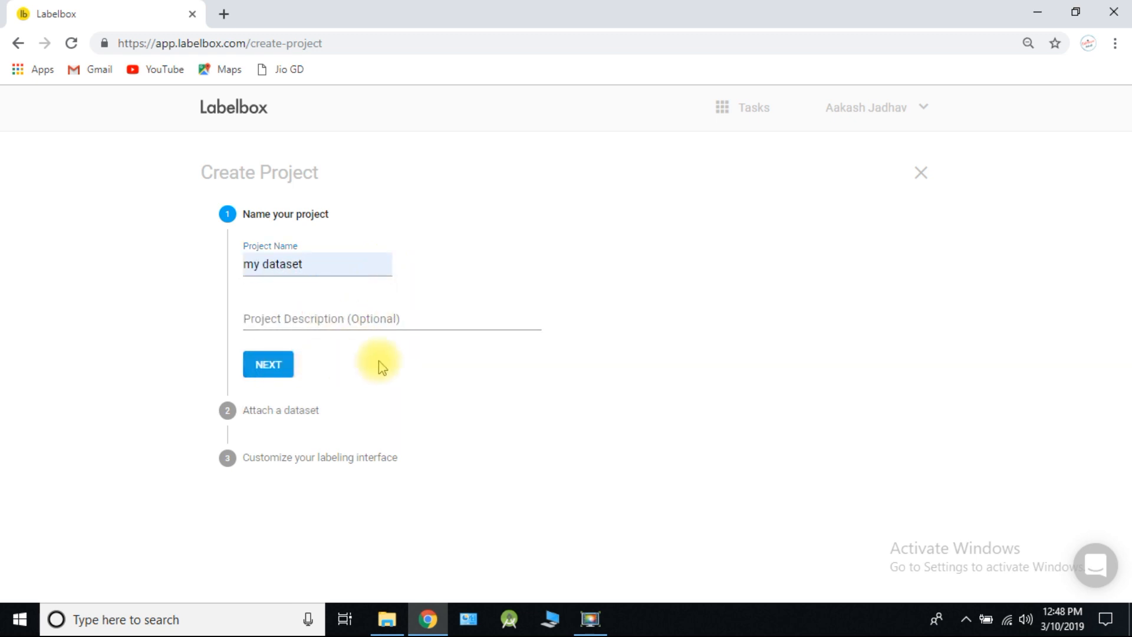
left_click(267, 365)
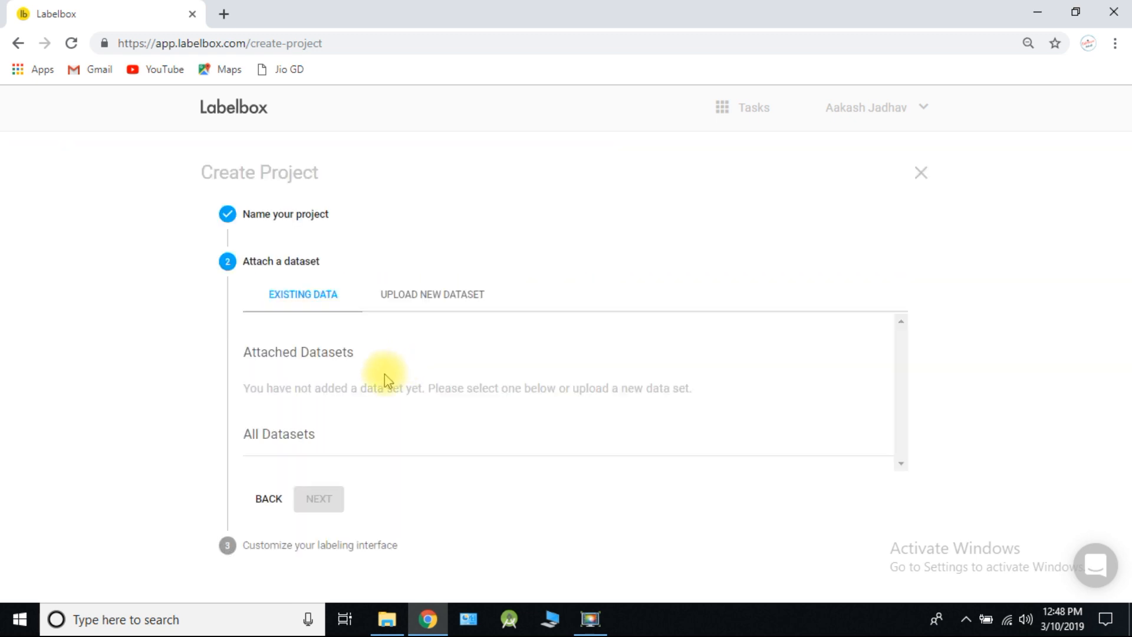
Upload all 61 images from the Doraemon folder as a new dataset named 'doraemon'.
left_click(424, 294)
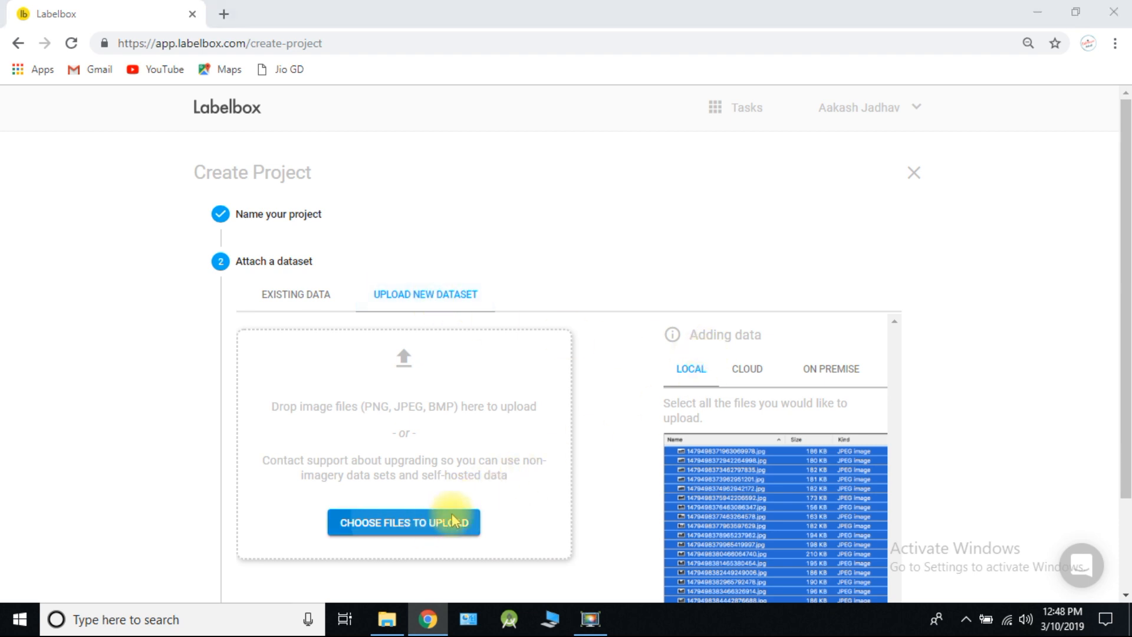
left_click(403, 523)
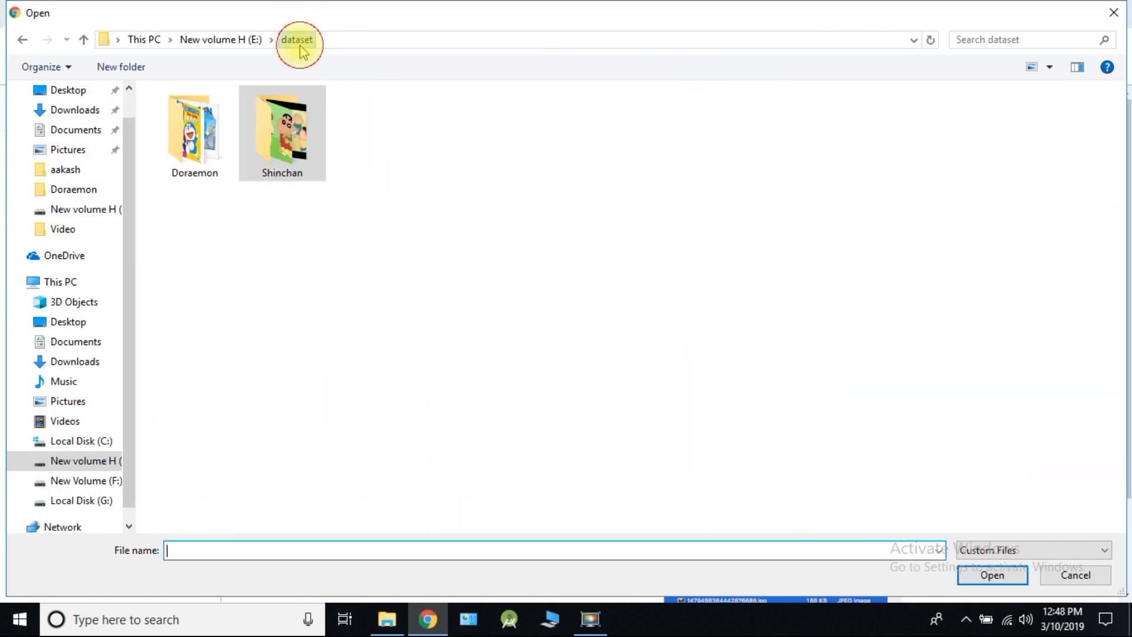
double_click(192, 133)
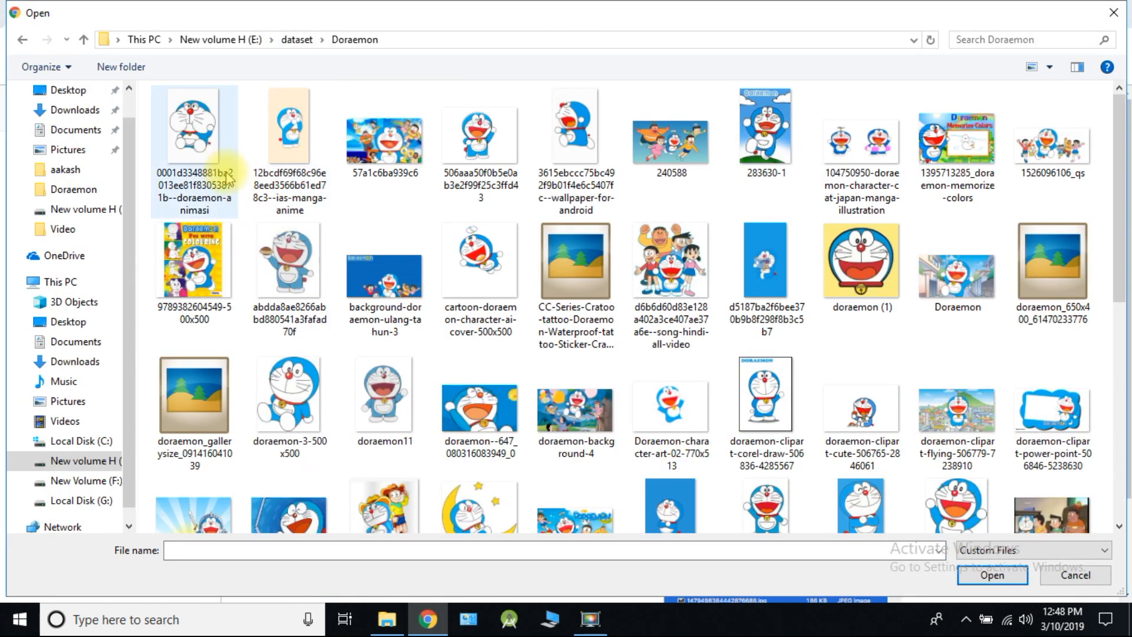
key("ctrl+a")
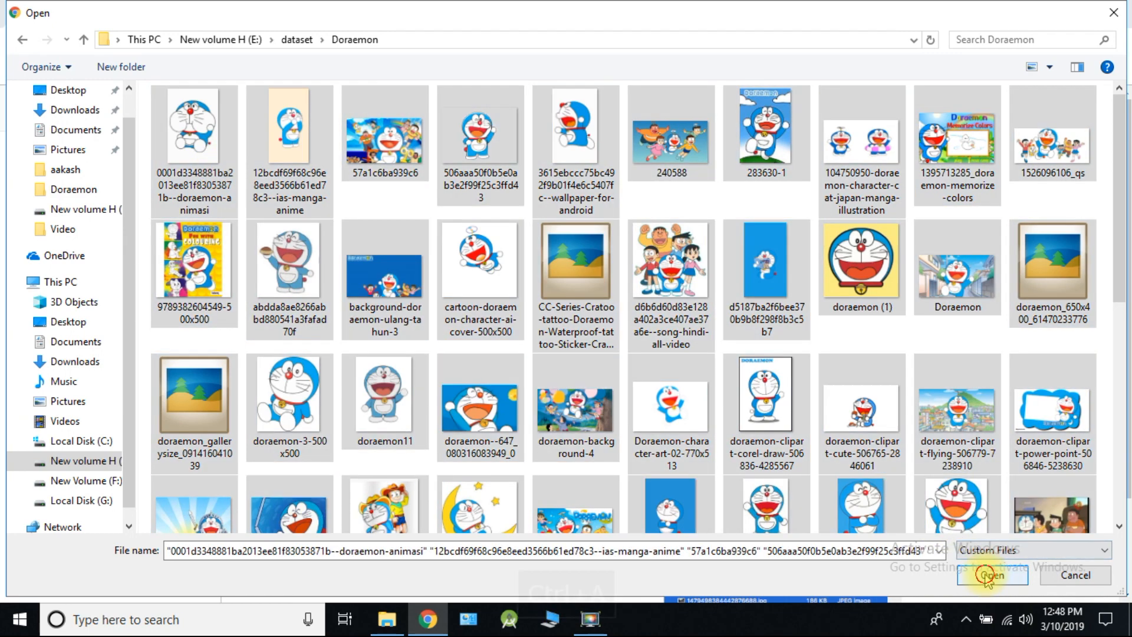
left_click(993, 575)
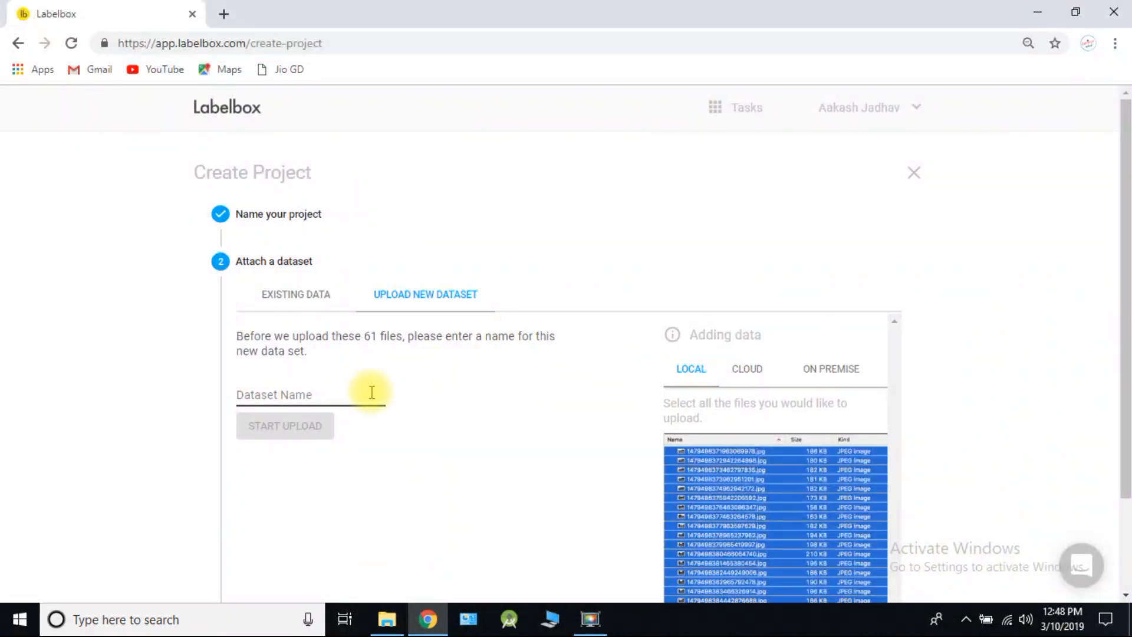
type("doraemon")
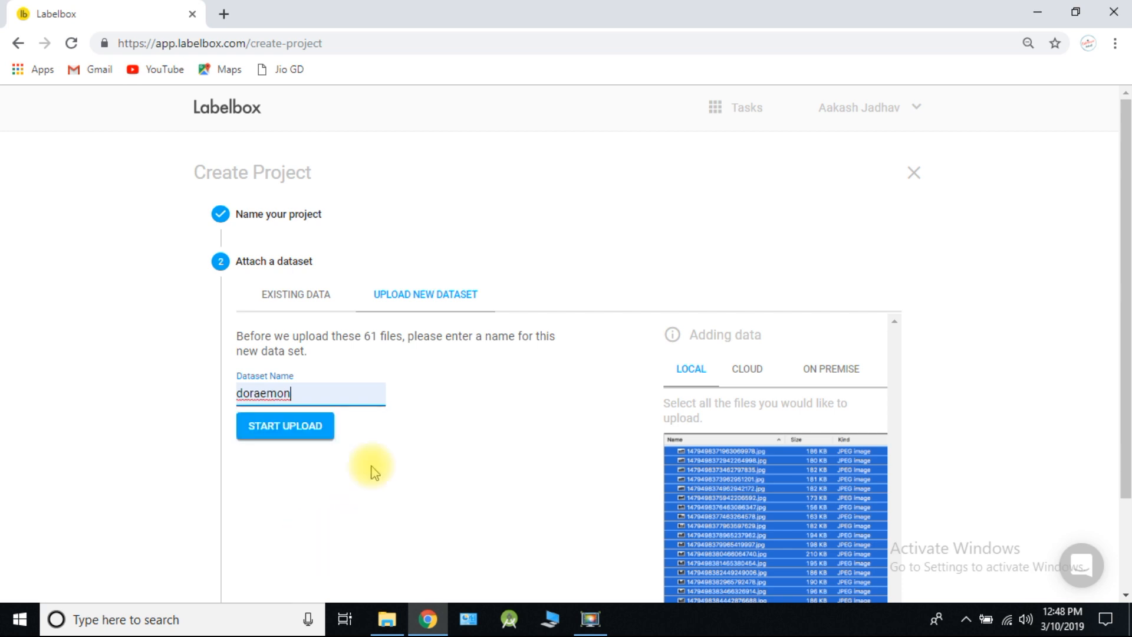
left_click(284, 426)
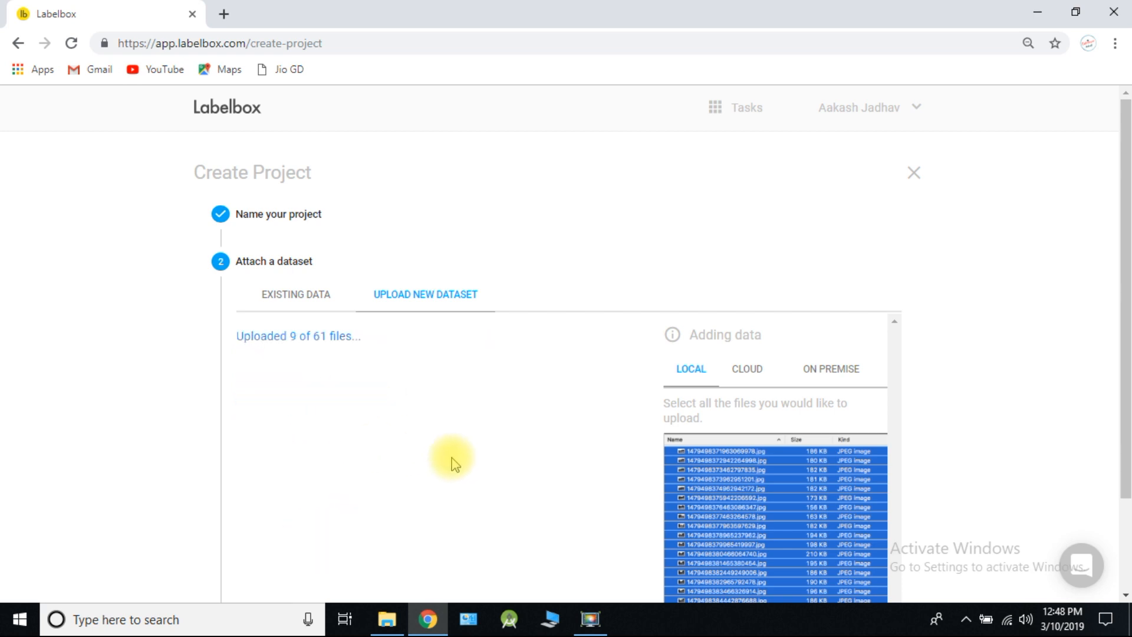
mouse_move(441, 432)
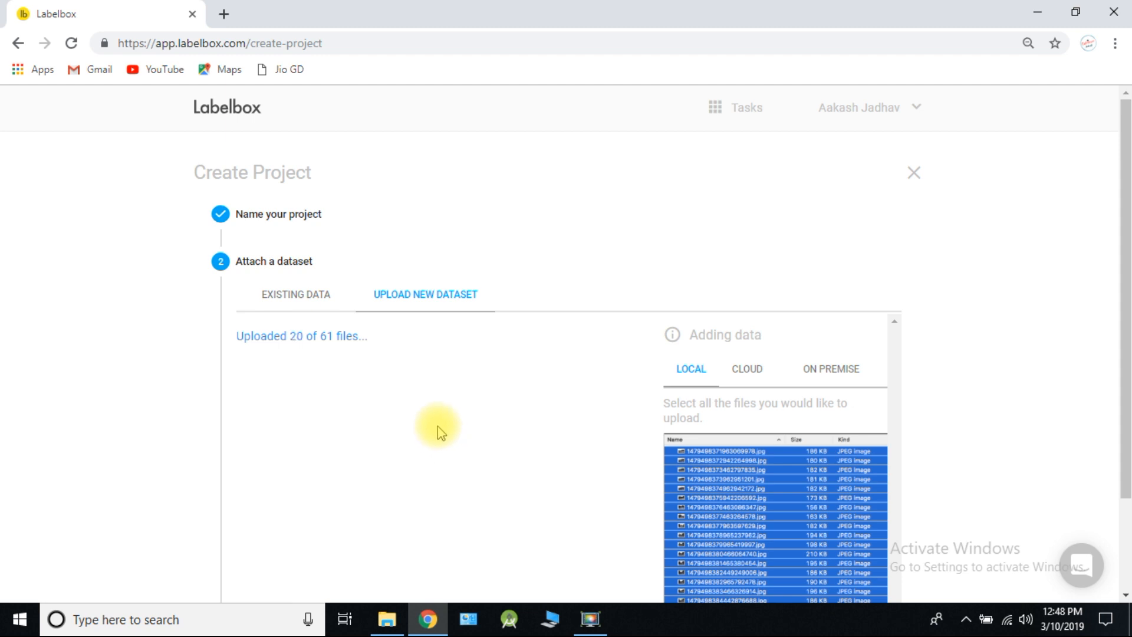
scroll("down", 3)
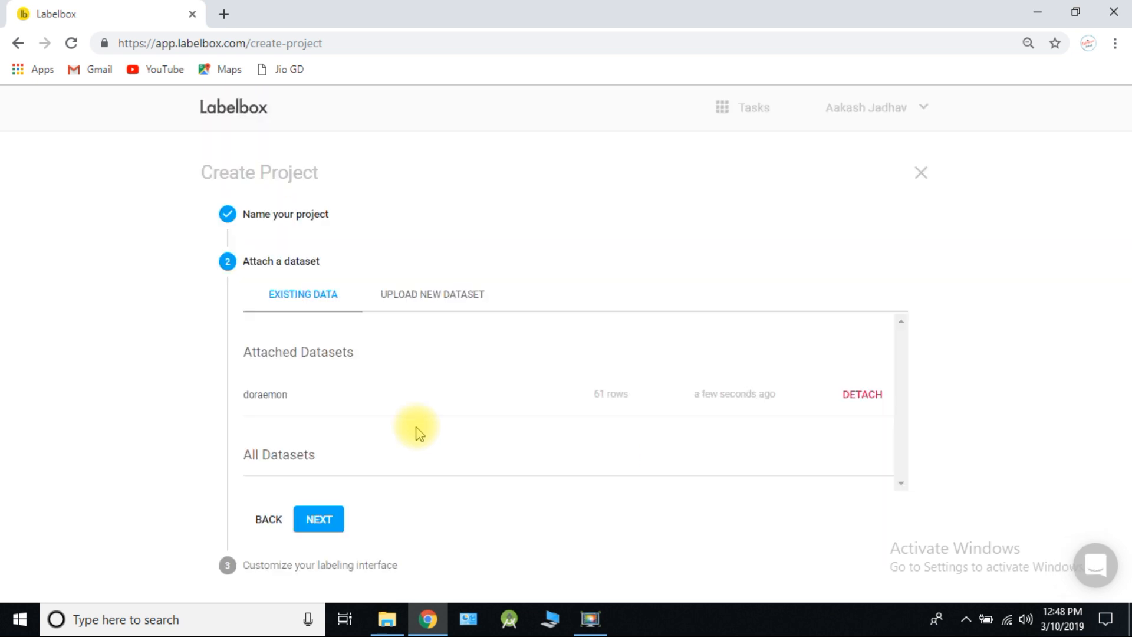
Upload the 69 Shinchan images as a second dataset named 'shinchan'.
left_click(426, 294)
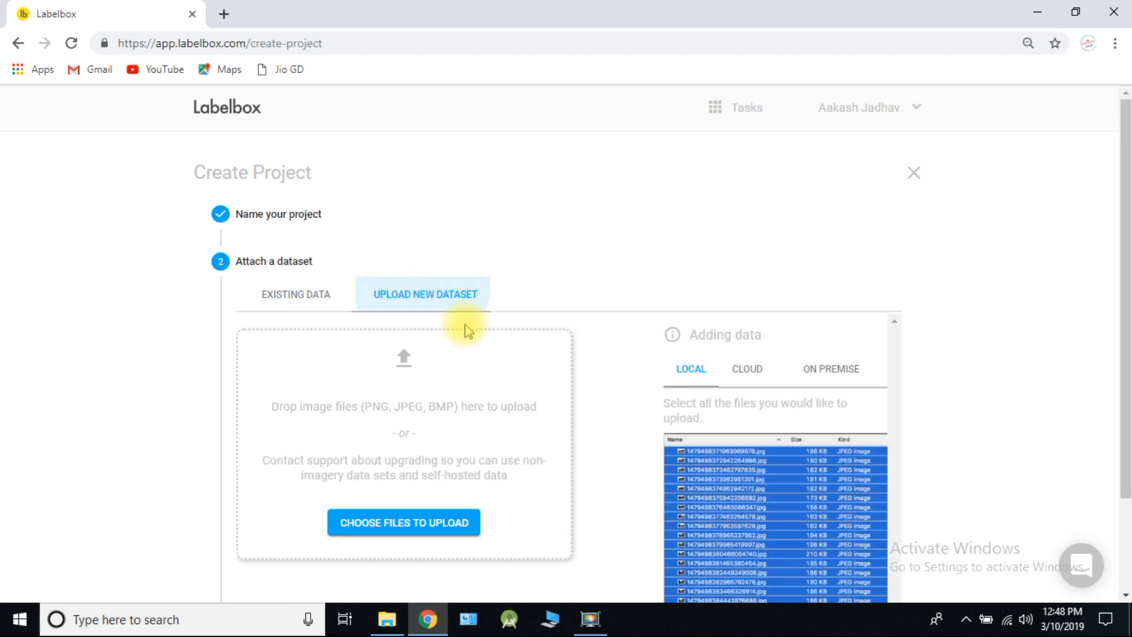
left_click(403, 522)
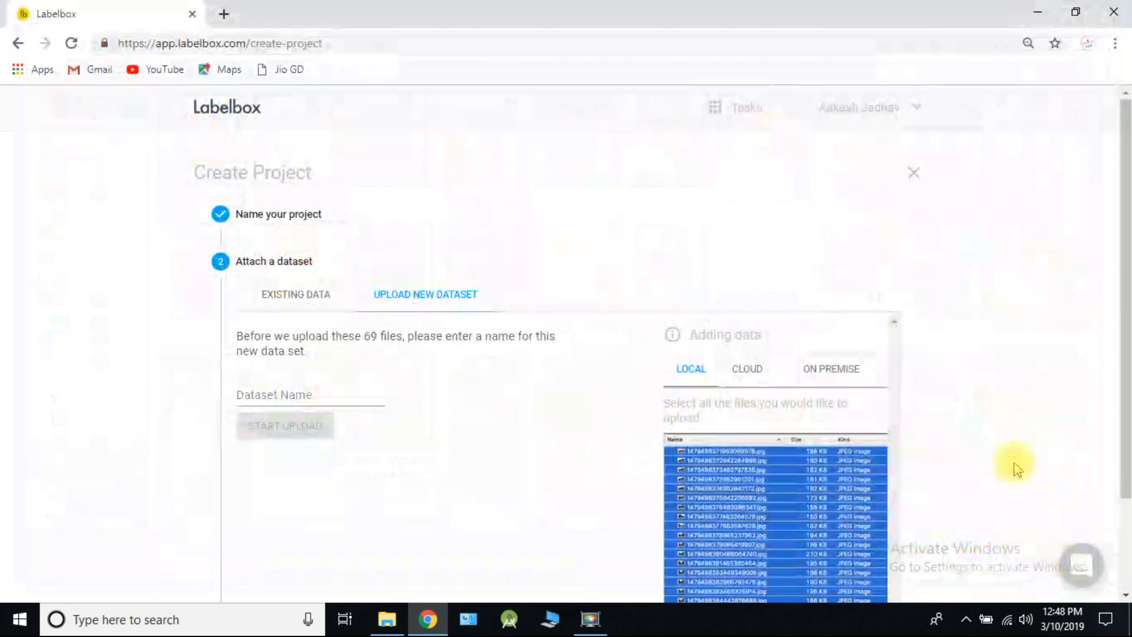
type("s")
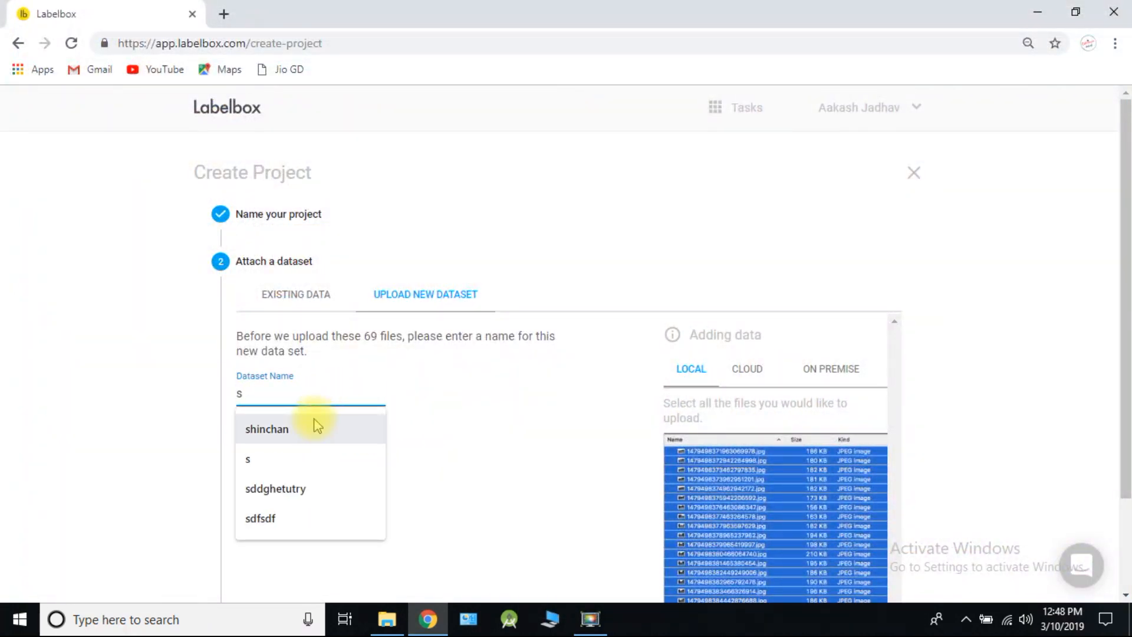
left_click(268, 428)
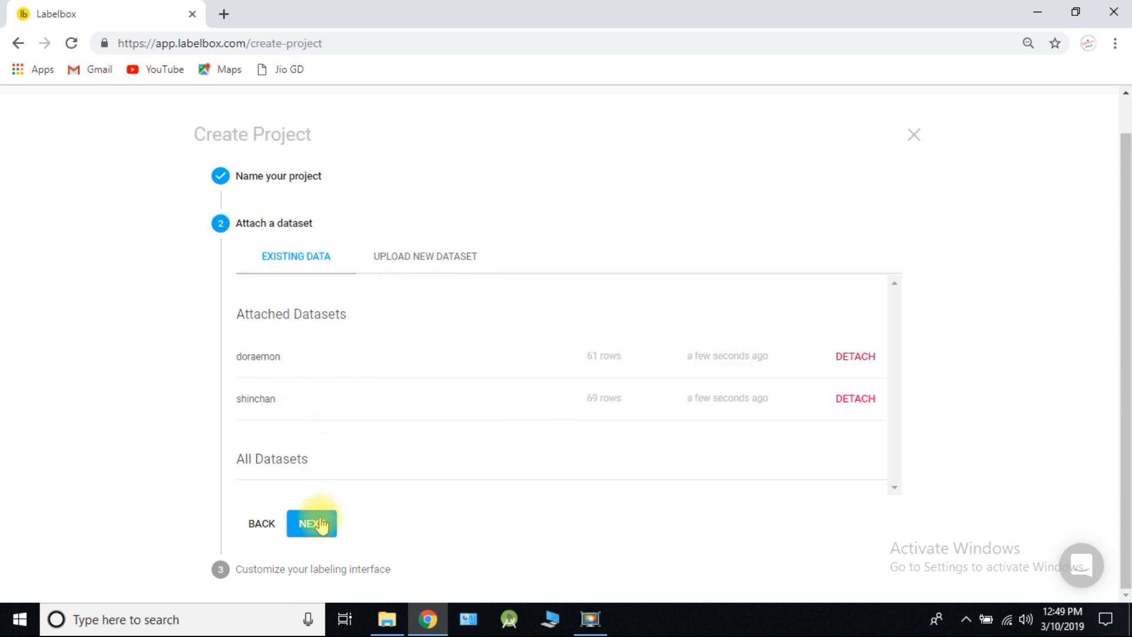
Choose the Image Labeling template, confirm the interface and start labeling the first Doraemon image.
left_click(311, 523)
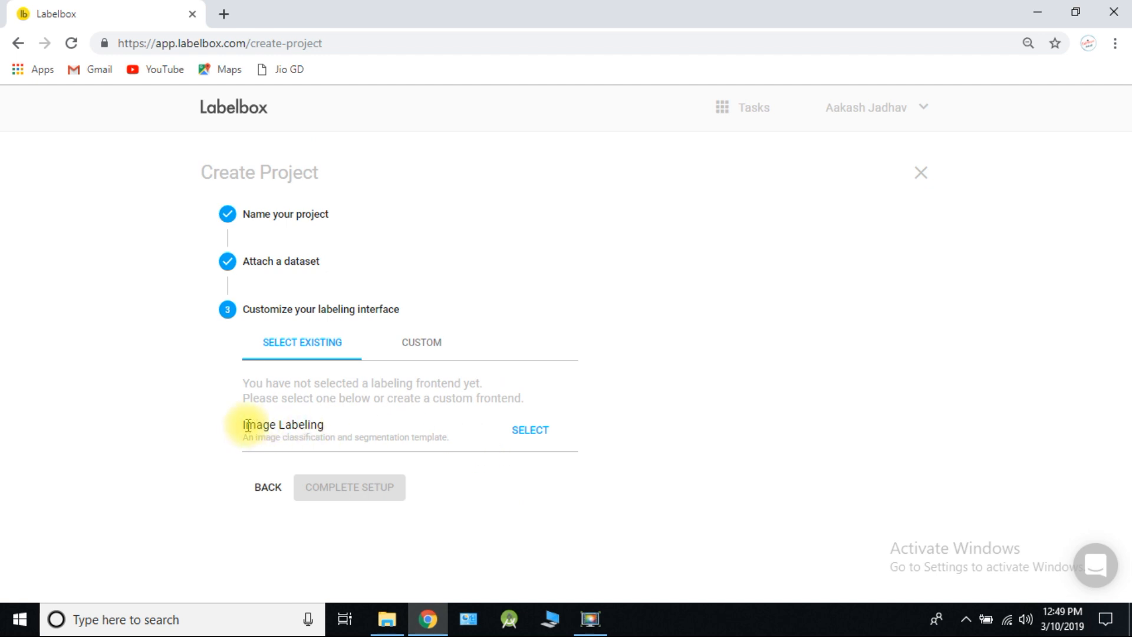
left_click(530, 431)
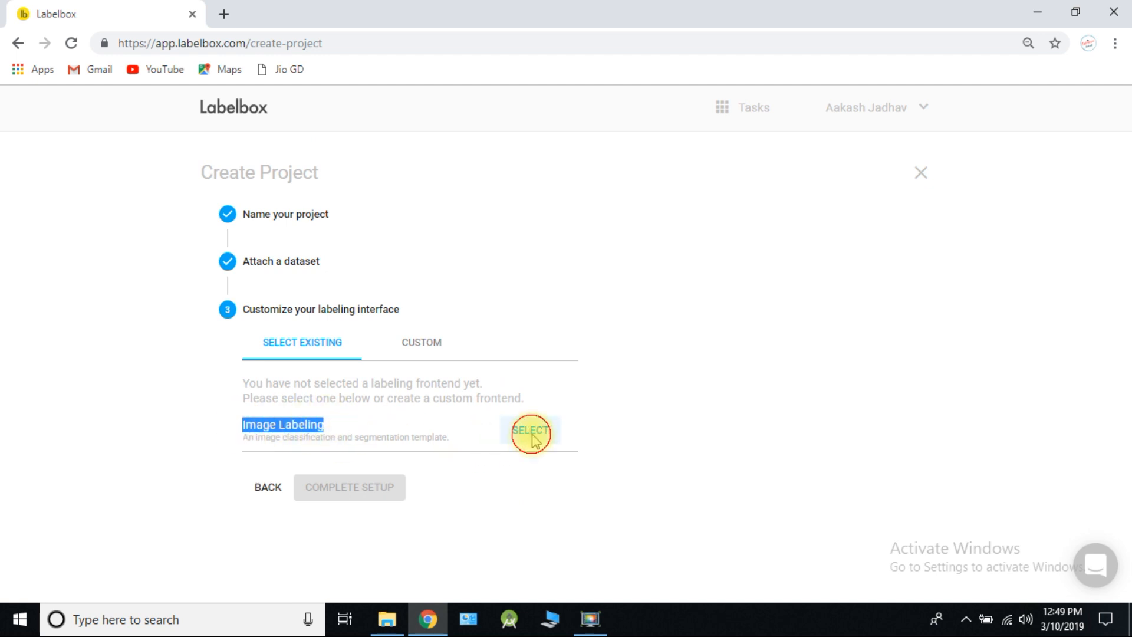
left_click(530, 432)
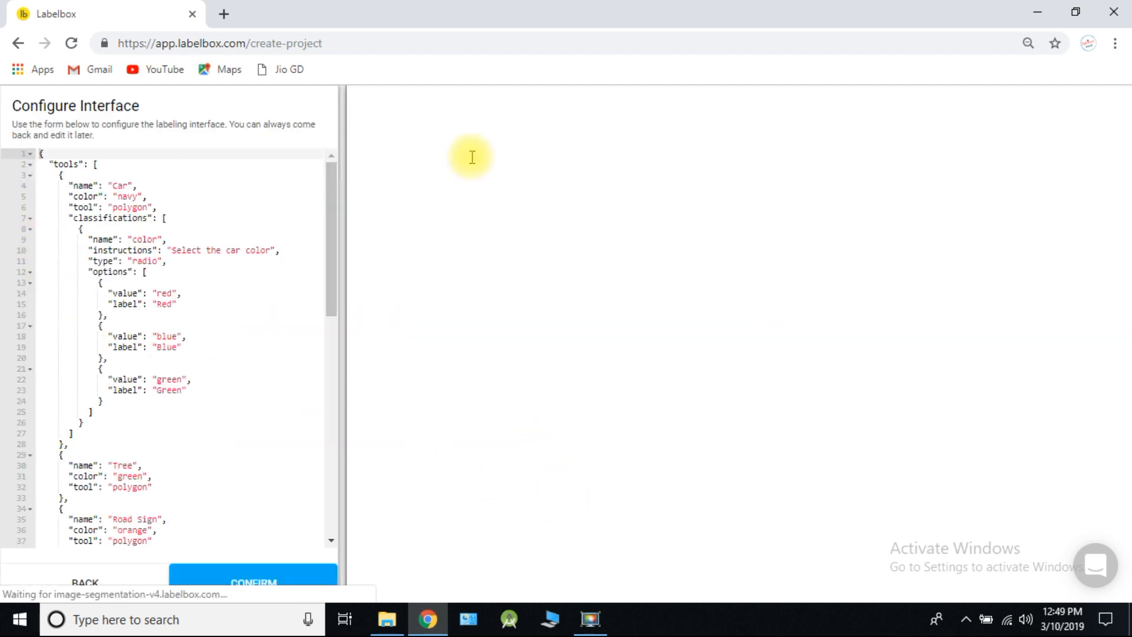
left_click(252, 583)
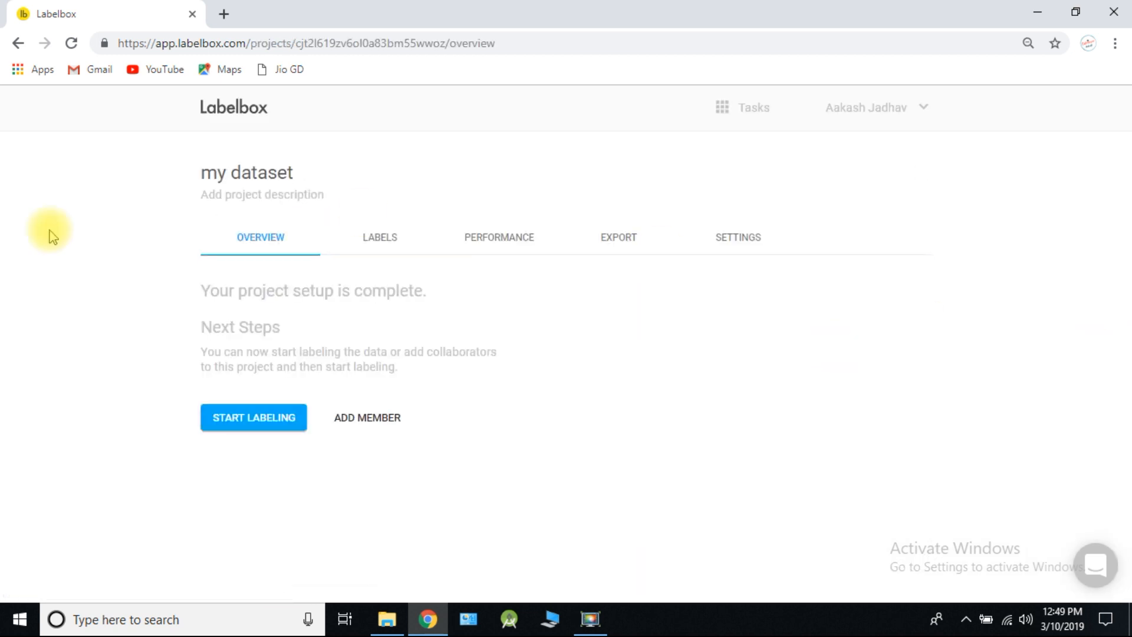
left_click(254, 417)
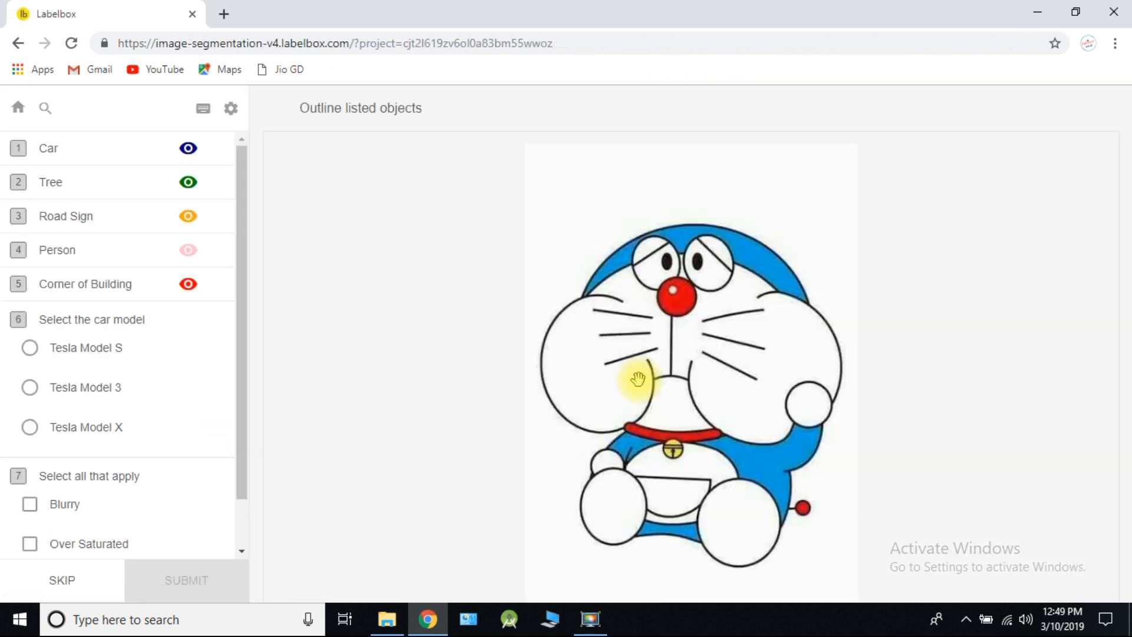
mouse_move(89, 181)
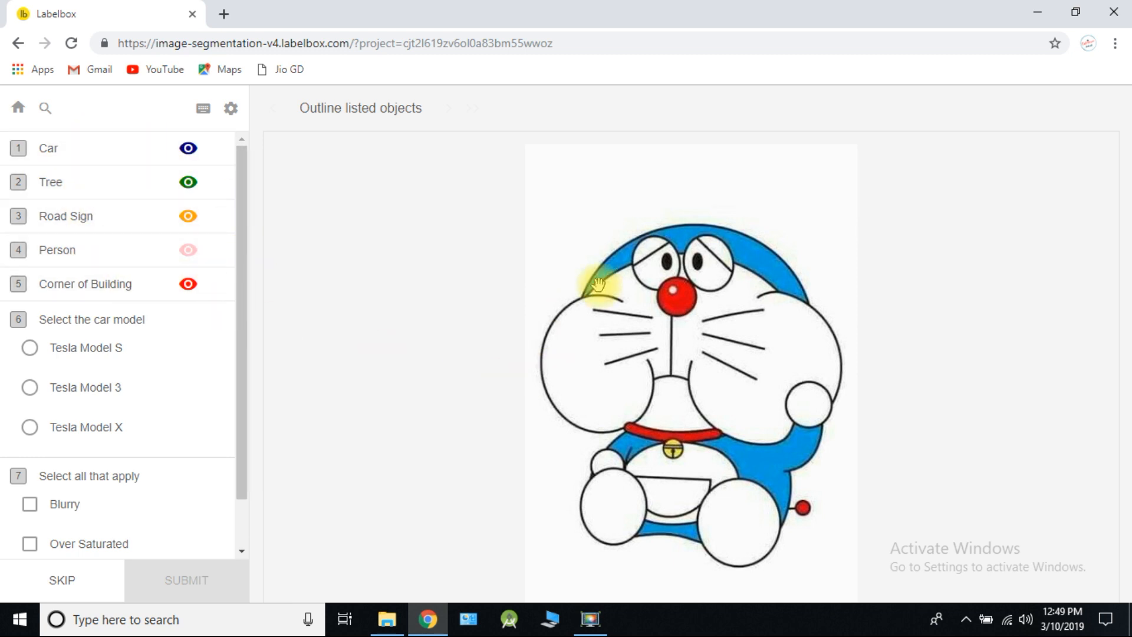
mouse_move(18, 107)
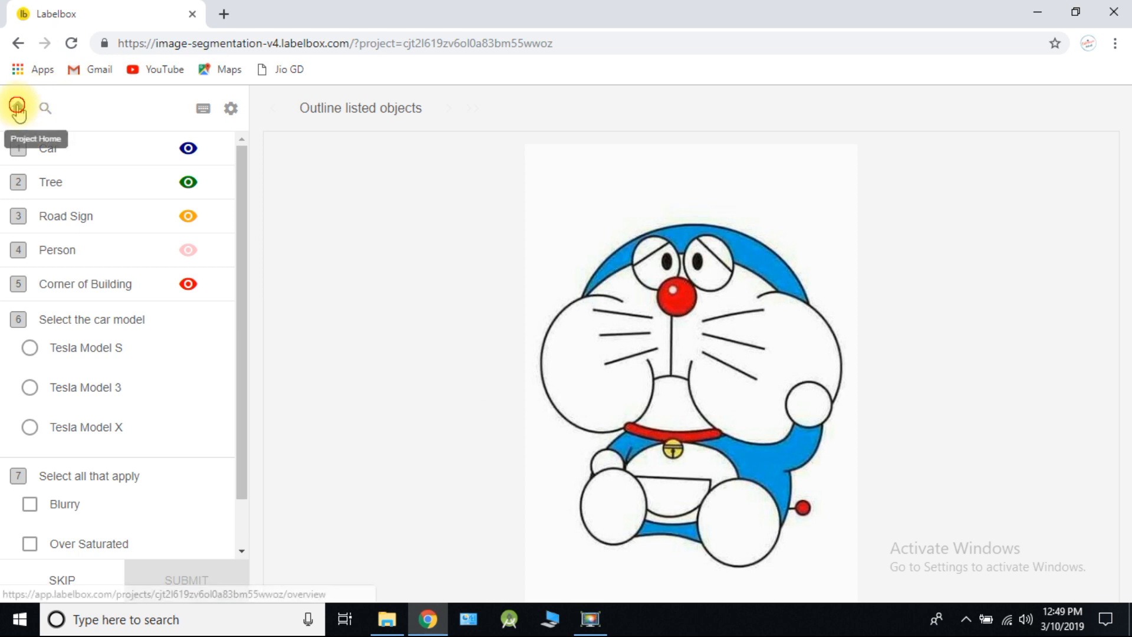
Return to the project home and reach Settings > Labeling Interface.
left_click(18, 107)
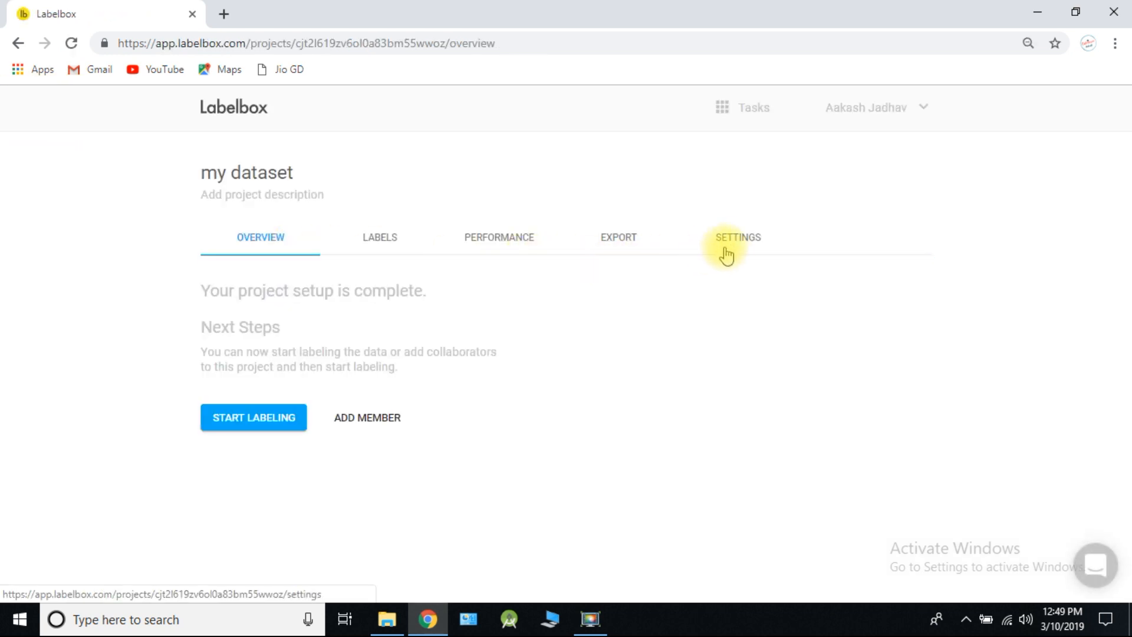
left_click(737, 237)
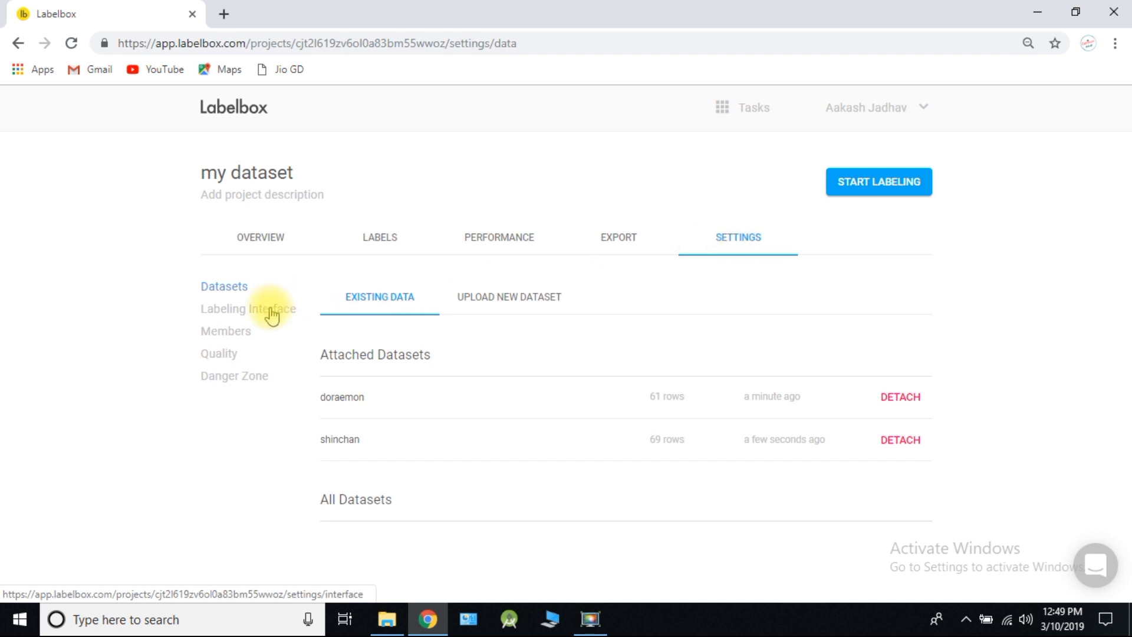
left_click(247, 307)
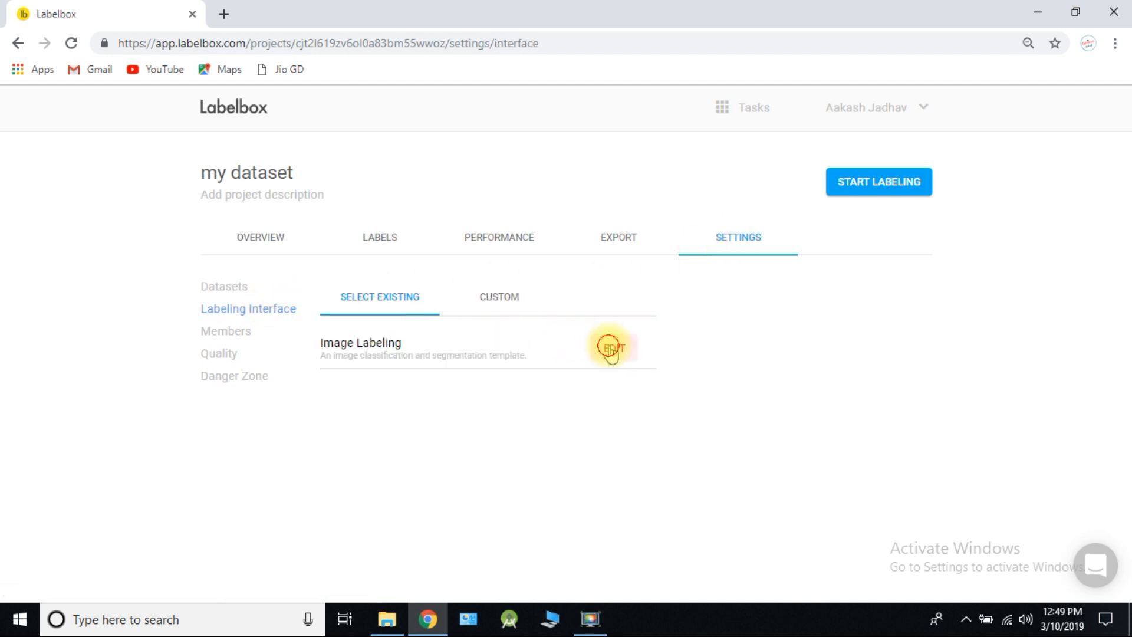
Edit the template: remove Car and Corner of Building, rename the remaining objects doraemon and shinchan.
left_click(610, 346)
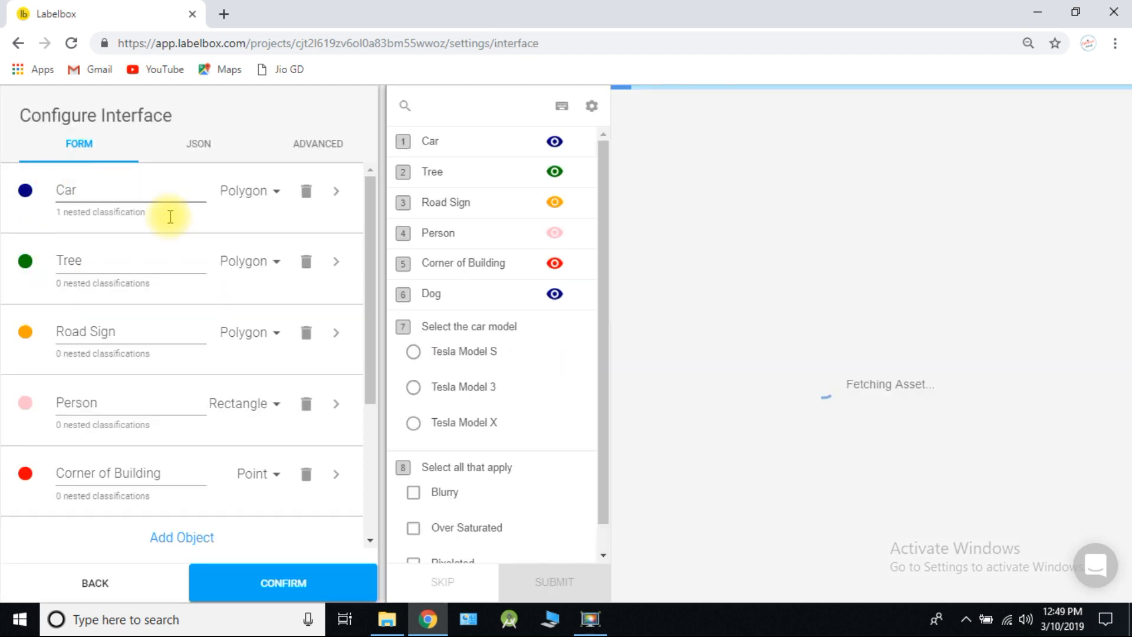
left_click(305, 191)
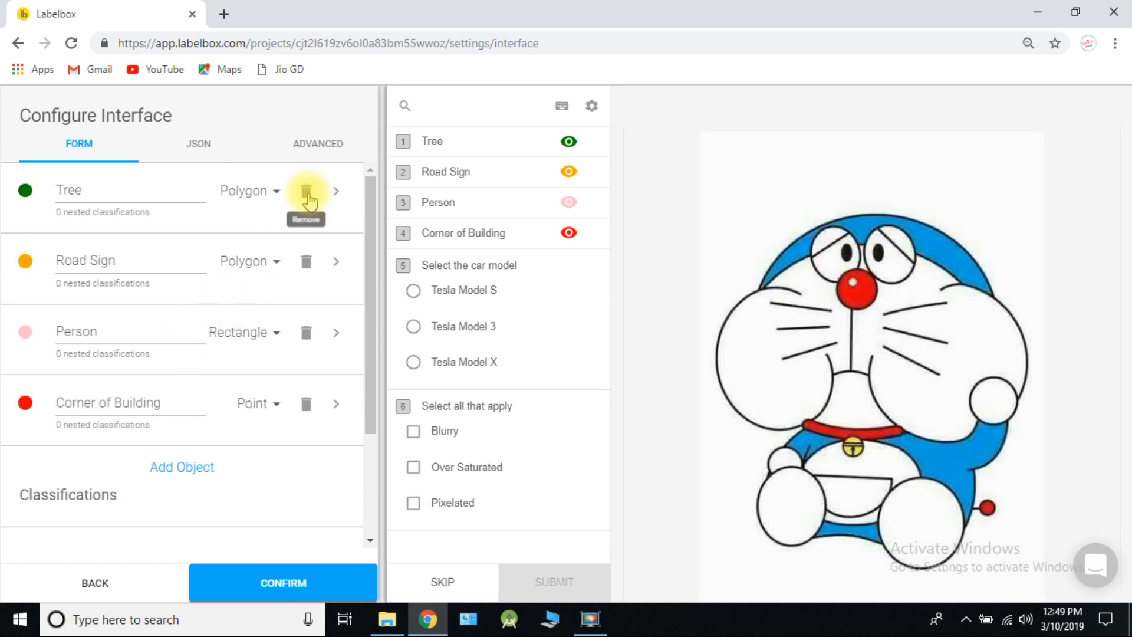
mouse_move(293, 263)
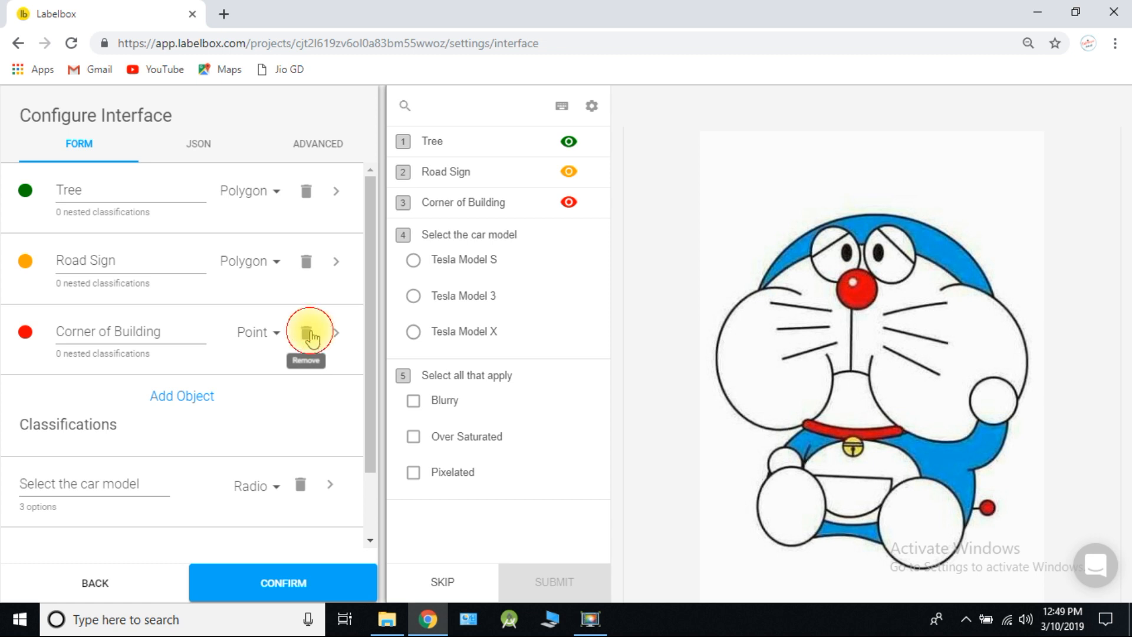
left_click(306, 335)
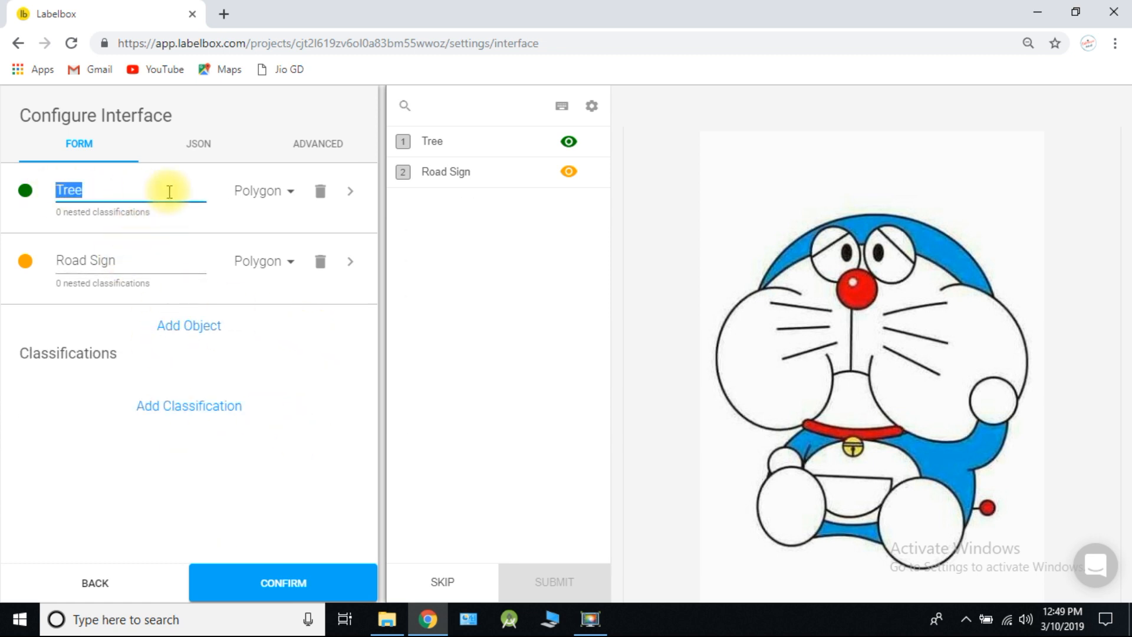
type("doraemon")
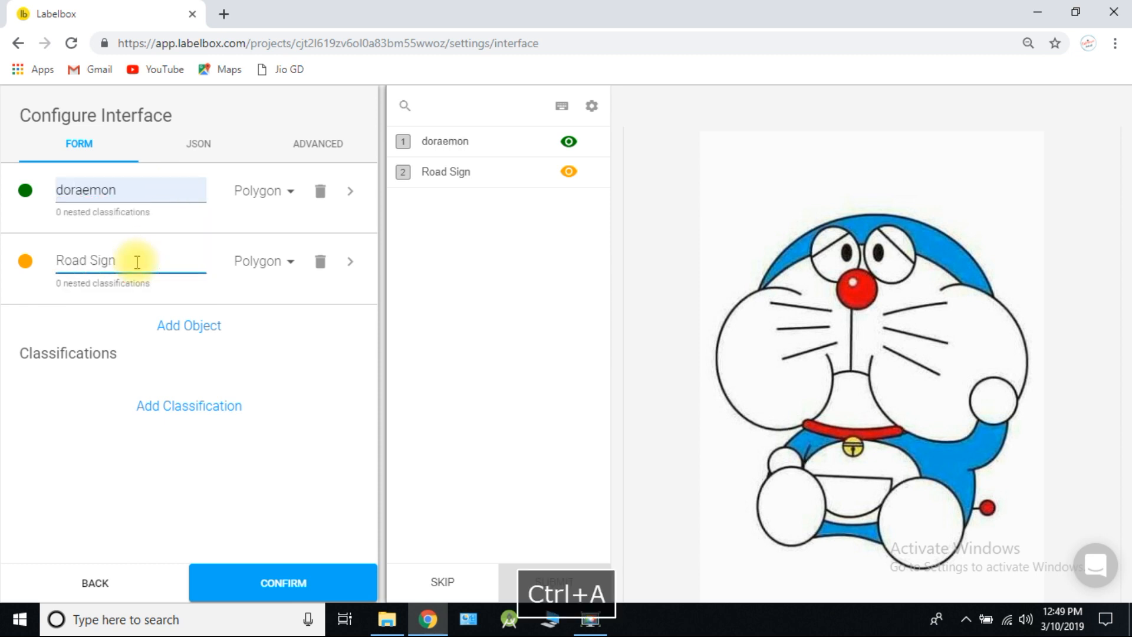
type("shinchan")
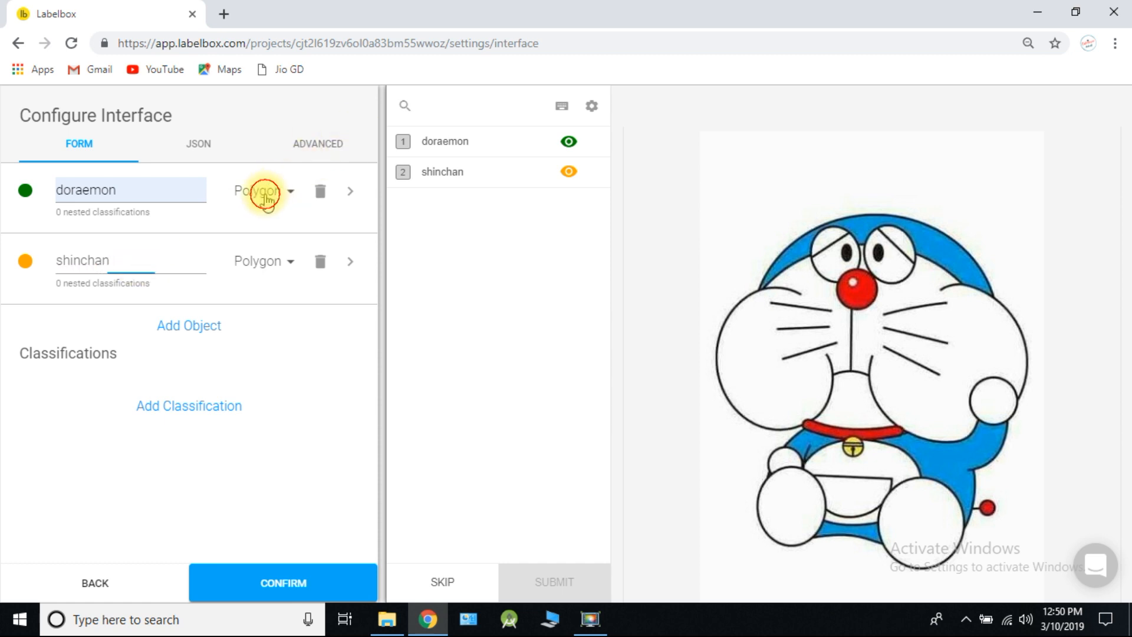
Set doraemon and shinchan to Rectangle, recolour them purple and red, and confirm the interface.
left_click(258, 190)
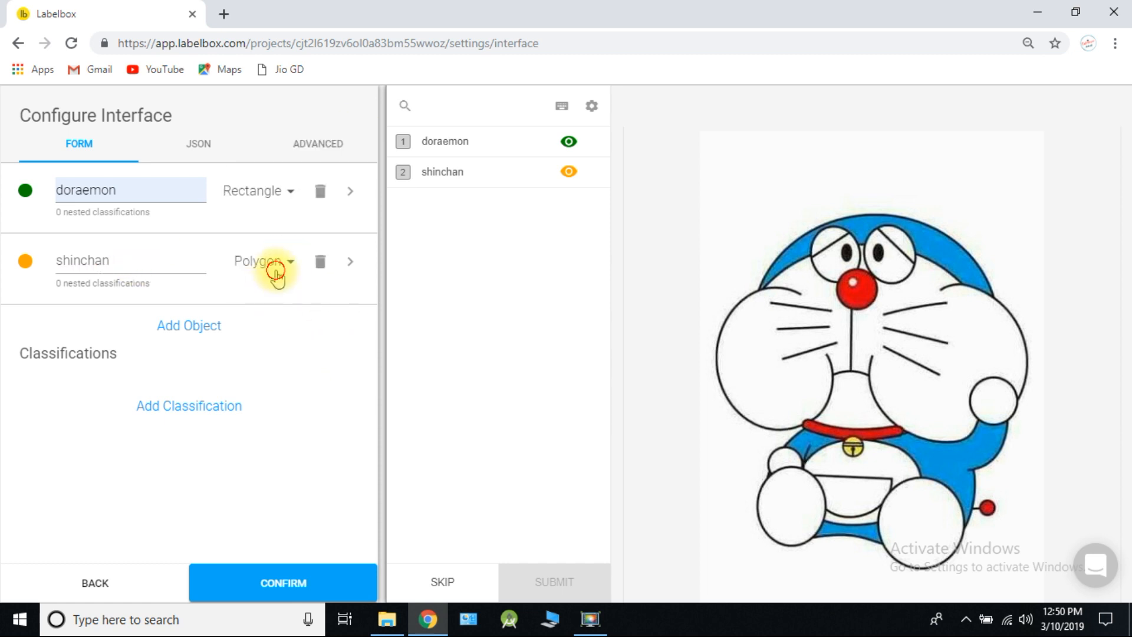
left_click(258, 262)
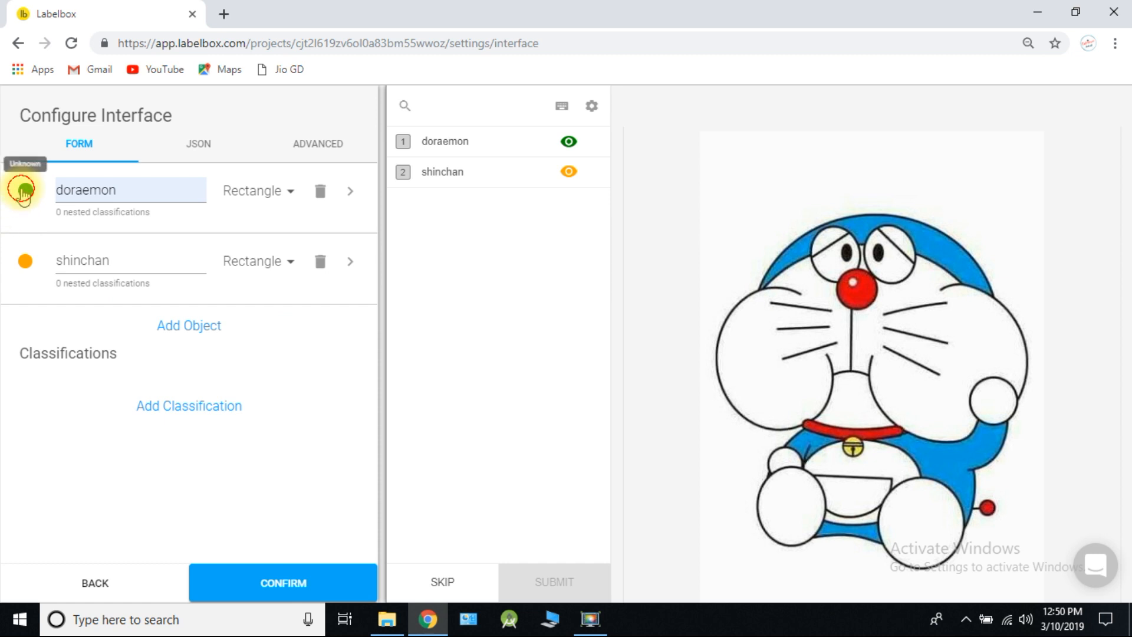
left_click(21, 192)
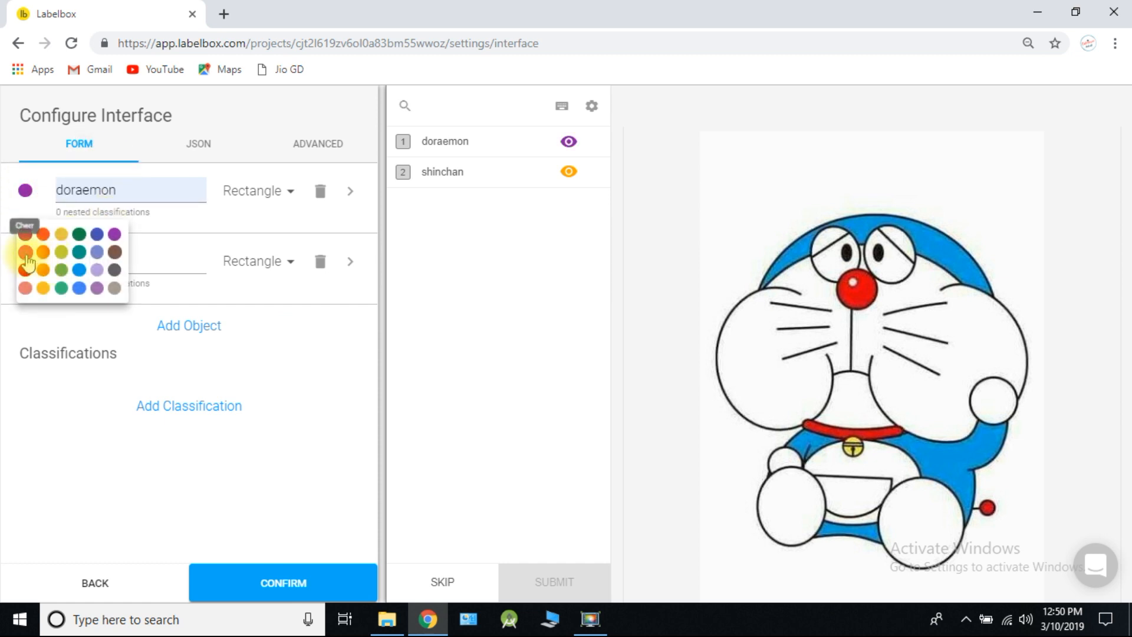
left_click(25, 253)
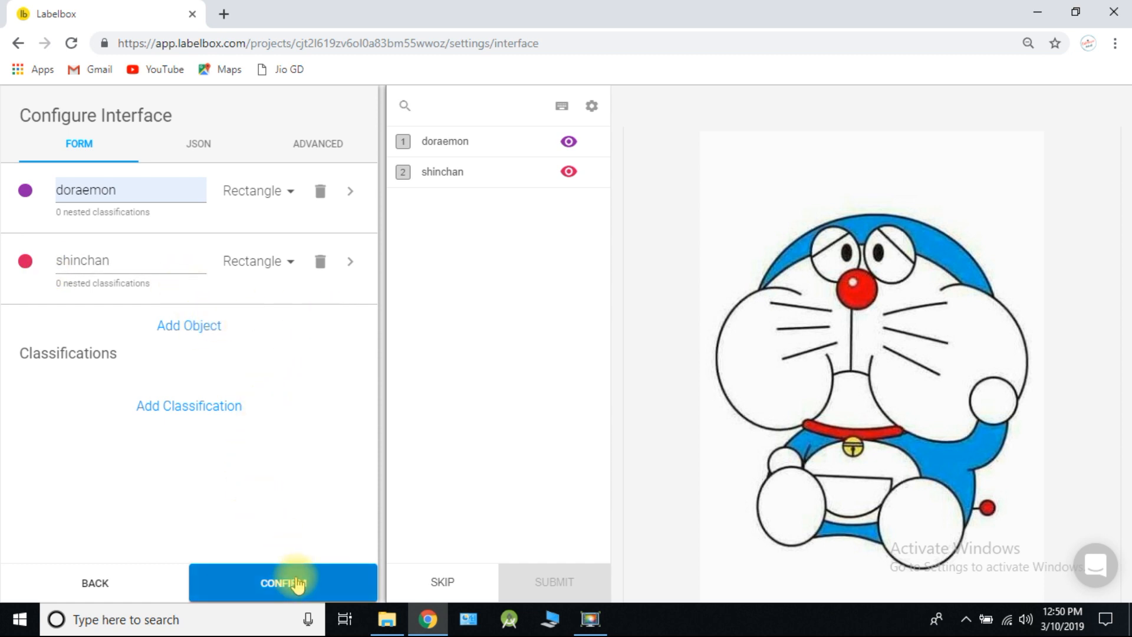
left_click(282, 582)
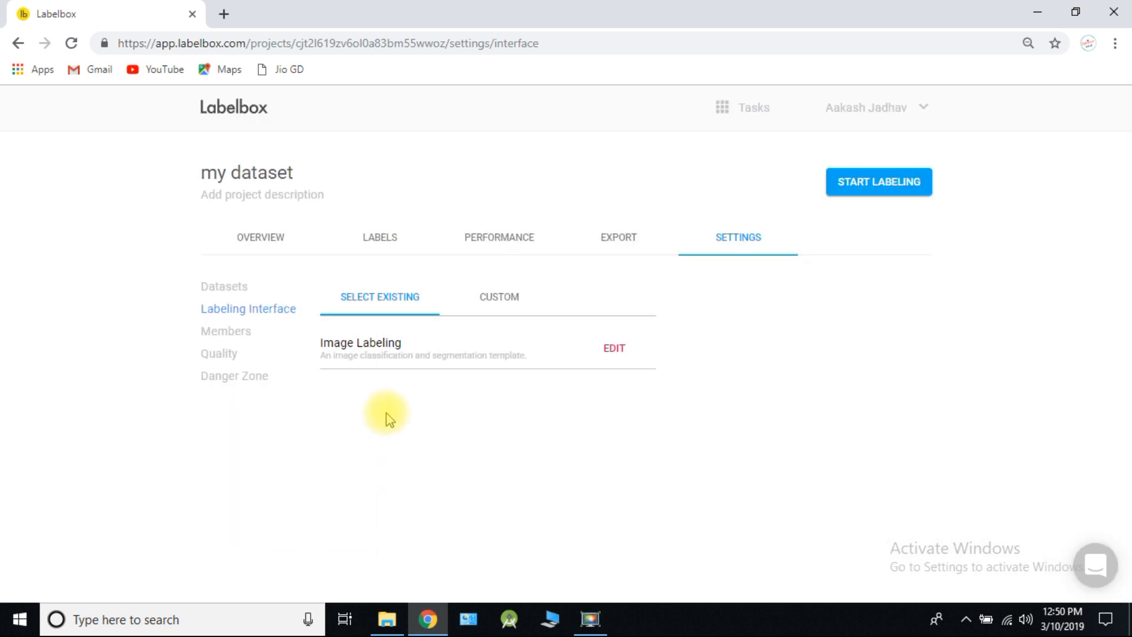
Start labeling and submit doraemon boxes around the sitting and giggling Doraemon images.
left_click(878, 181)
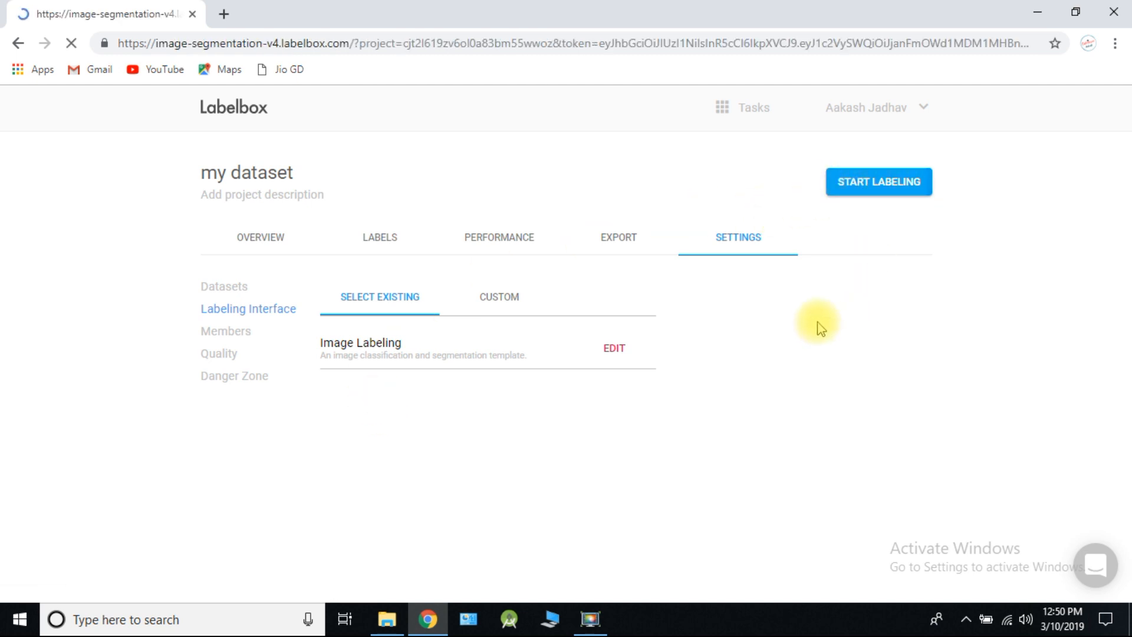
left_click(878, 182)
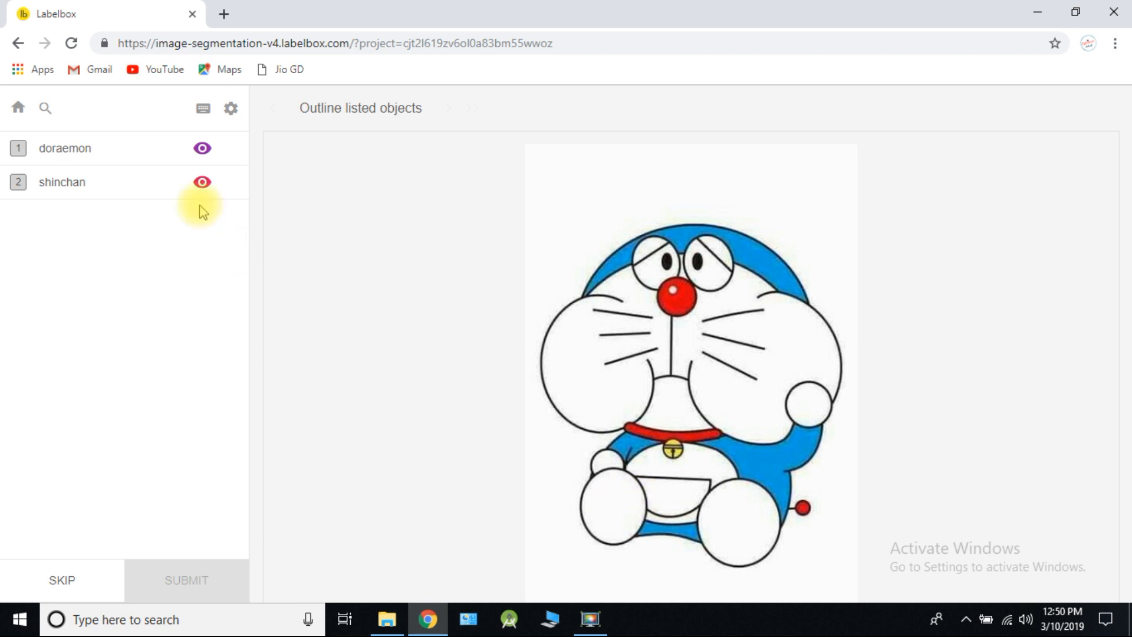
left_click(63, 148)
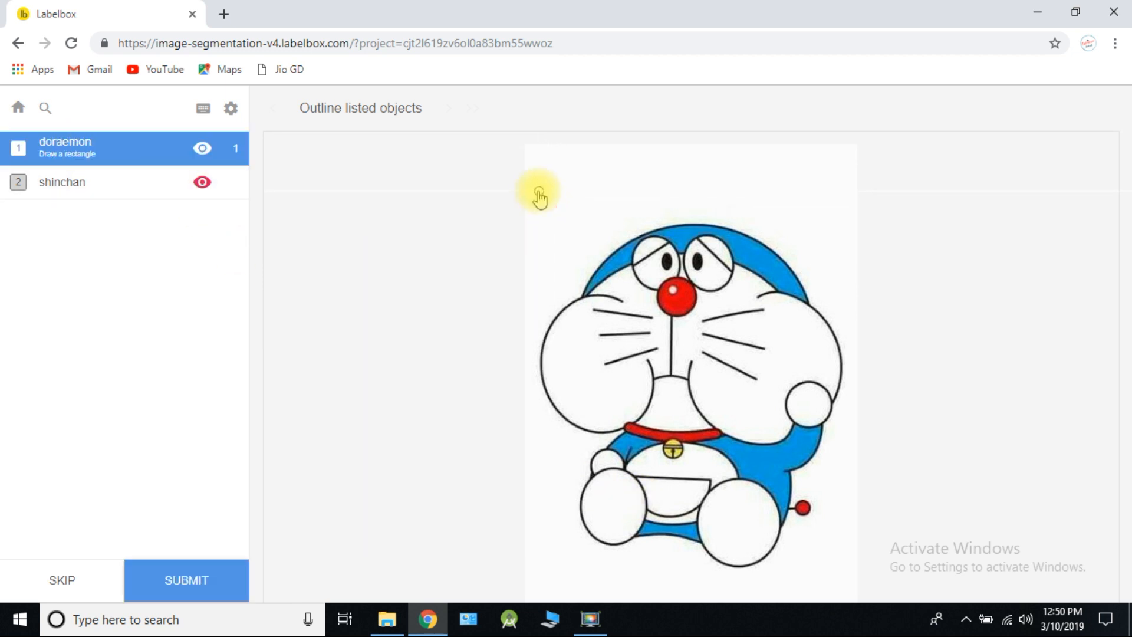
left_click_drag(538, 191, 847, 571)
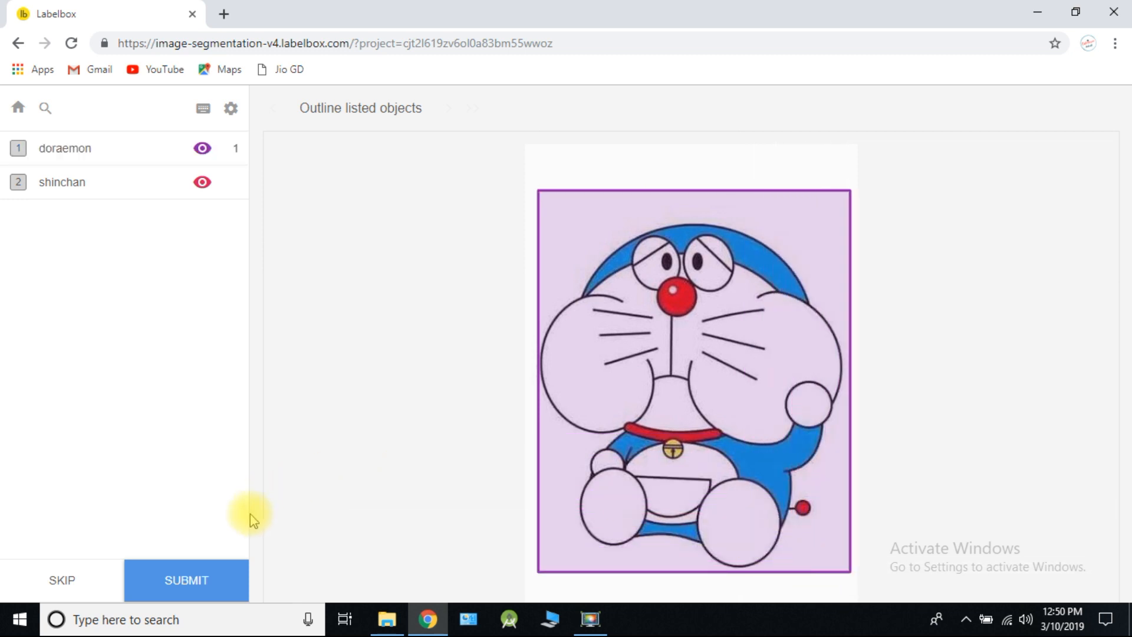
left_click(186, 581)
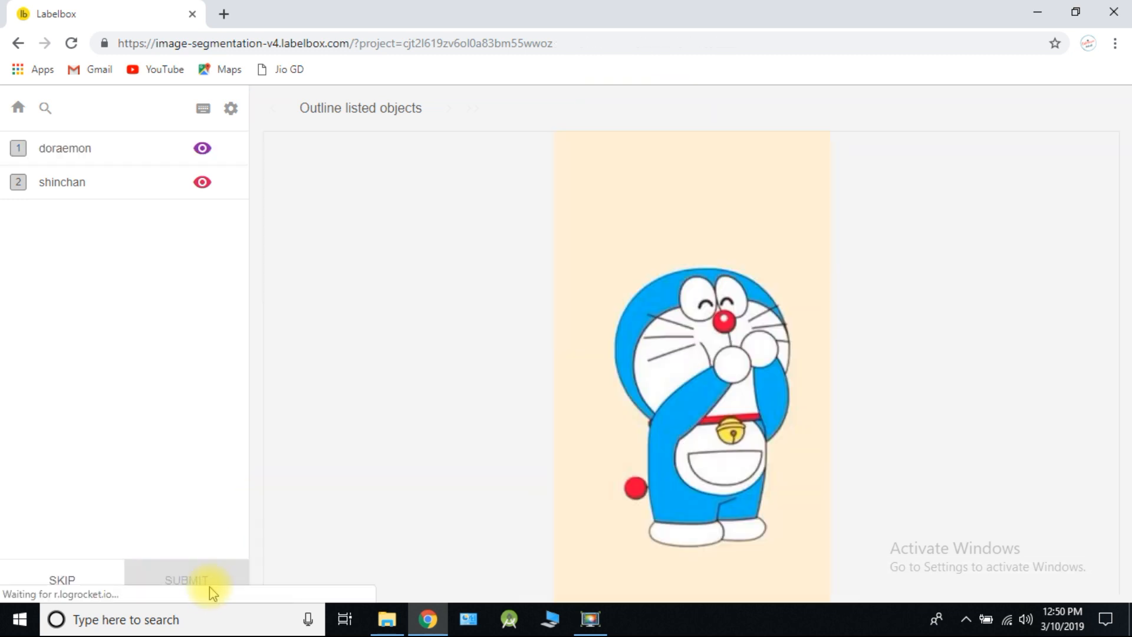
left_click(65, 148)
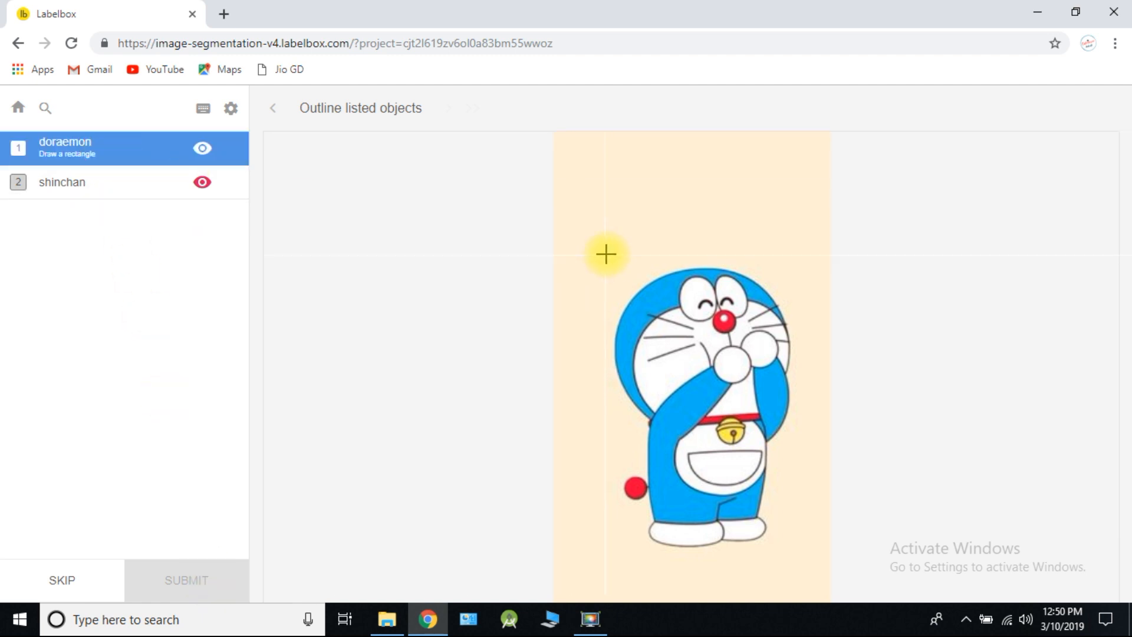
left_click_drag(606, 254, 806, 563)
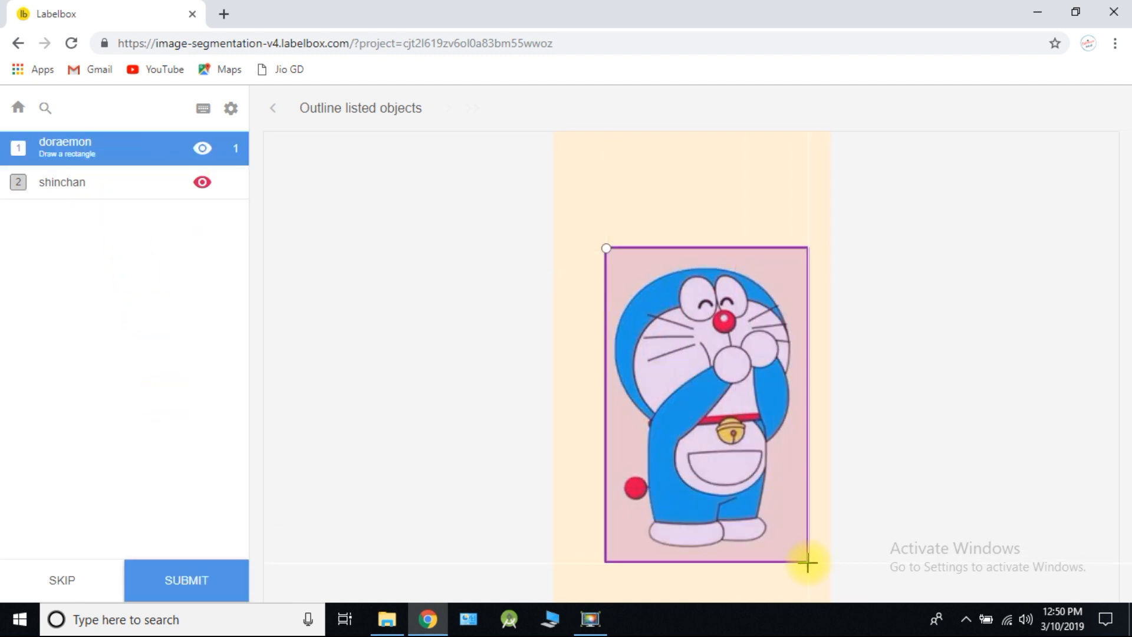
left_click(187, 580)
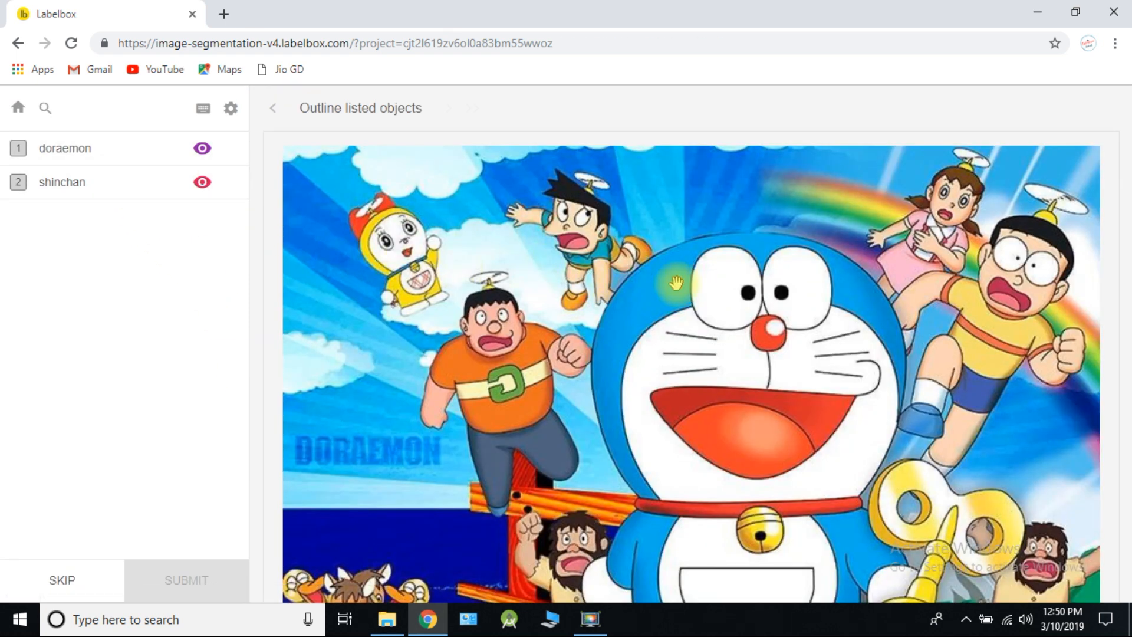
Box and submit the central, winking, running and flying Doraemon images with doraemon labels.
left_click(64, 149)
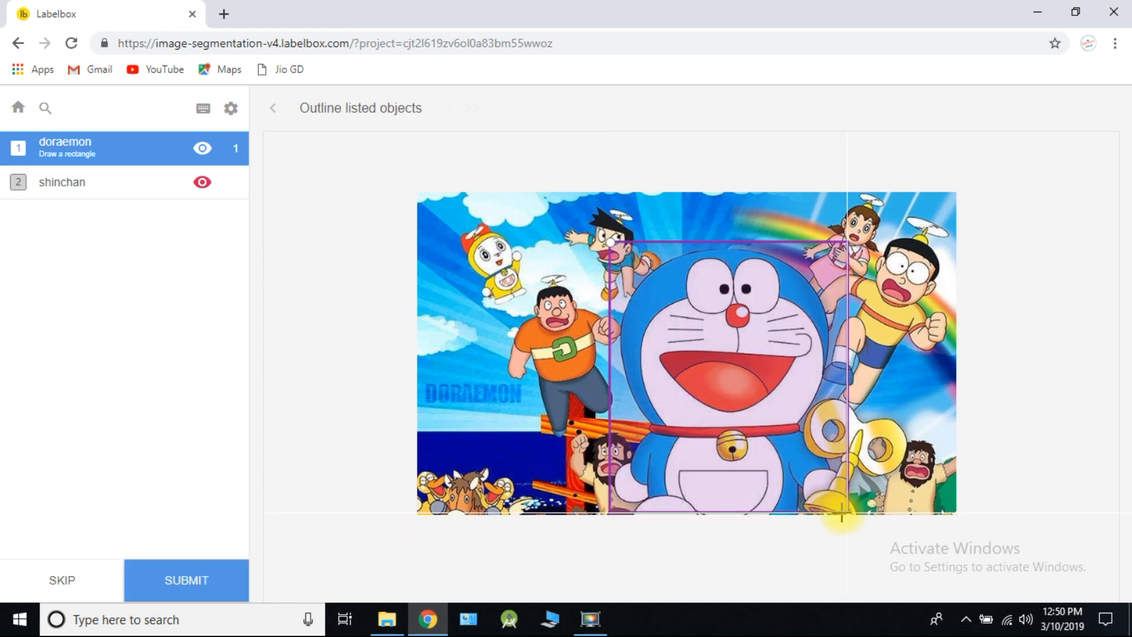
left_click(185, 580)
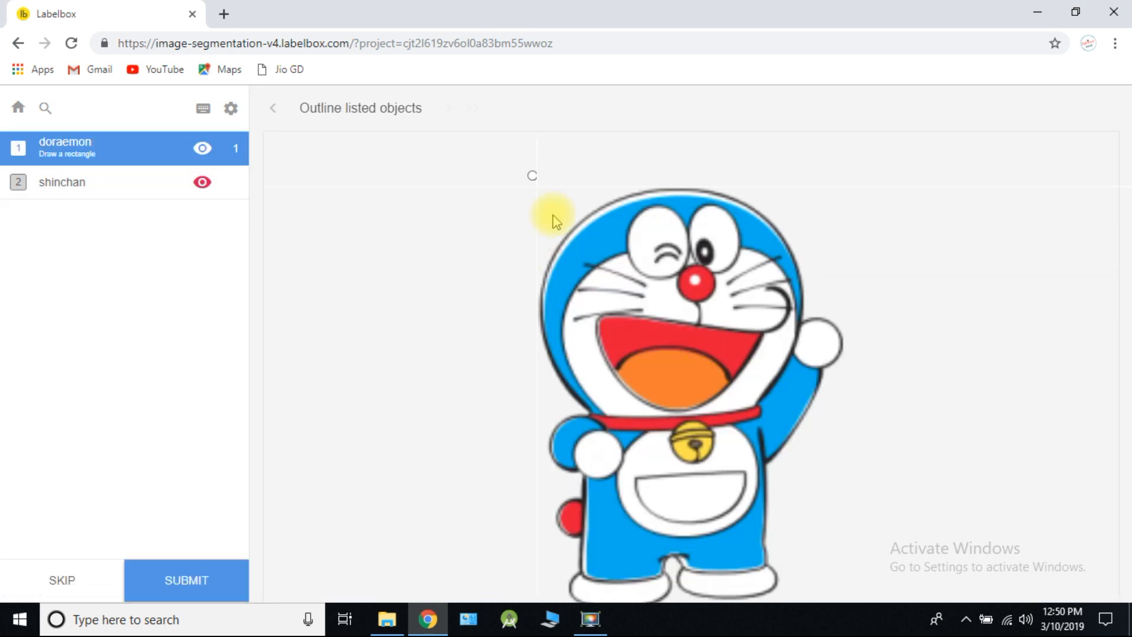
left_click_drag(532, 176, 843, 593)
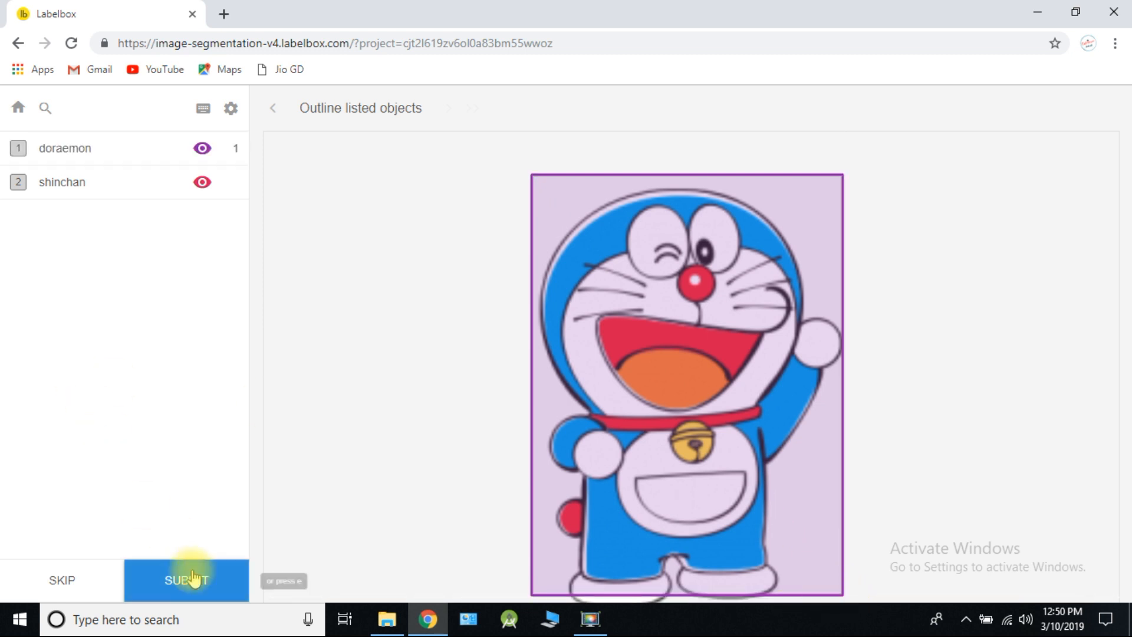
left_click(186, 580)
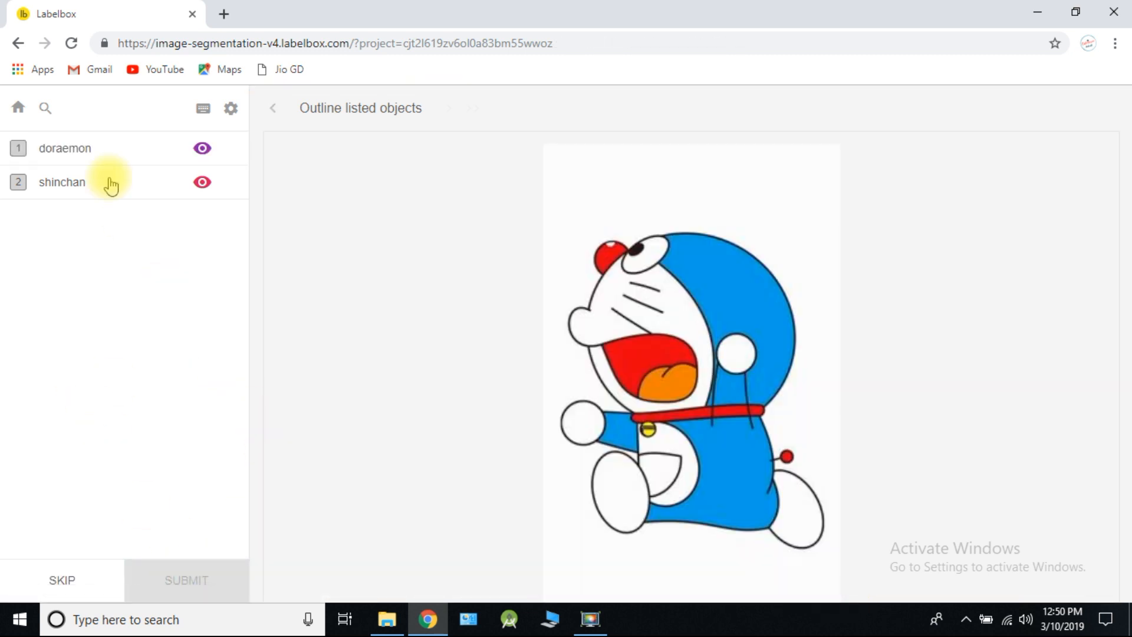
left_click_drag(558, 201, 723, 413)
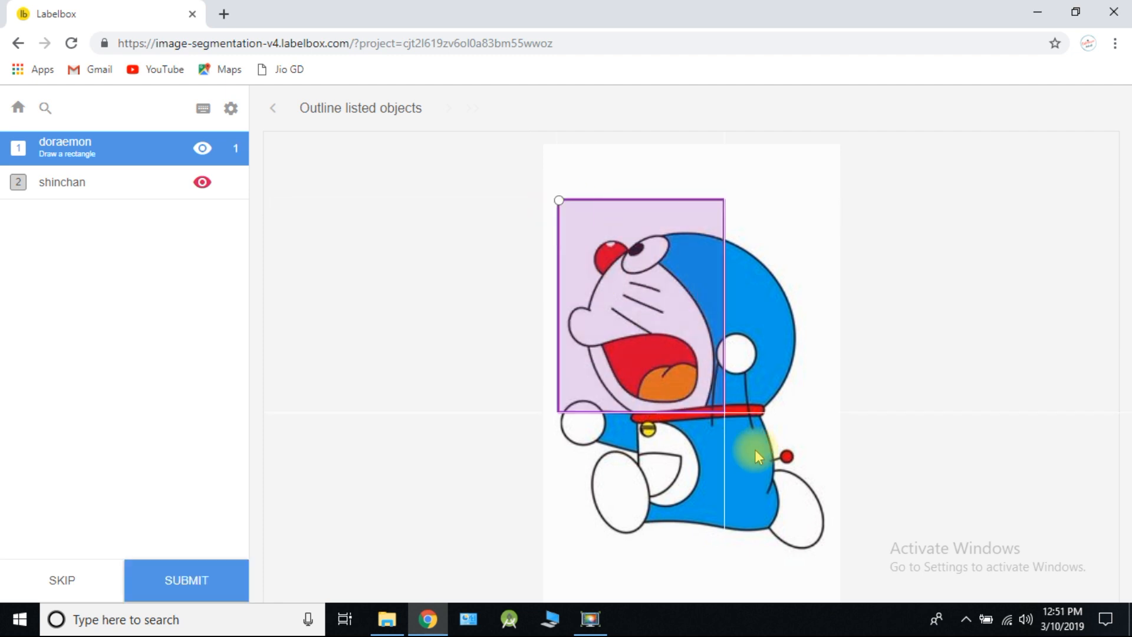
left_click(185, 580)
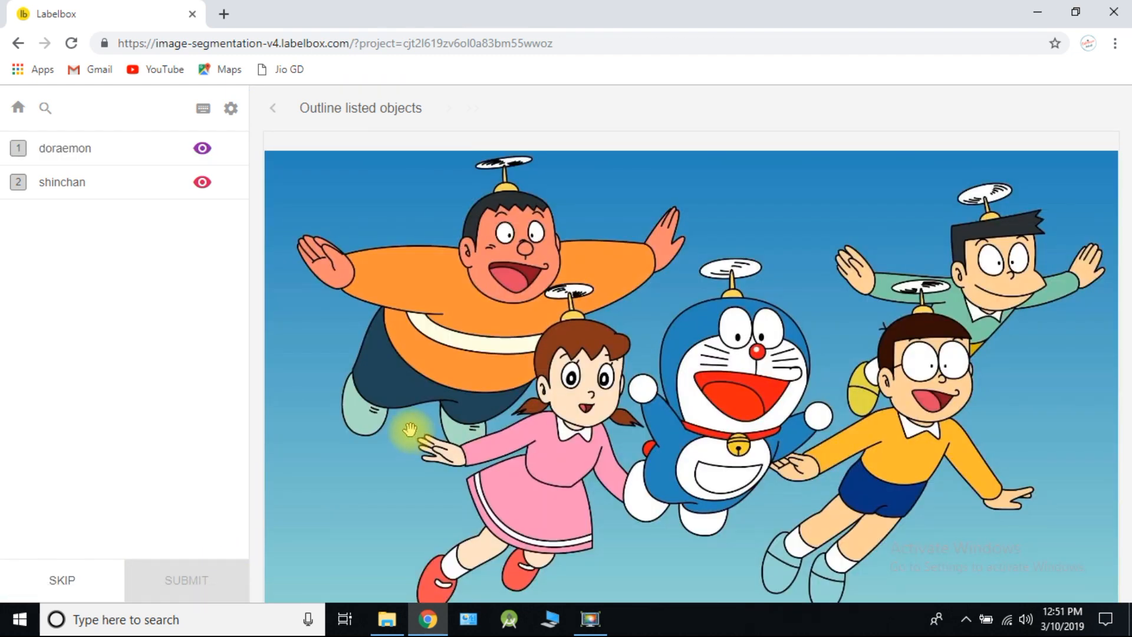
left_click(65, 148)
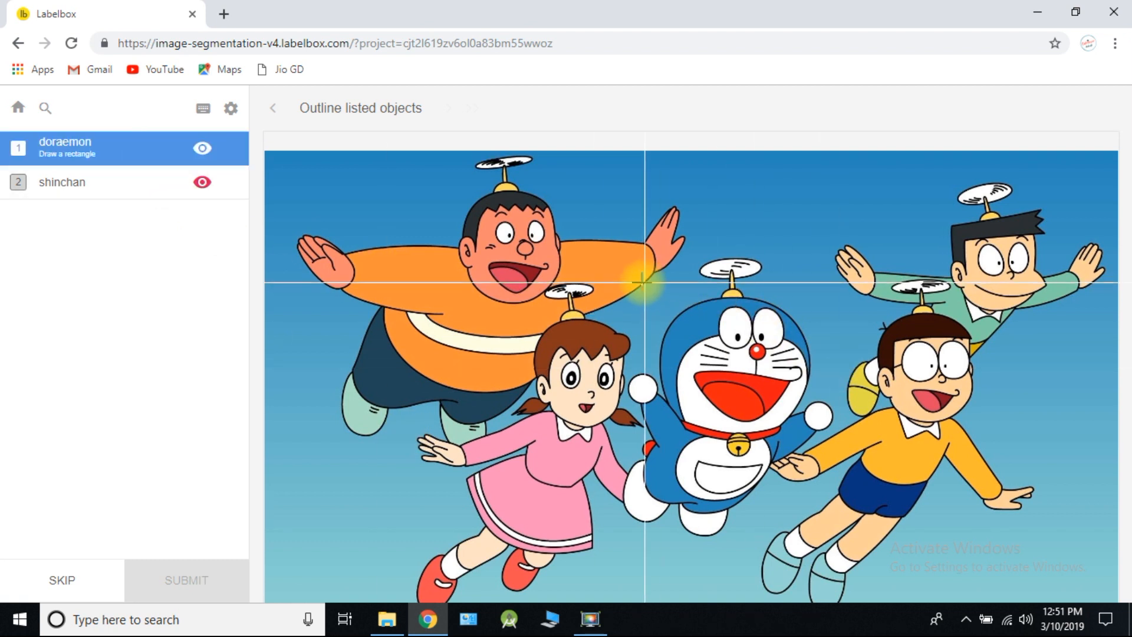
left_click_drag(623, 288, 778, 490)
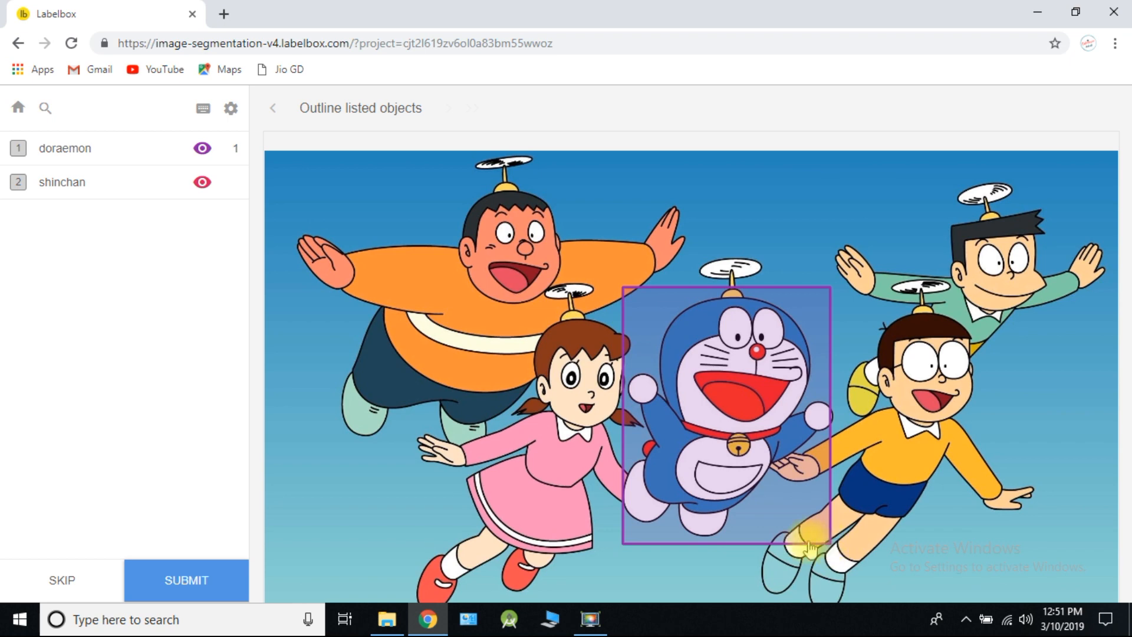
left_click(186, 580)
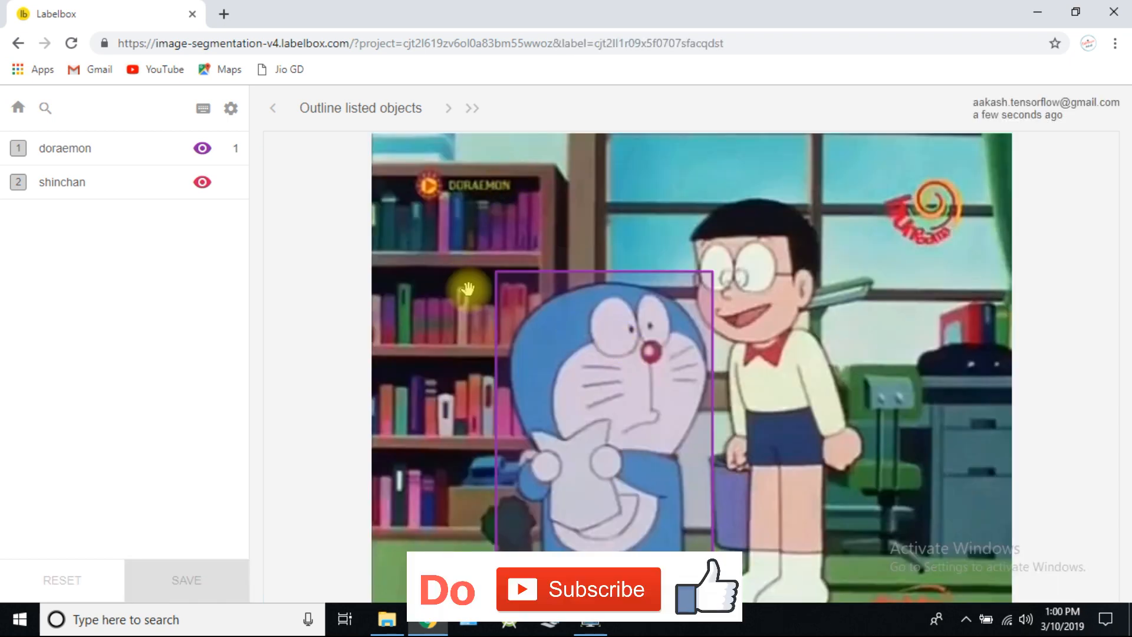
Box and submit shinchan labels for the SORRY, standing and paper-holding Shinchan images.
left_click(448, 107)
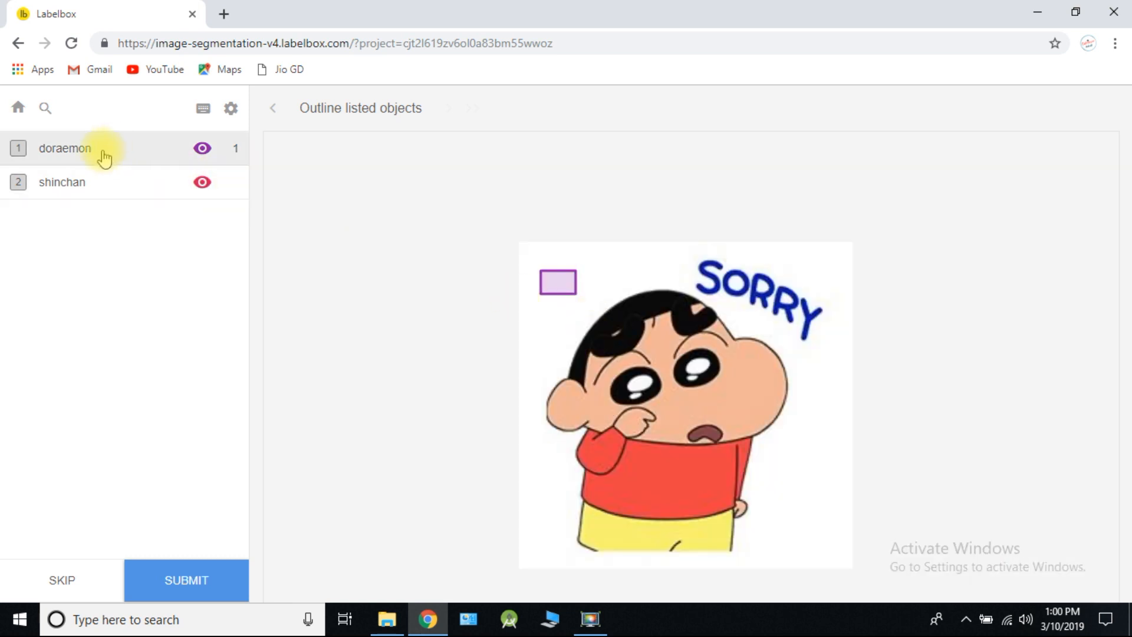
left_click(61, 182)
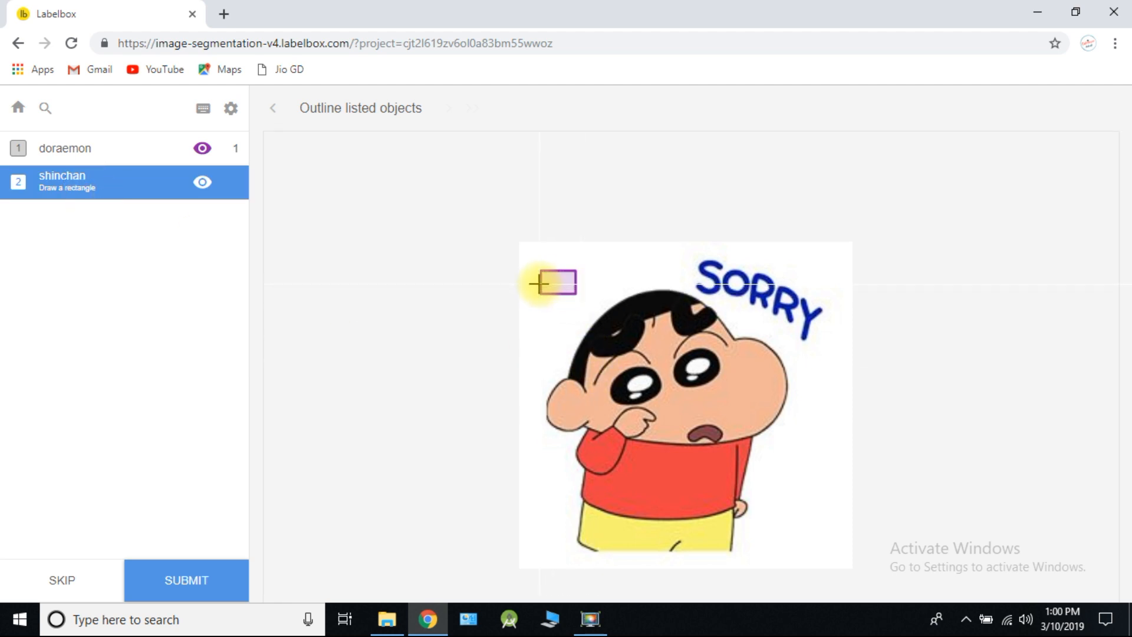
left_click_drag(542, 280, 793, 557)
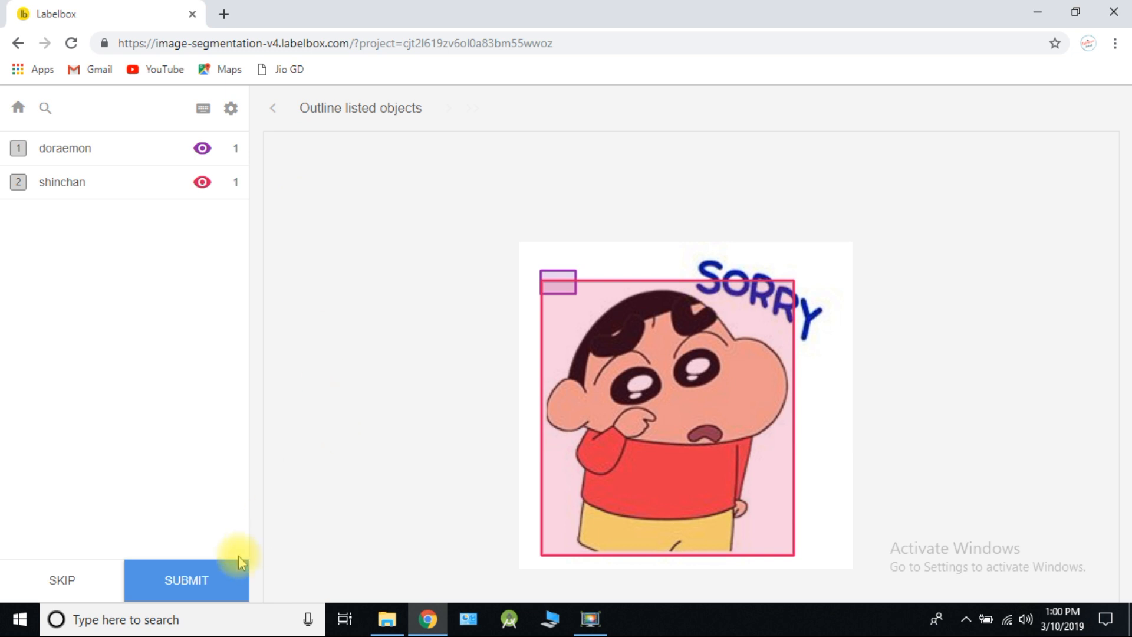
left_click(187, 580)
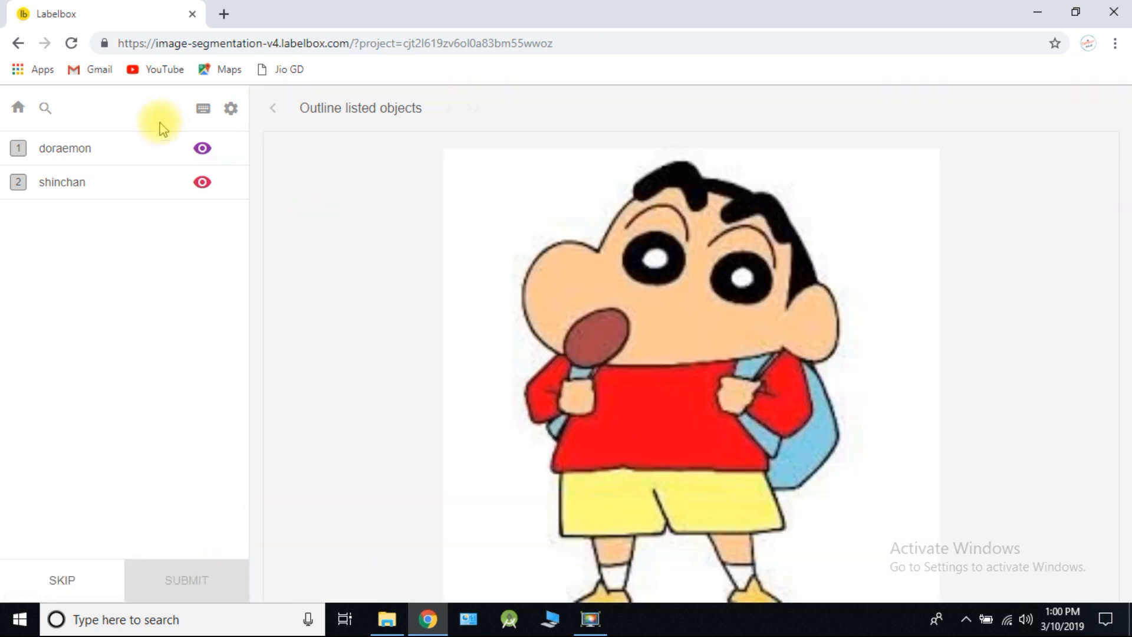
left_click(62, 182)
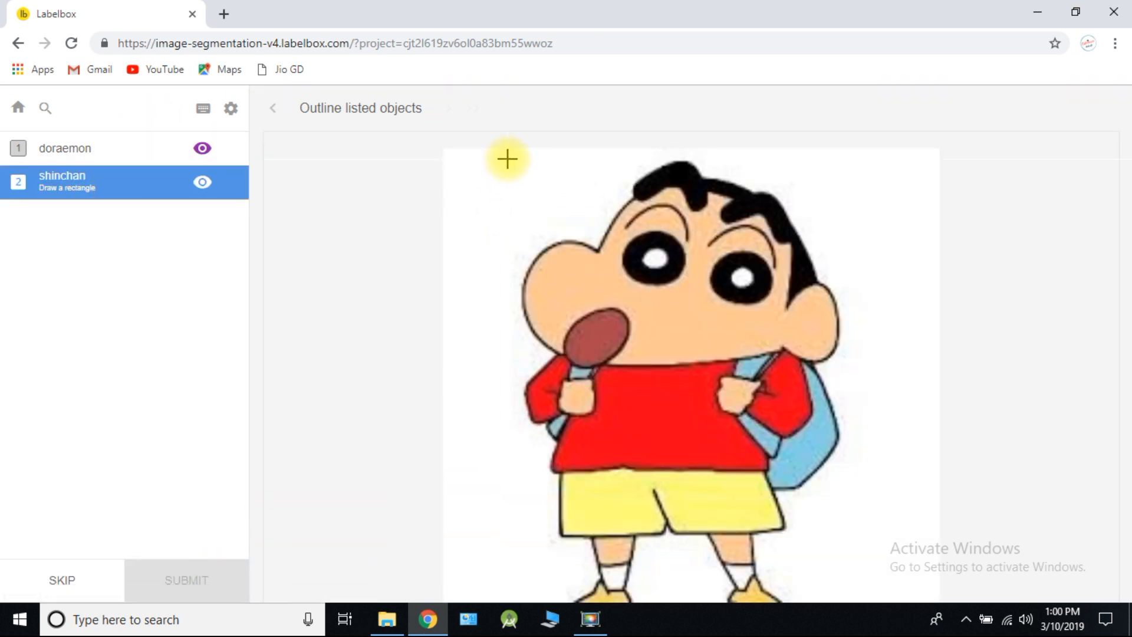
left_click_drag(507, 159, 849, 597)
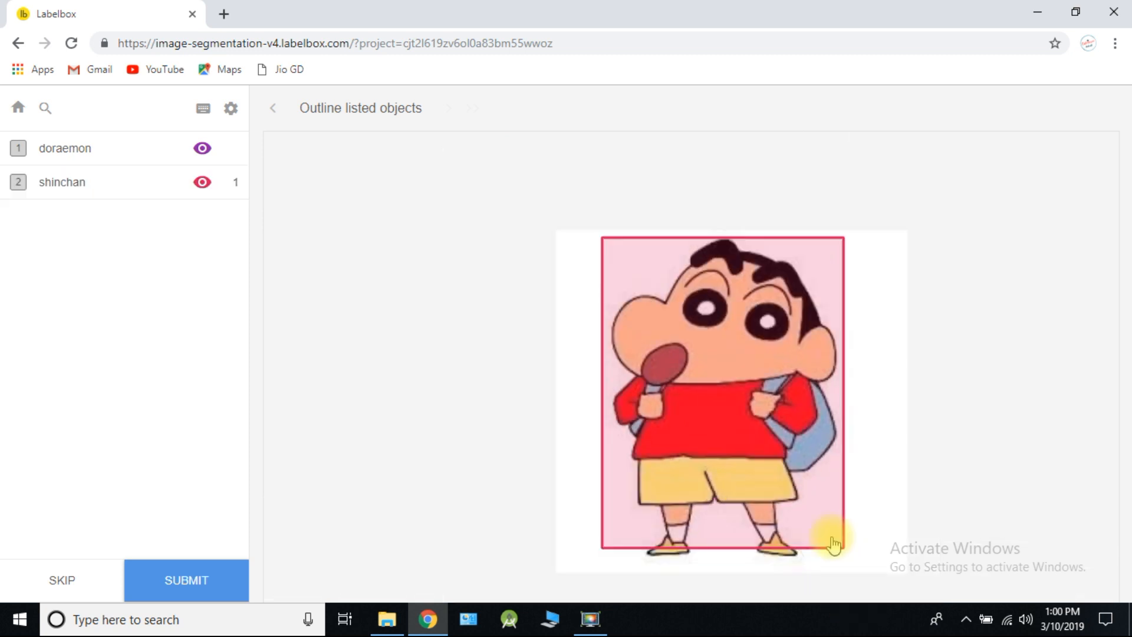
mouse_move(186, 580)
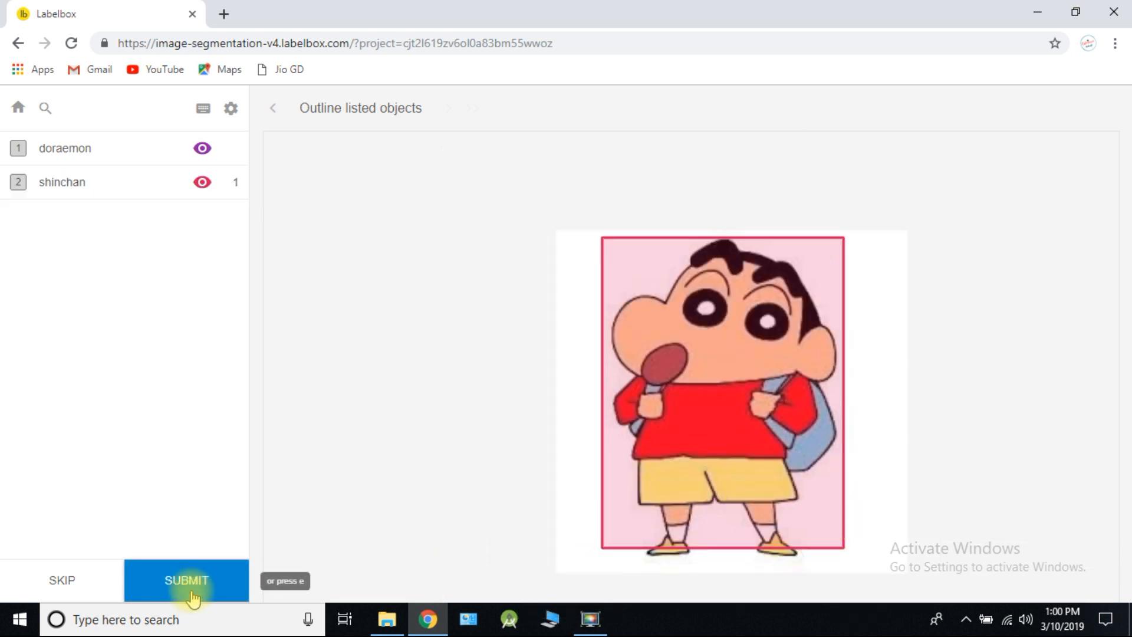
left_click(186, 580)
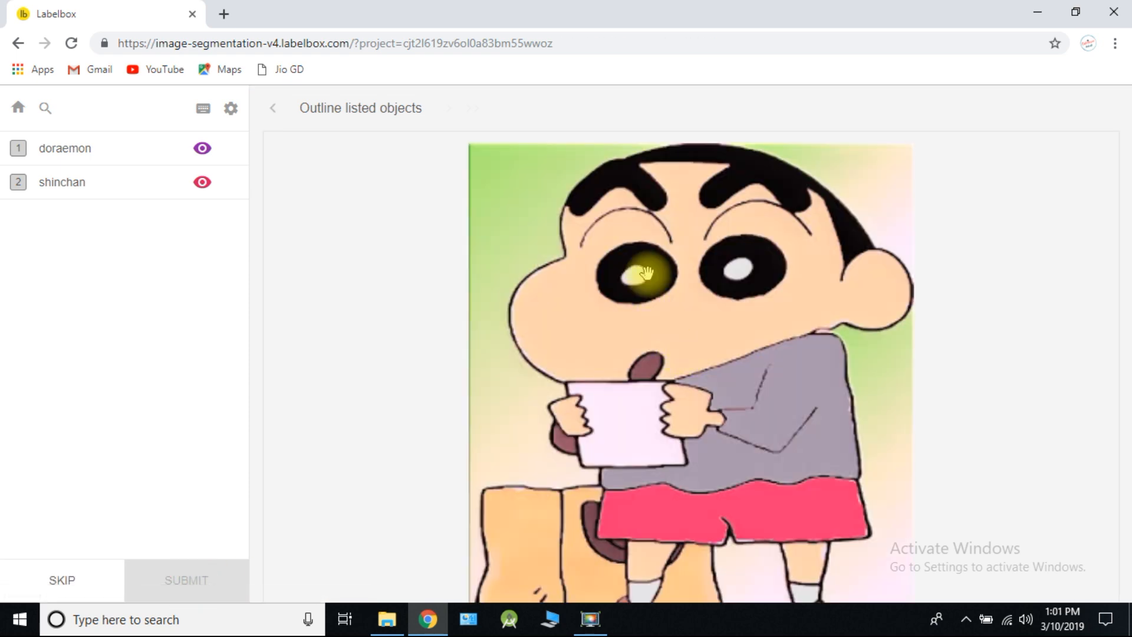
left_click(61, 182)
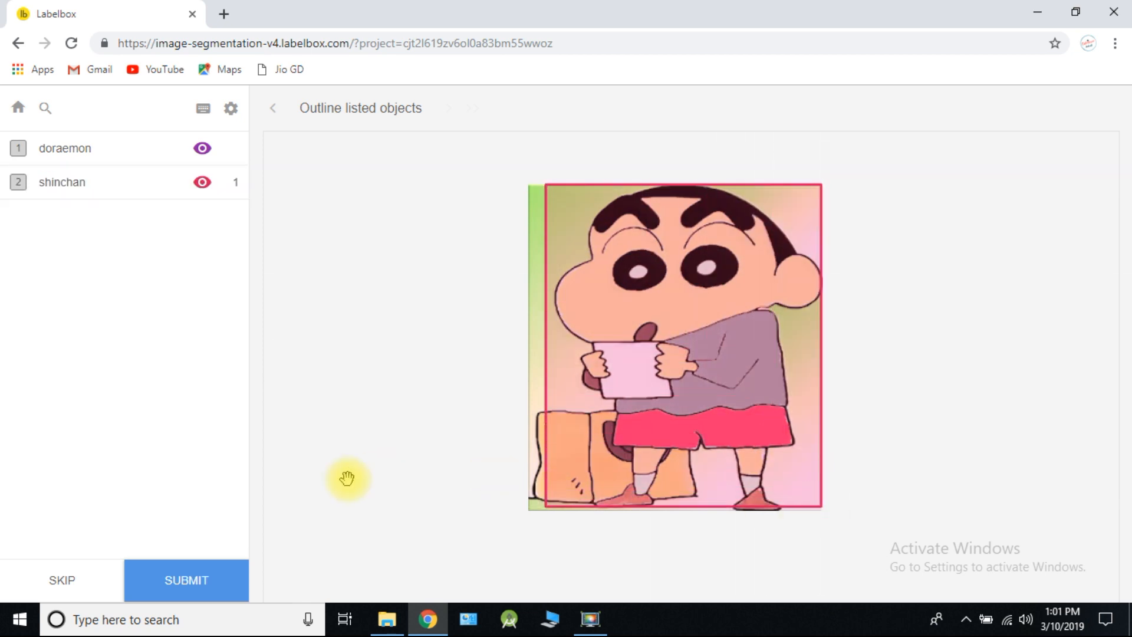
left_click(185, 580)
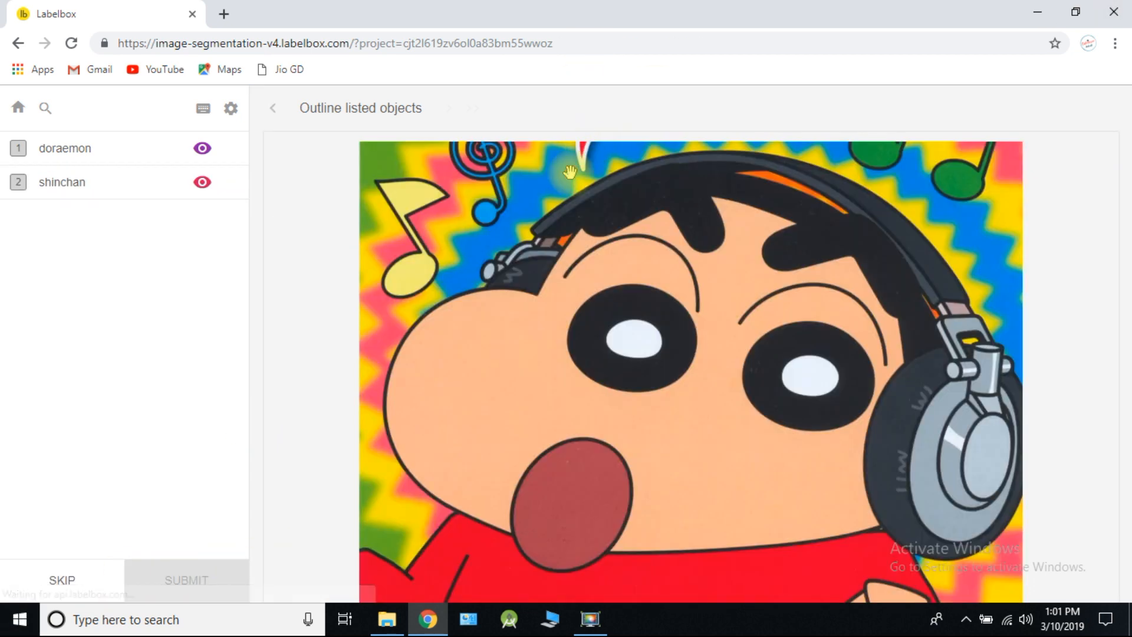
Box and submit the headphones, straw-hat, keychain and poster Shinchan images until all done.
left_click(62, 181)
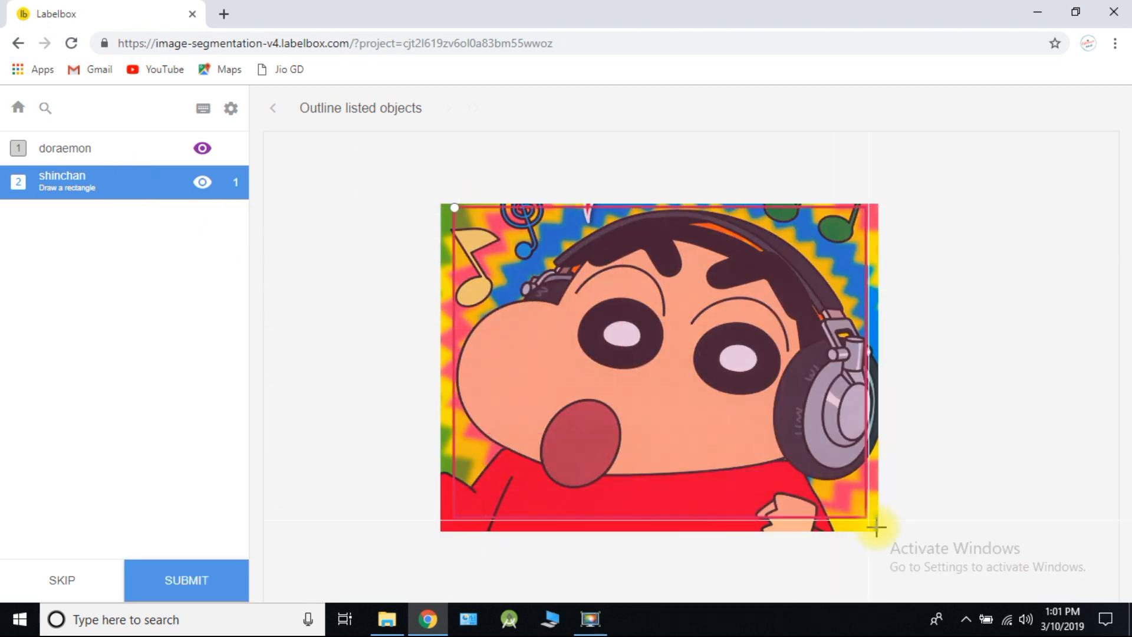
left_click(185, 580)
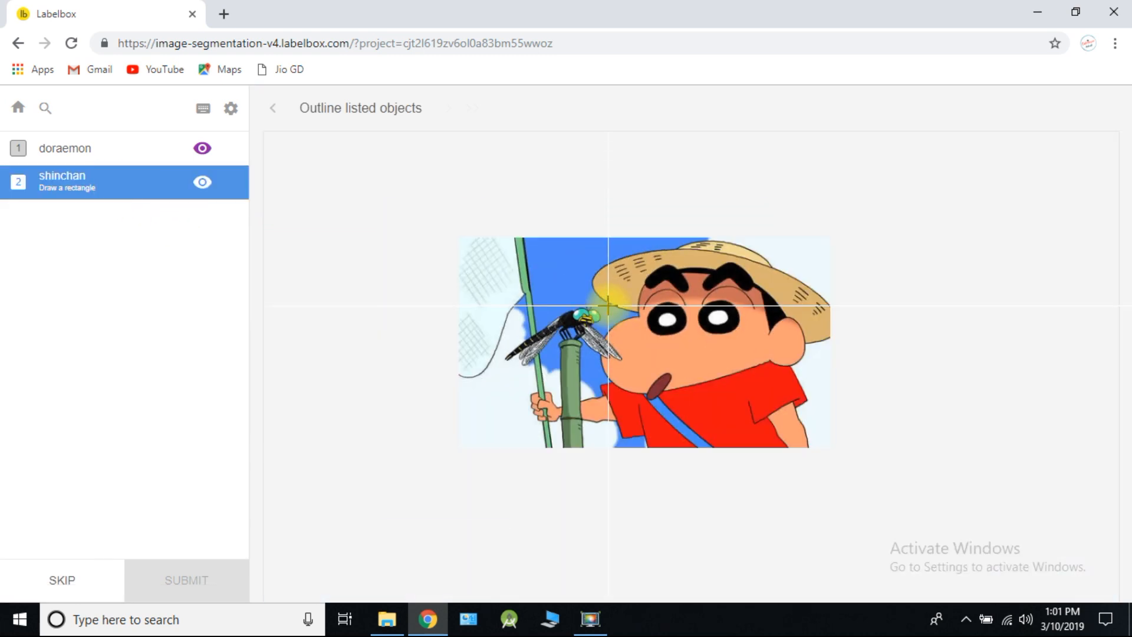
mouse_move(578, 245)
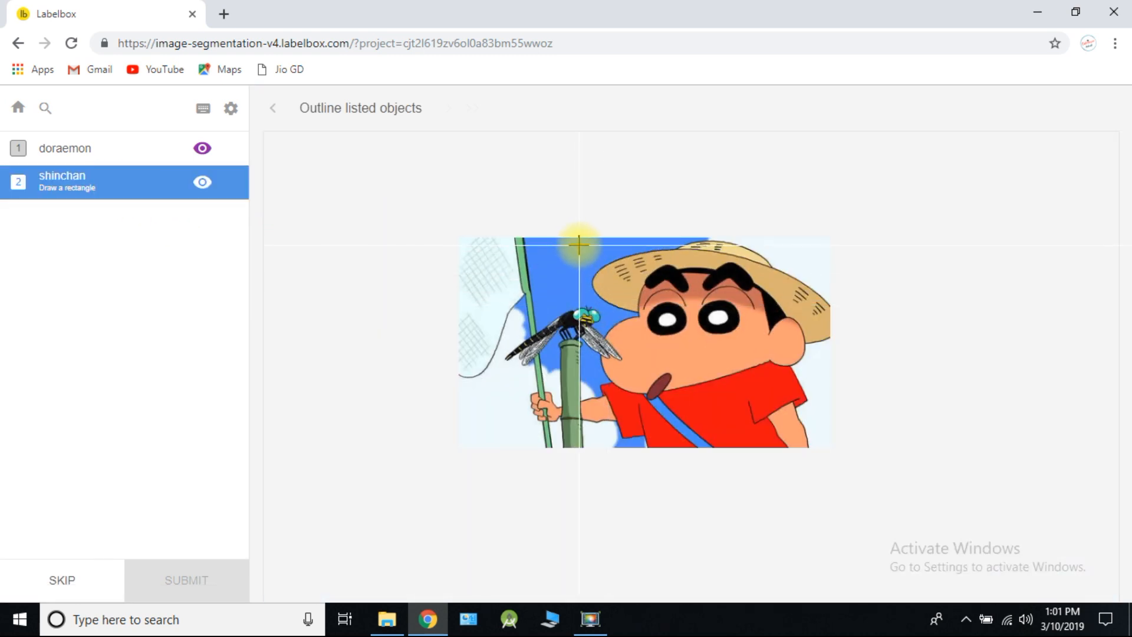
left_click_drag(582, 245, 827, 448)
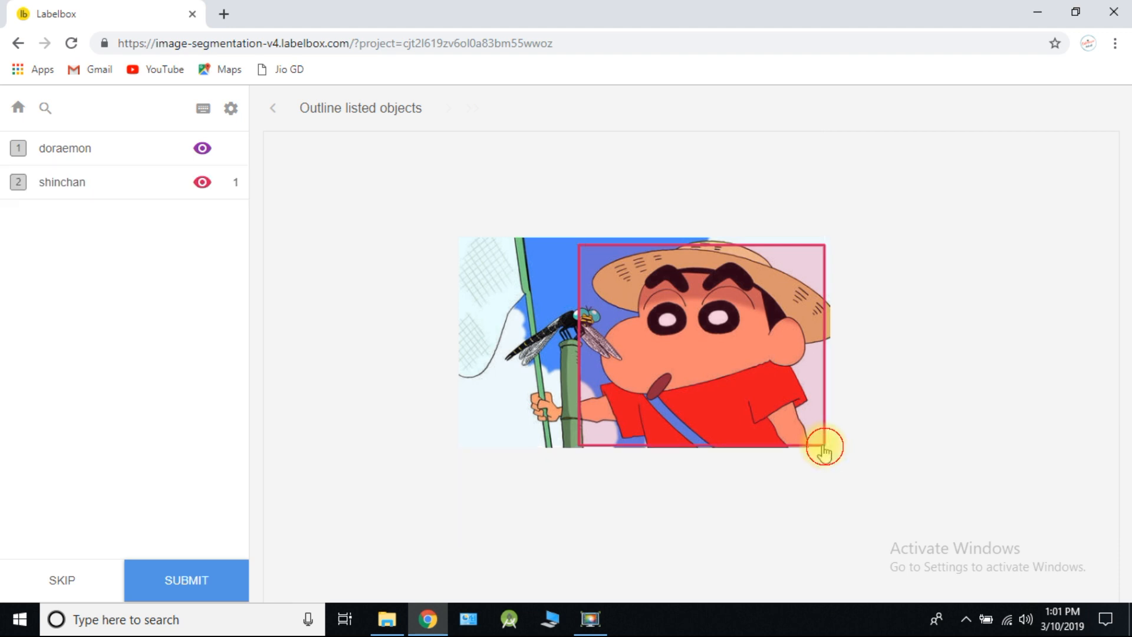
left_click(185, 580)
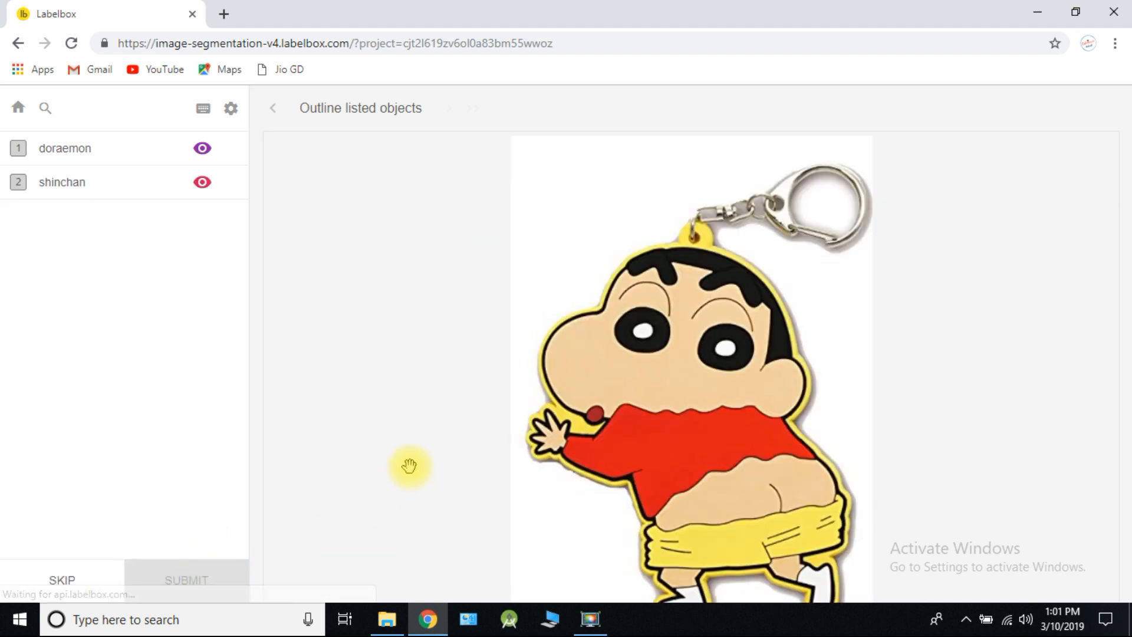
left_click(62, 182)
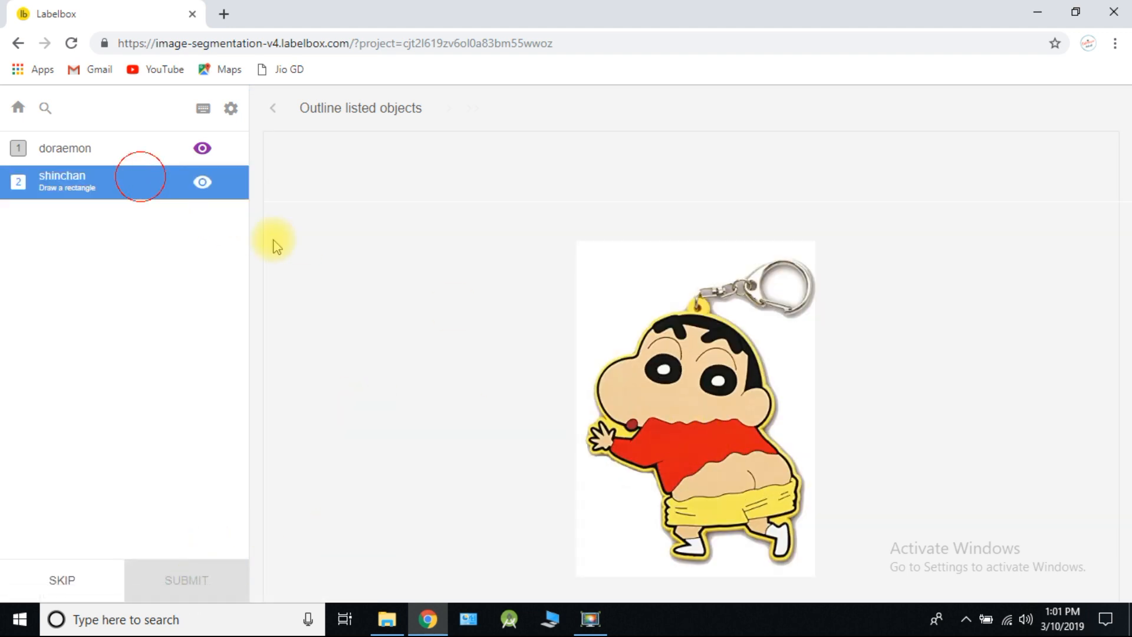
left_click_drag(586, 301, 808, 561)
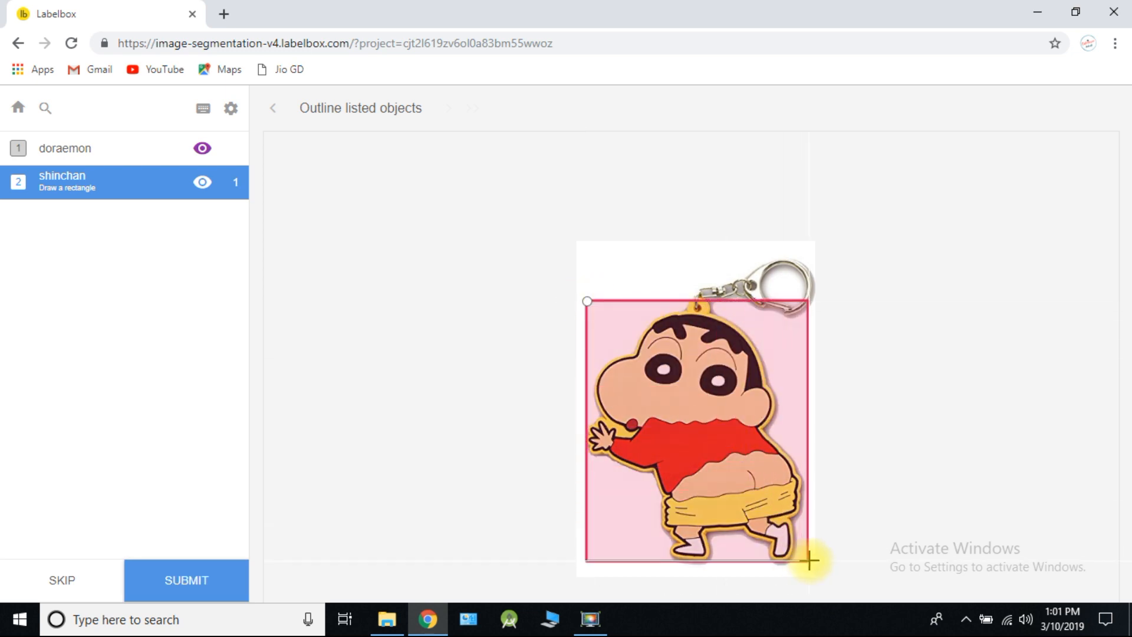
left_click(186, 580)
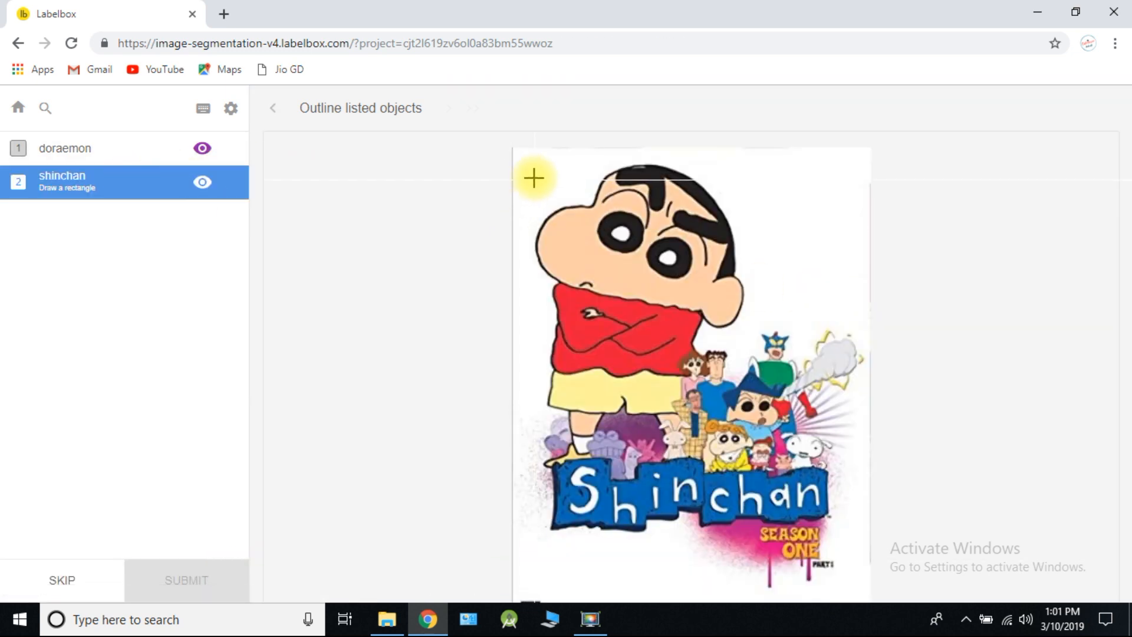
left_click_drag(529, 159, 741, 448)
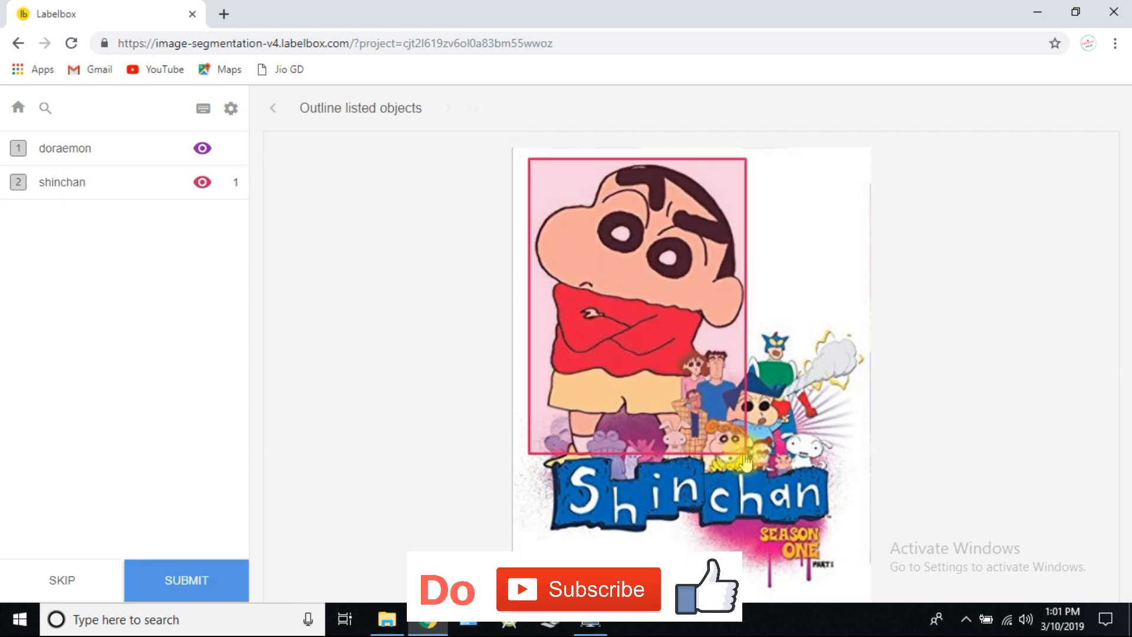
left_click(187, 581)
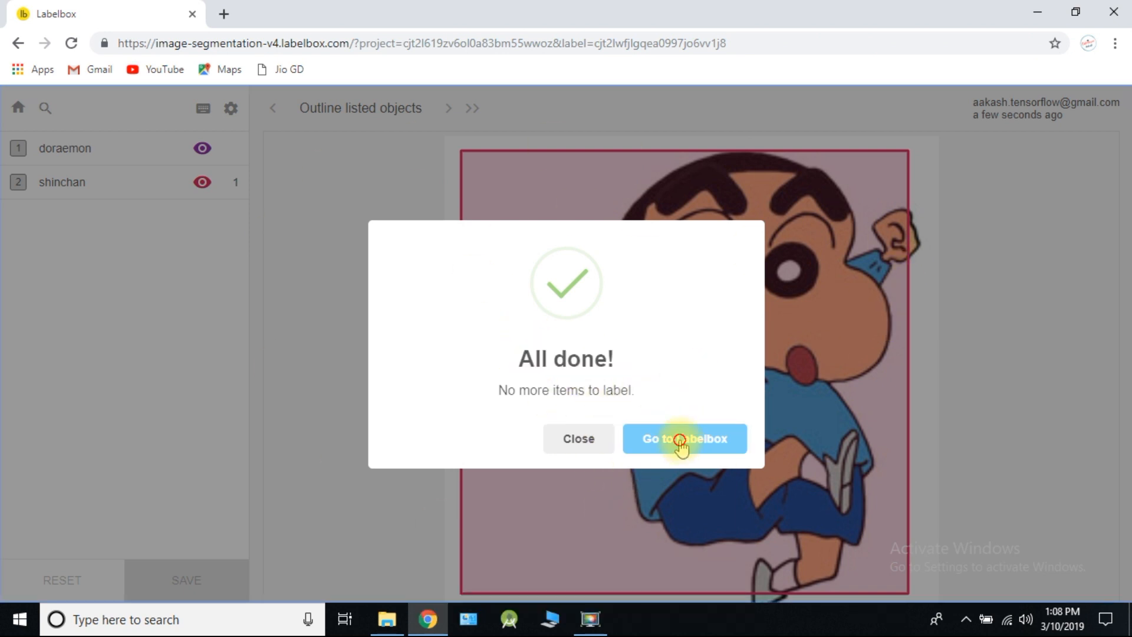
From the project's Export tab, generate a VOC export of all 130 labels.
left_click(684, 439)
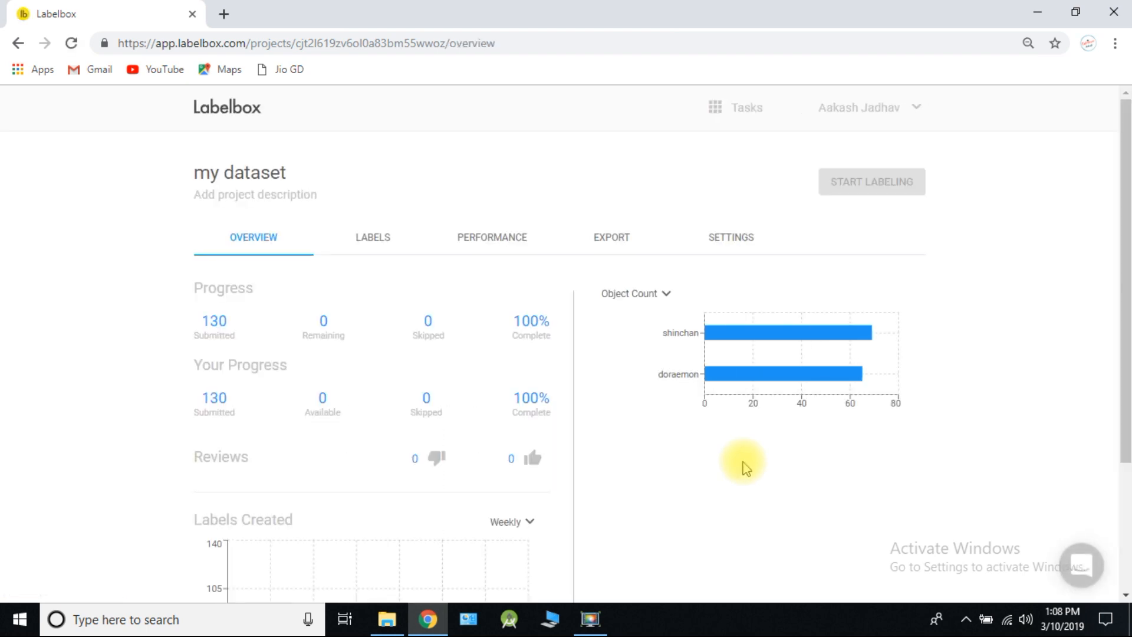
left_click(610, 237)
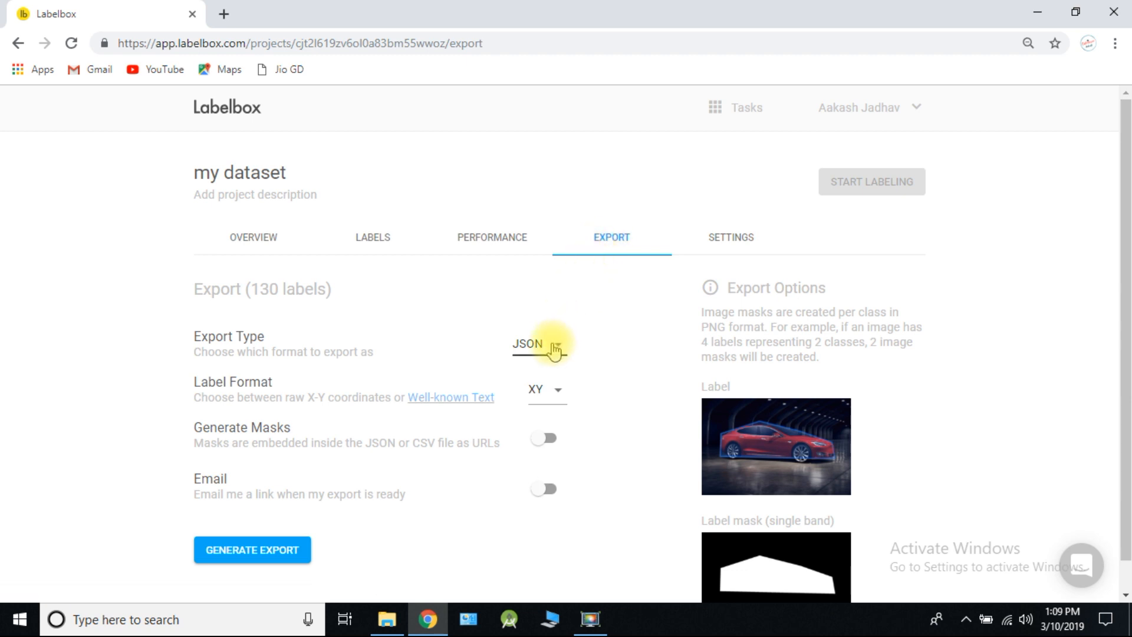
left_click(538, 346)
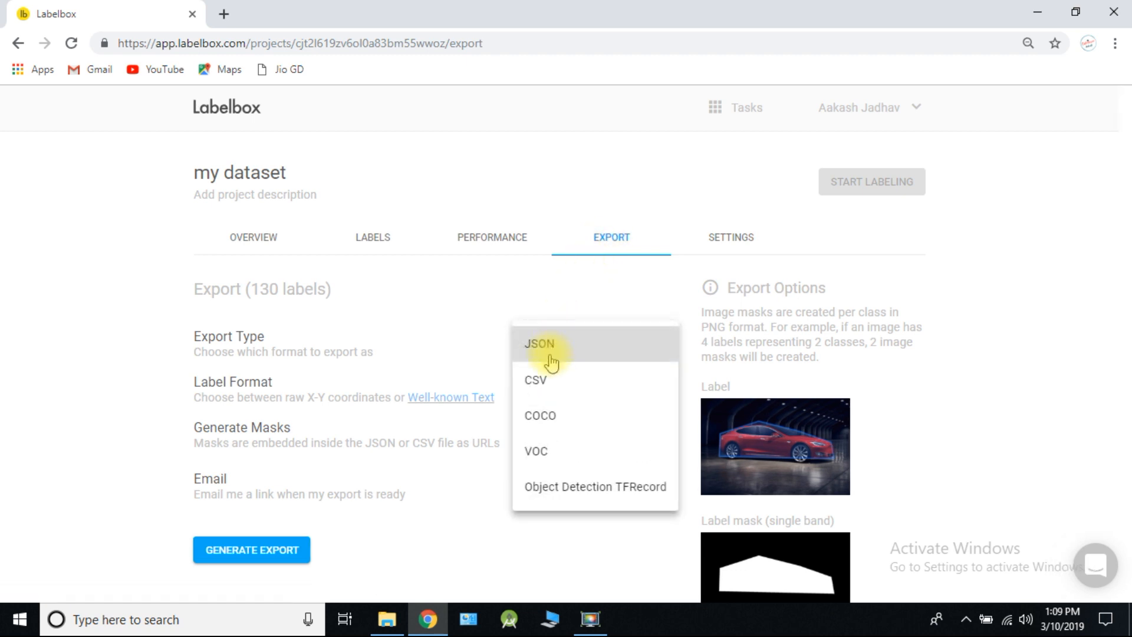
left_click(536, 451)
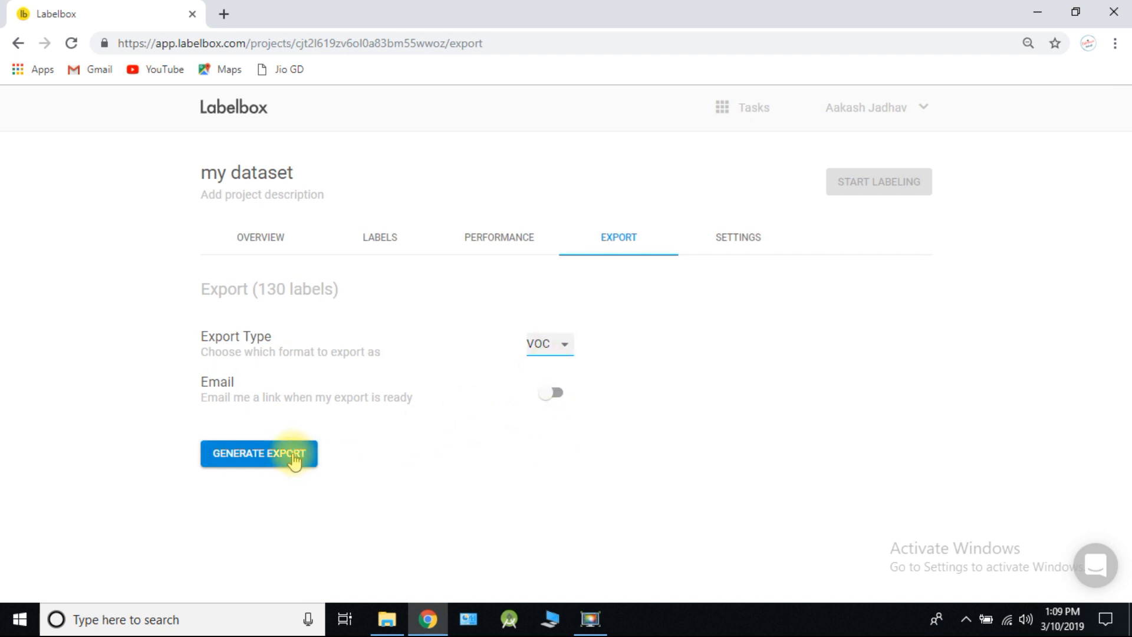
left_click(258, 453)
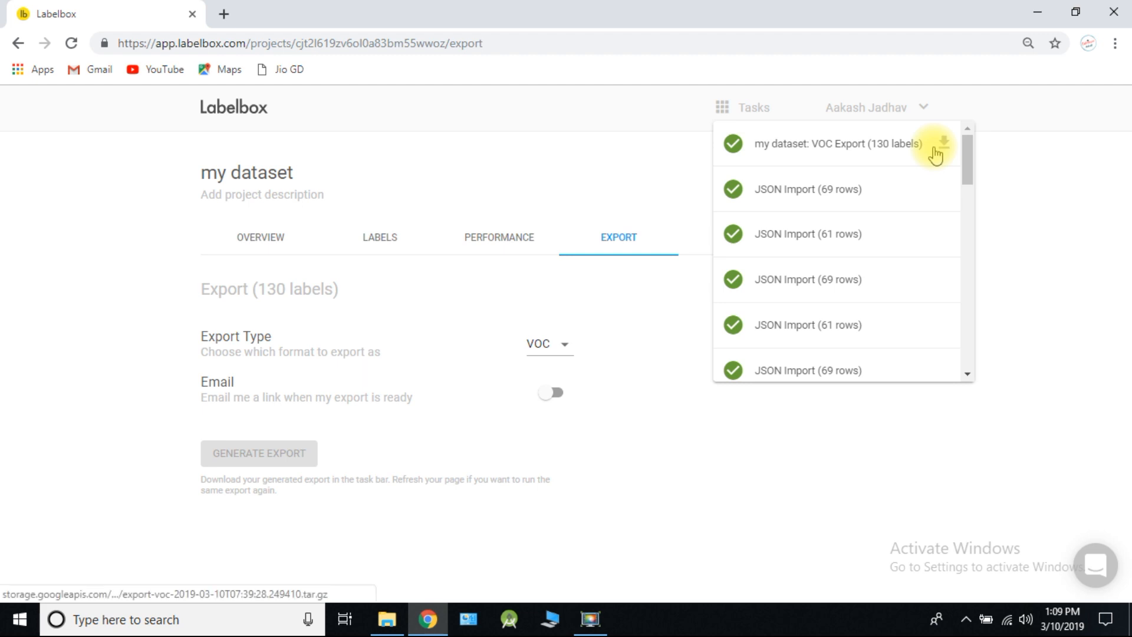
Download the finished VOC Export archive and show it in its Downloads folder.
left_click(944, 144)
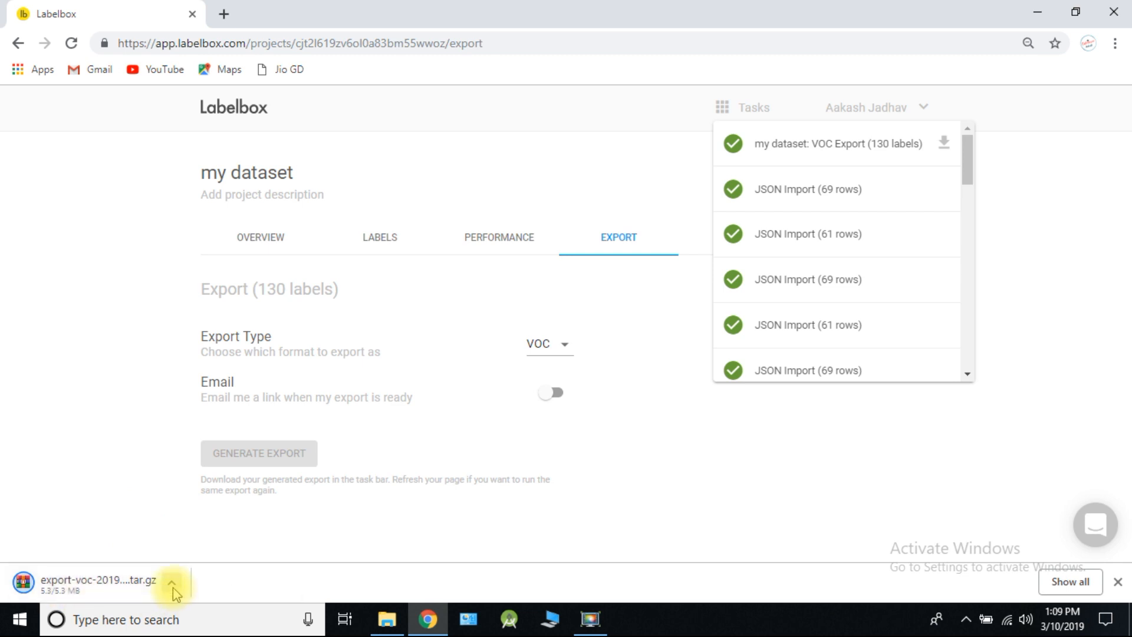
left_click(173, 585)
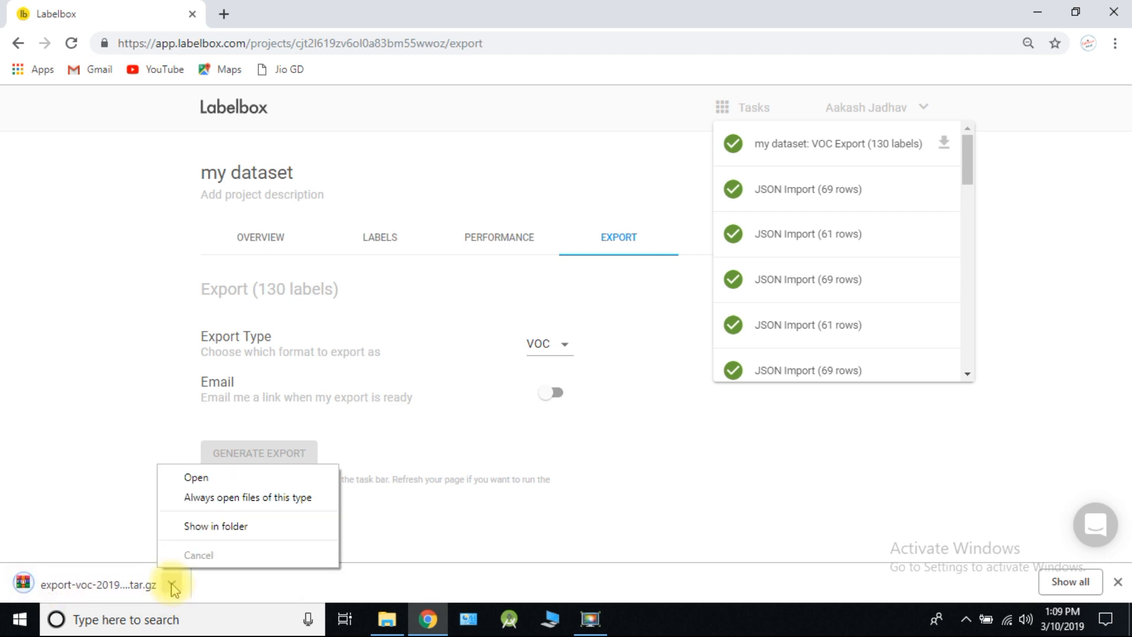
left_click(215, 525)
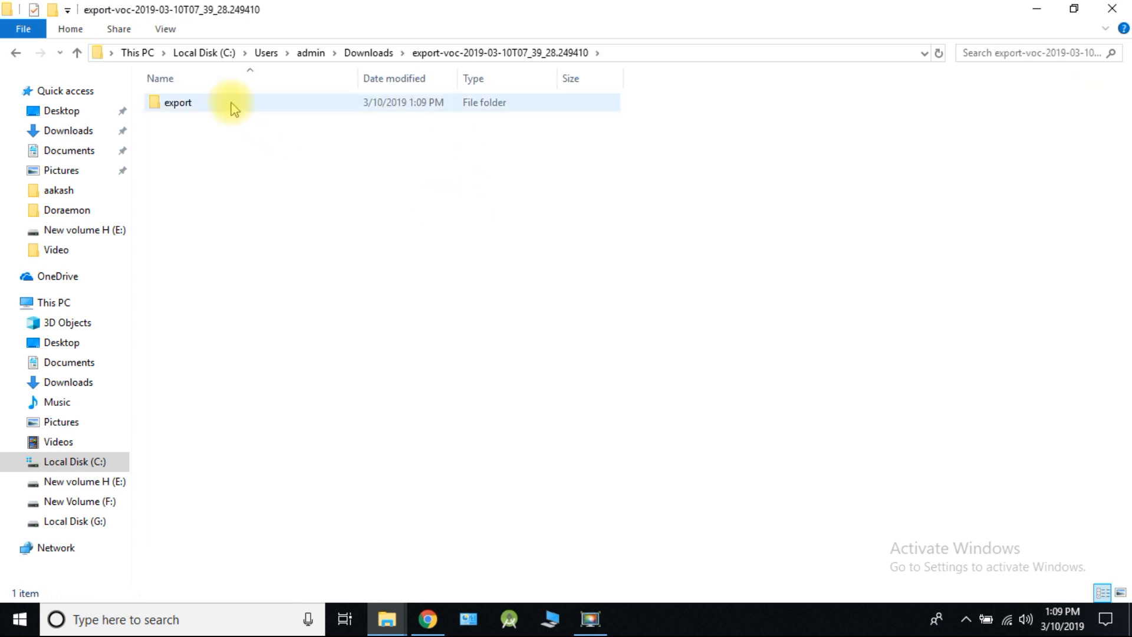
Browse the export folder and open cjt2l9fiugr0b0990c2dd6331.xml in Sublime Text.
double_click(178, 101)
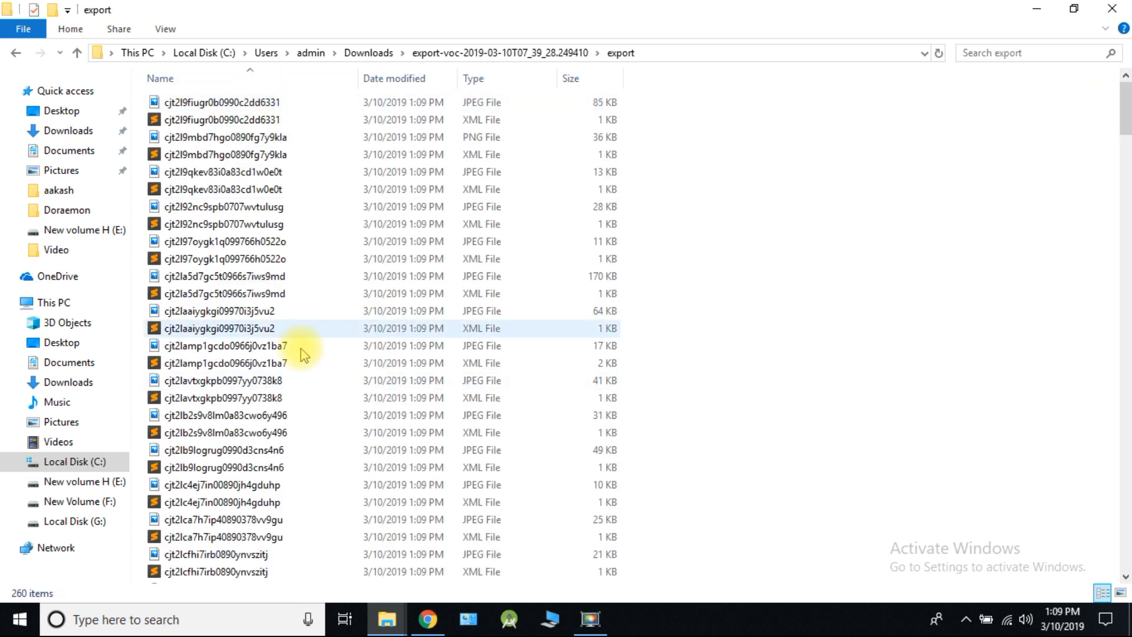
left_click(224, 119)
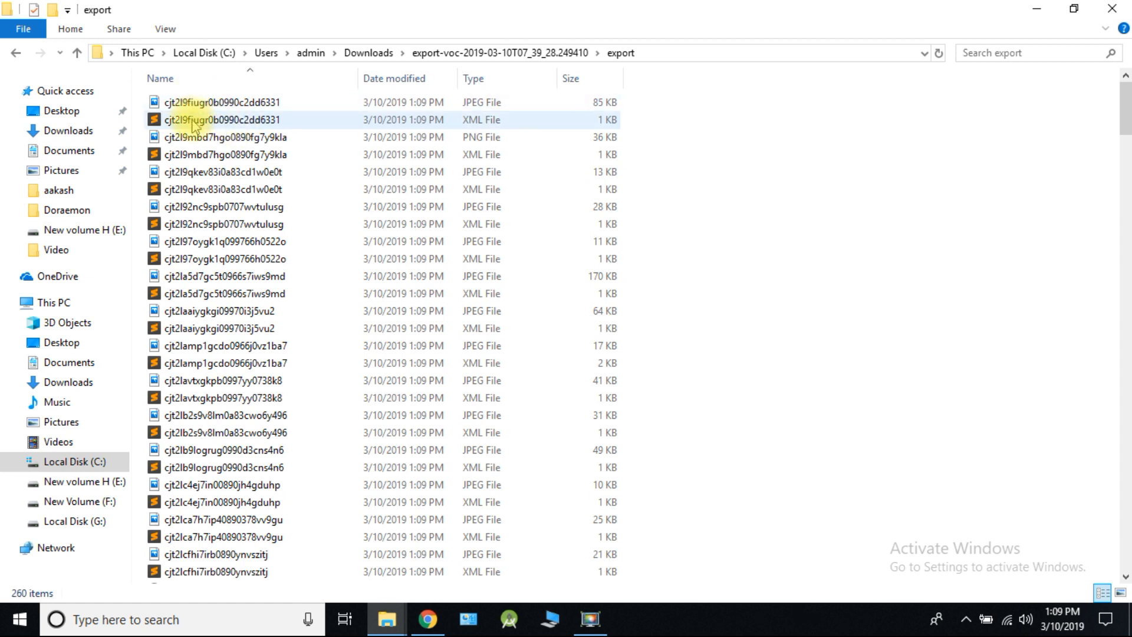
left_click(224, 102)
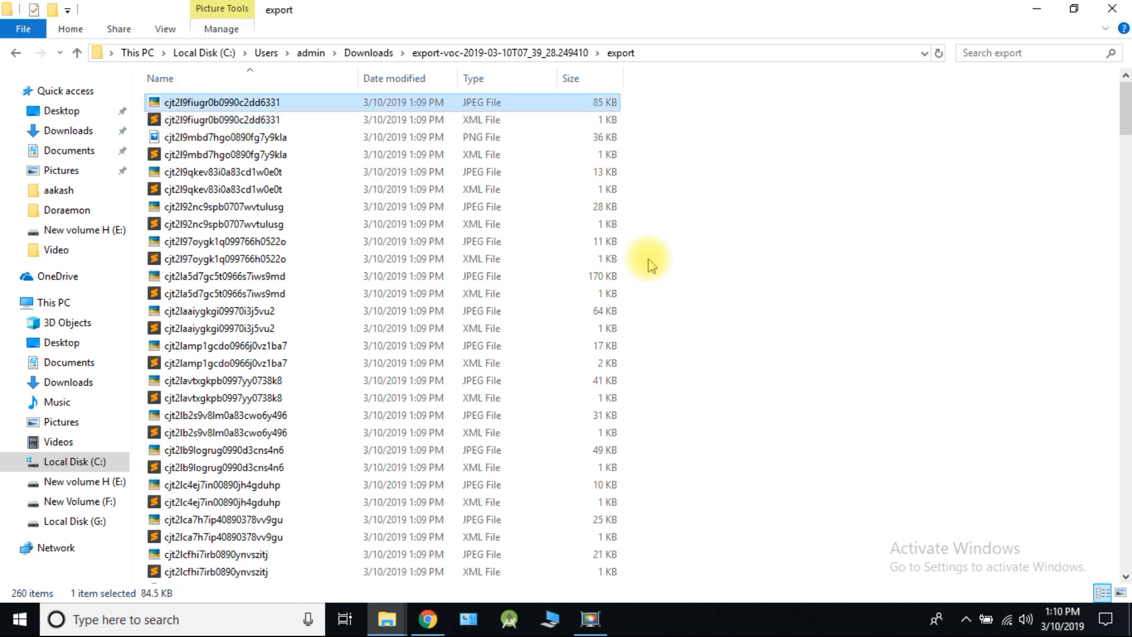
mouse_move(217, 102)
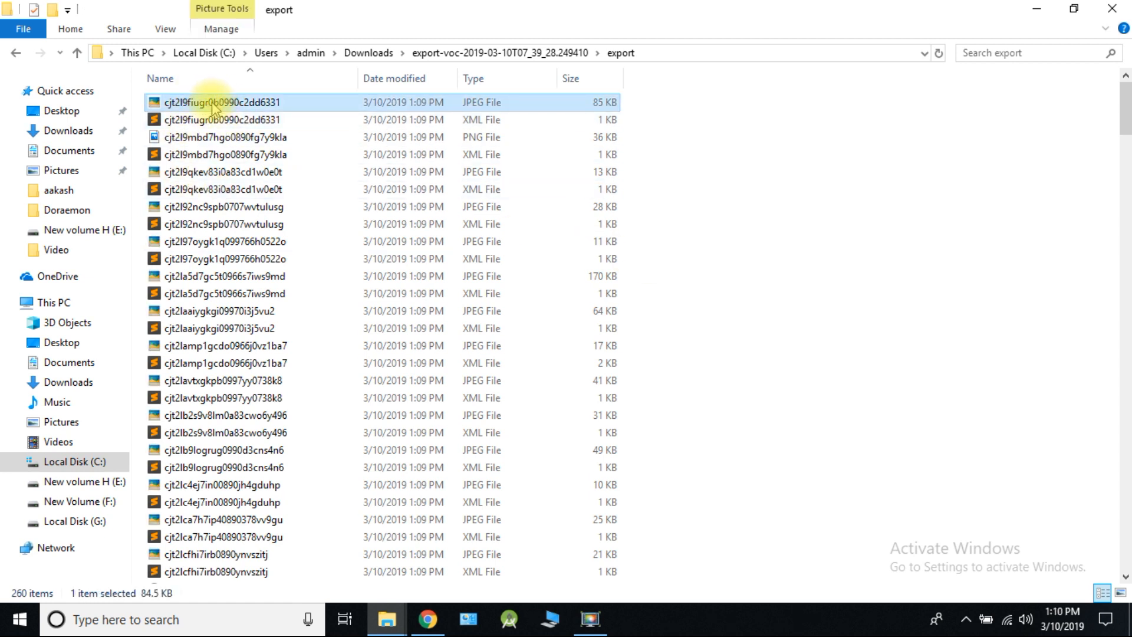
double_click(220, 101)
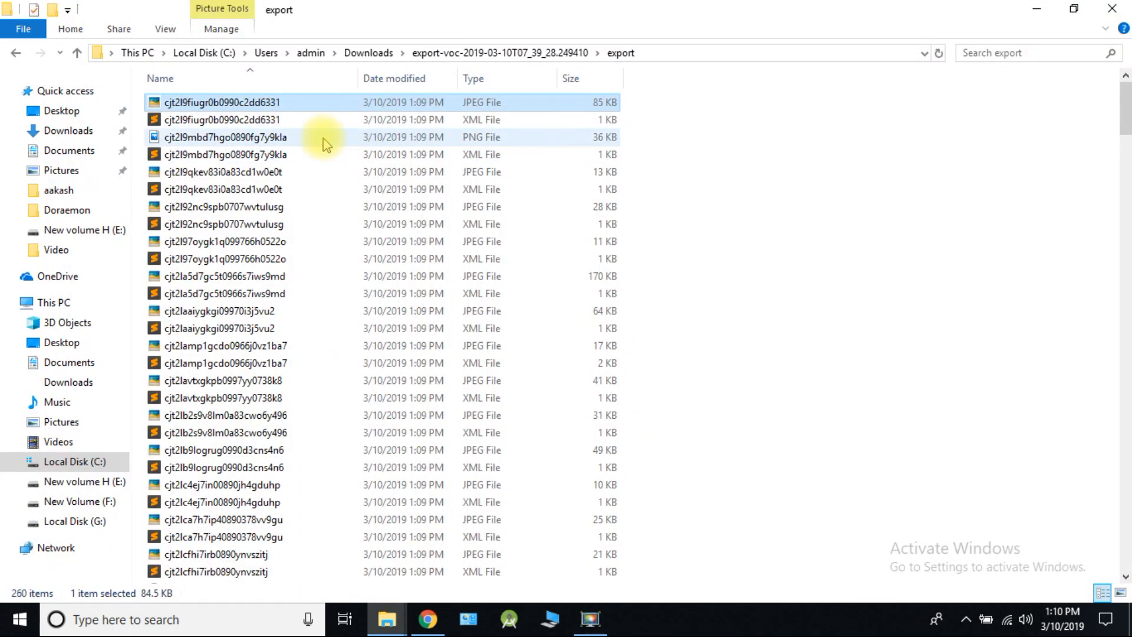
double_click(223, 119)
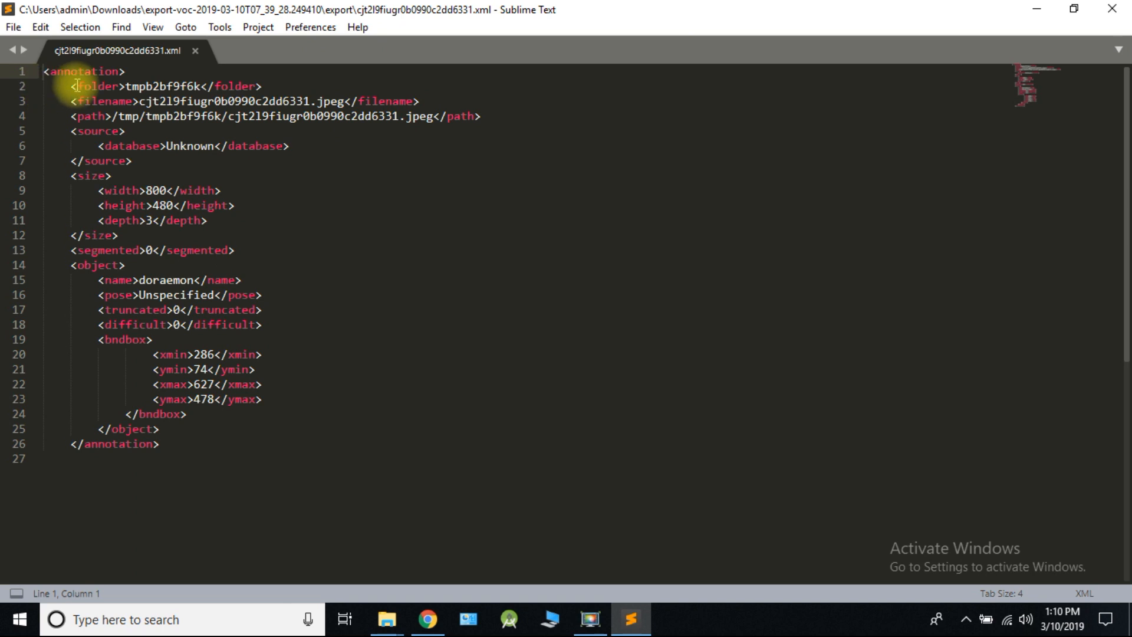
mouse_move(195, 280)
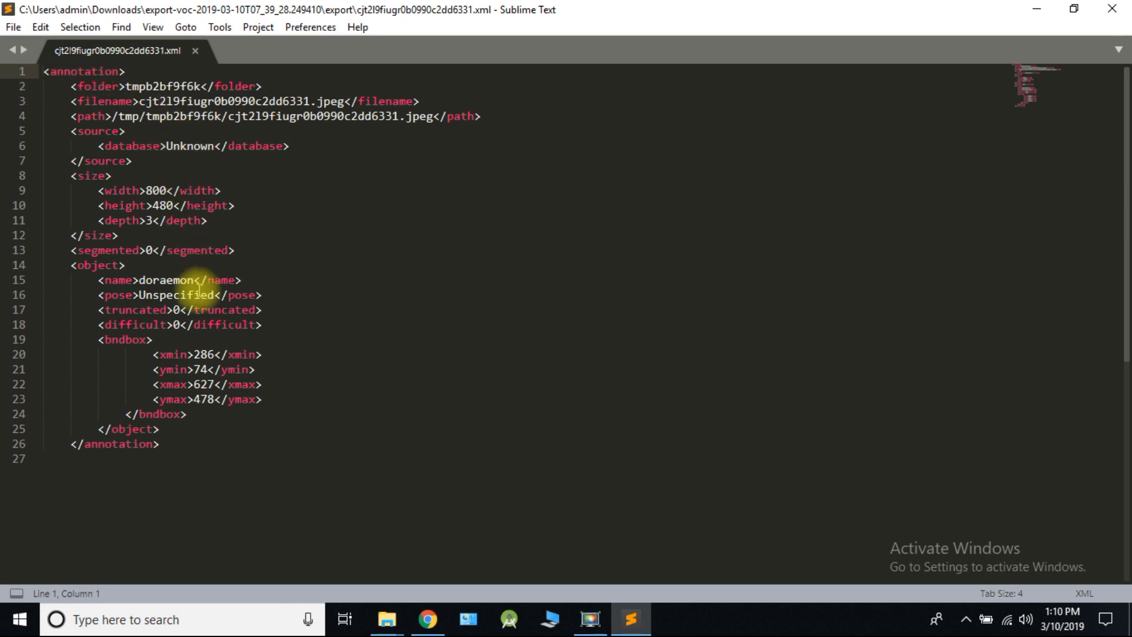
left_click(124, 265)
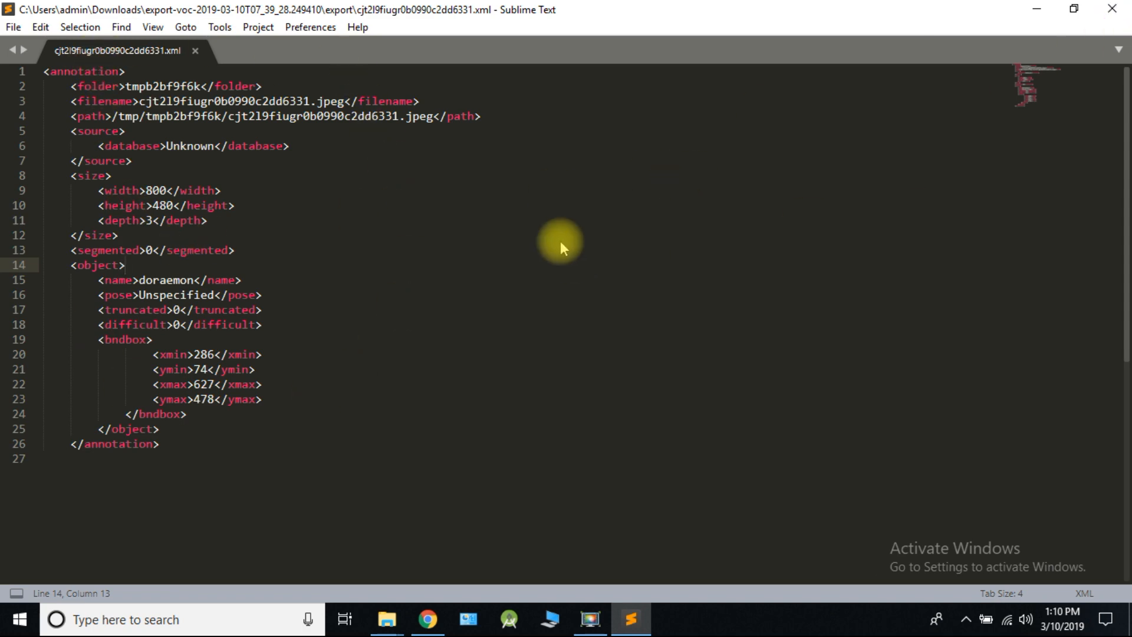
left_click(387, 619)
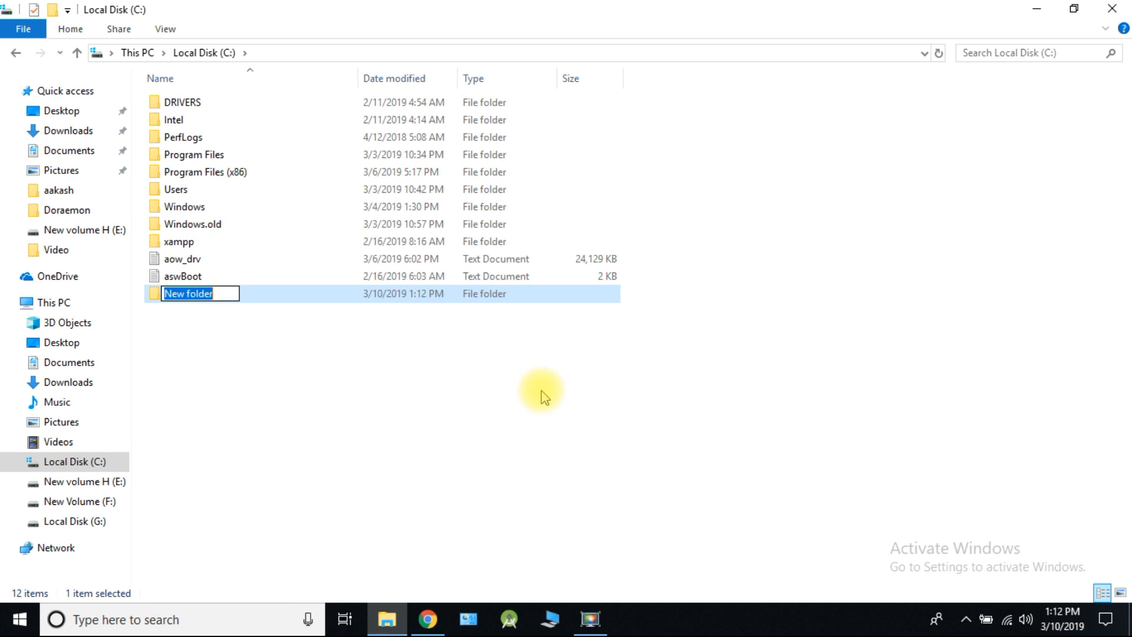
Create C:\tensorflow, paste a copy of the export folder inside renamed dataset, and review its files.
type("tensorflo")
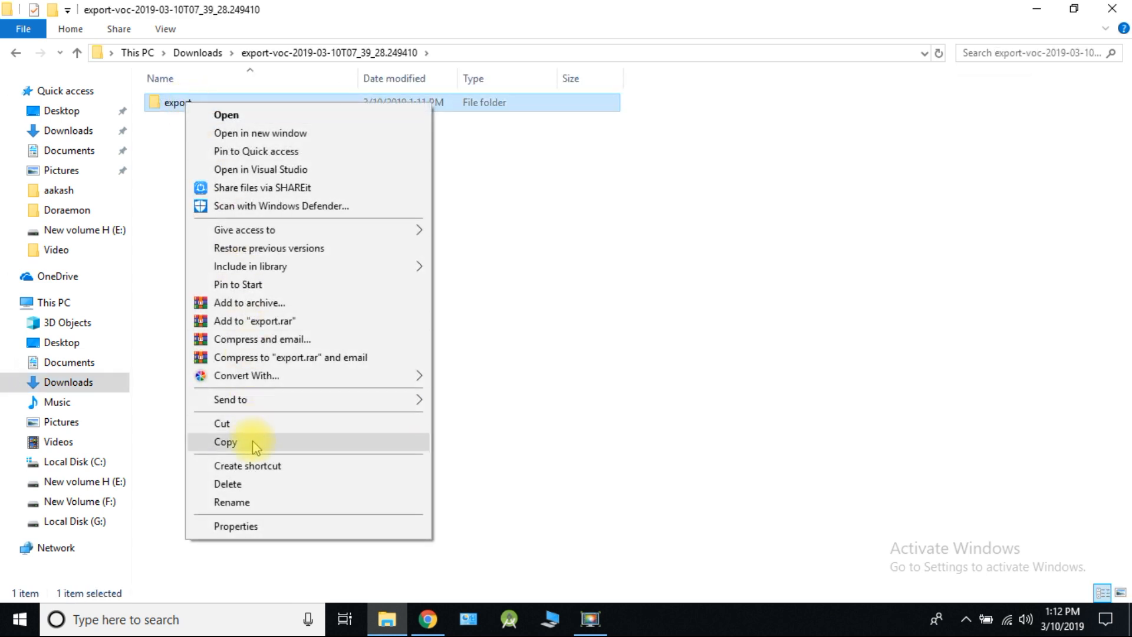
left_click(224, 441)
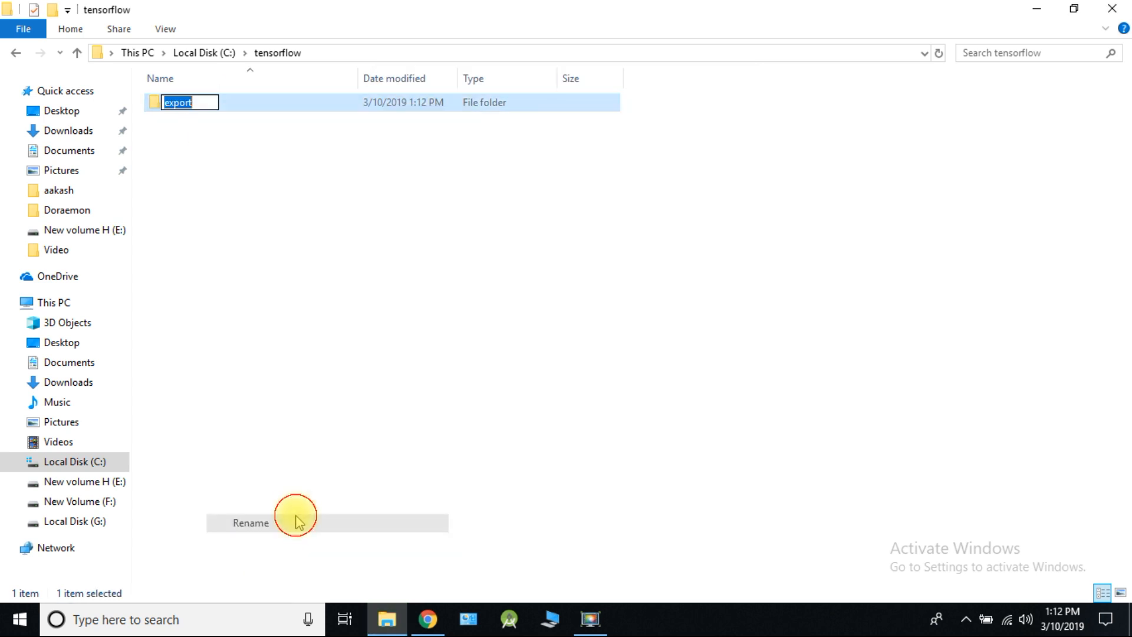
type("dataset")
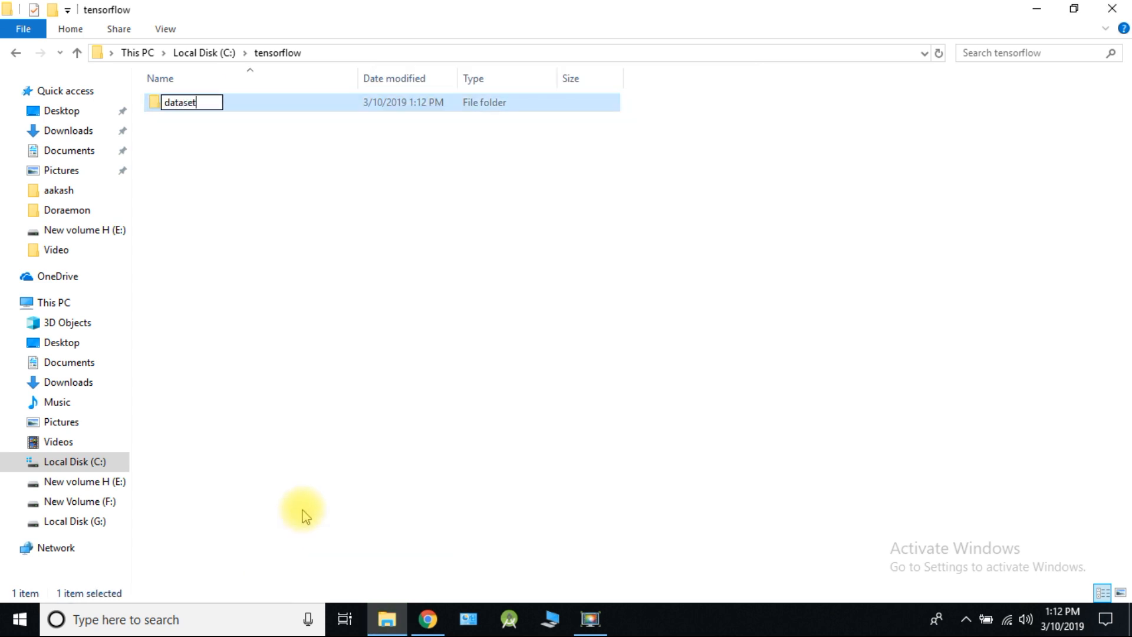
double_click(181, 102)
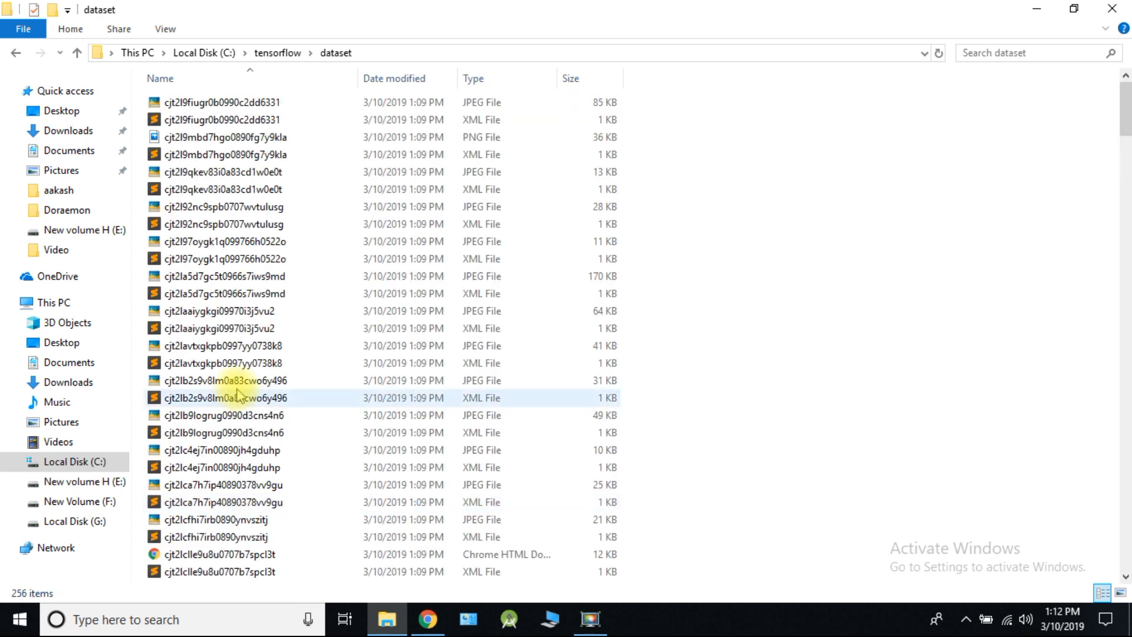
scroll("down", 3)
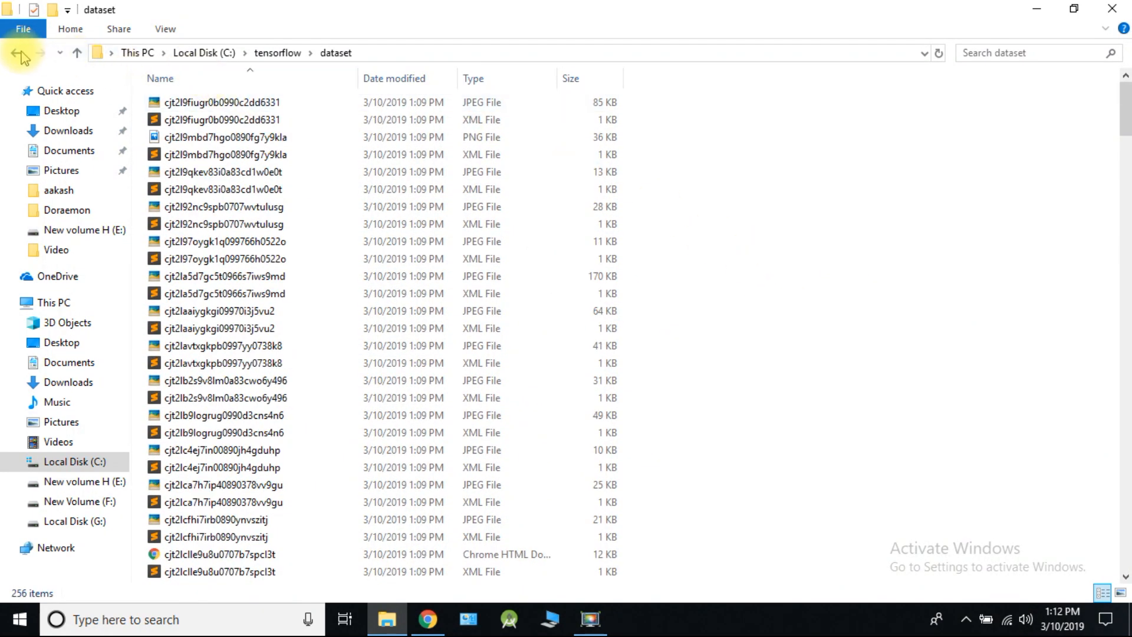
left_click(427, 620)
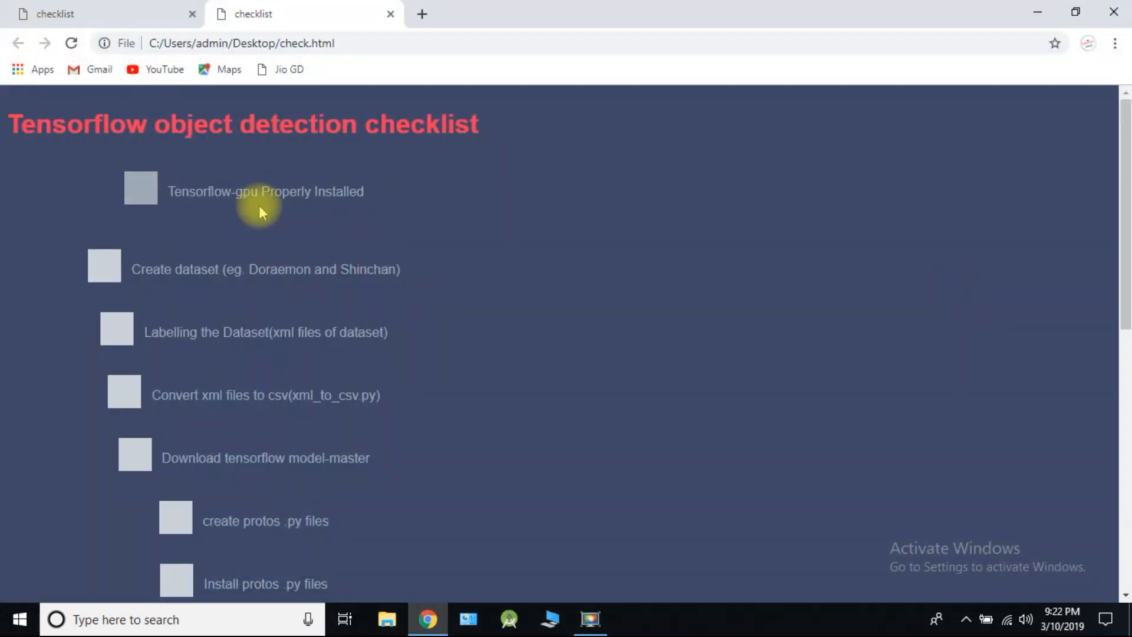
Tick Tensorflow-gpu Properly Installed and Create dataset on the checklist, then hide the browser.
left_click(140, 191)
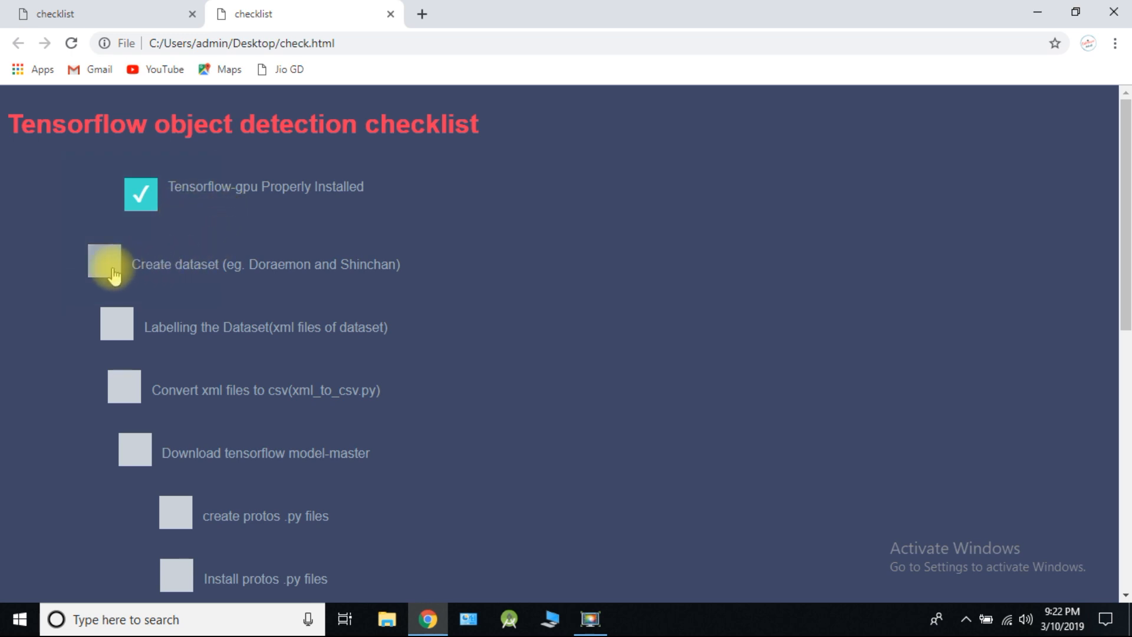
left_click(104, 263)
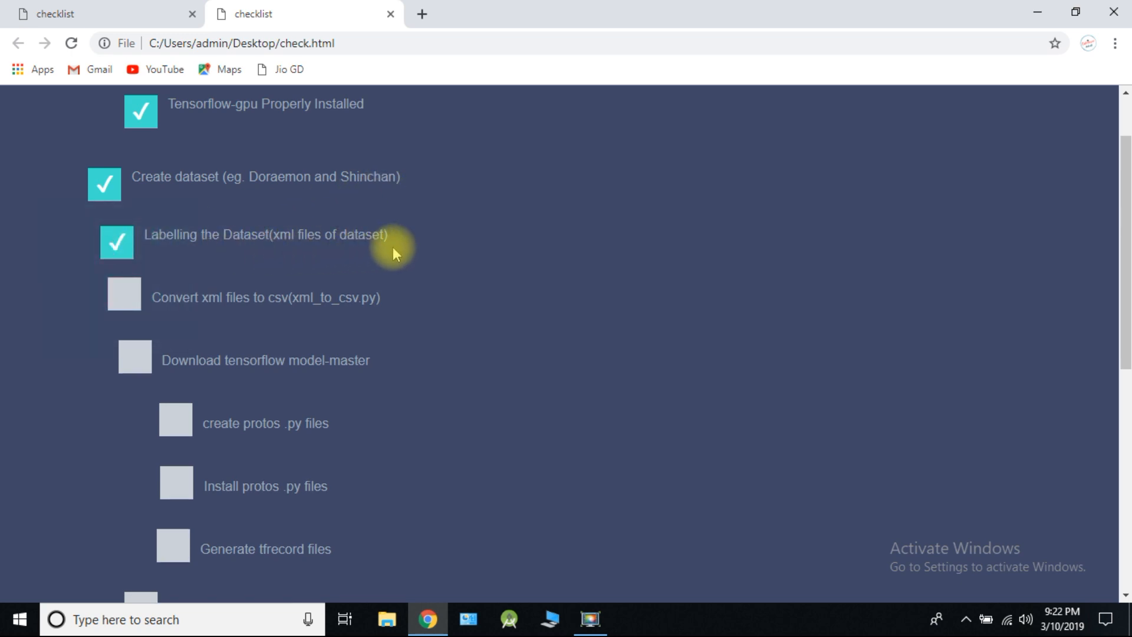
mouse_move(1029, 30)
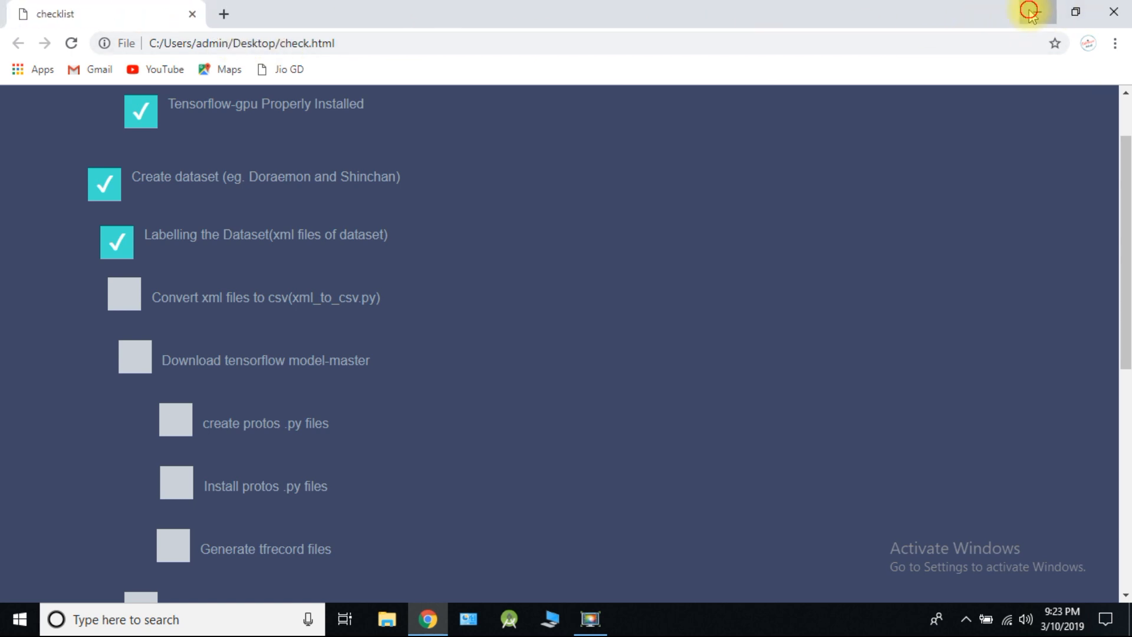
left_click(387, 619)
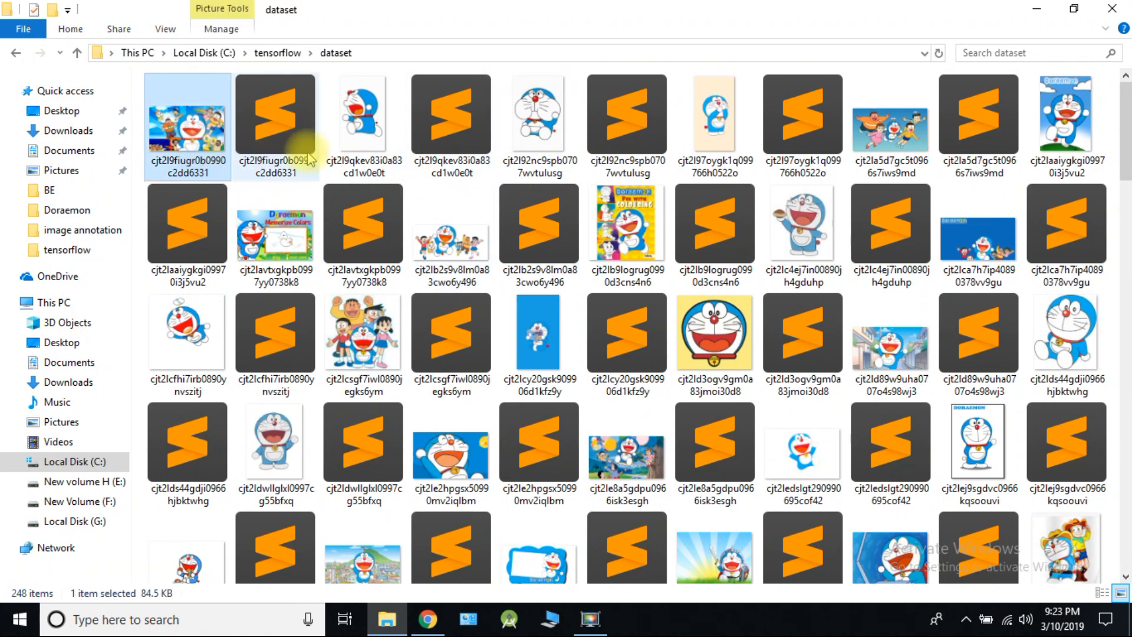
Select a first batch of image/XML pairs in dataset and cut them.
left_click(626, 340)
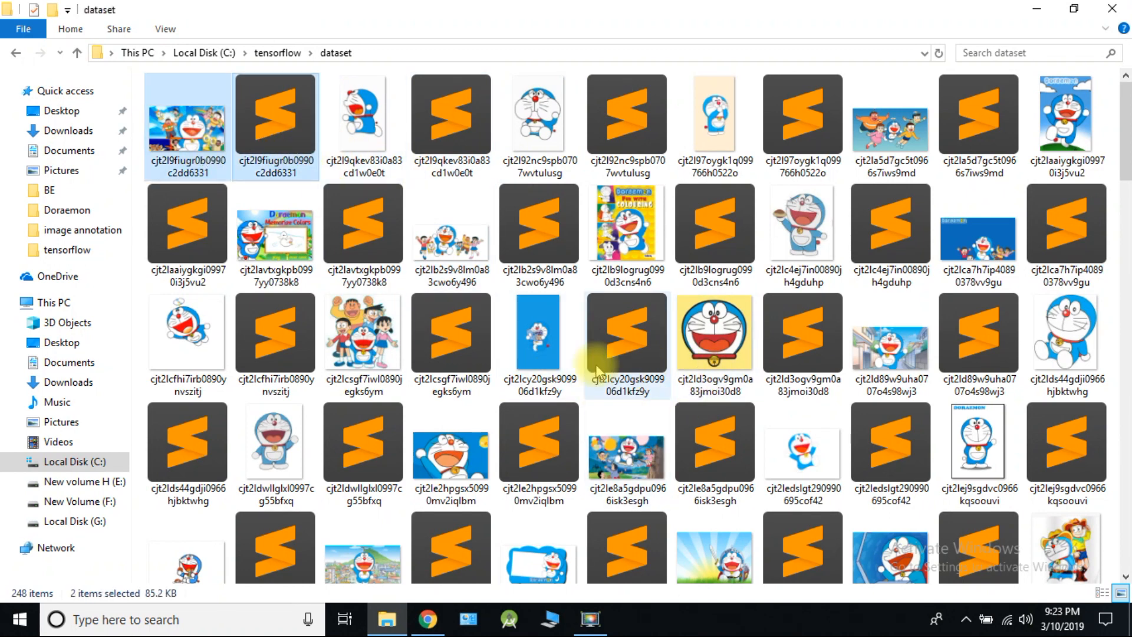
left_click(1067, 333)
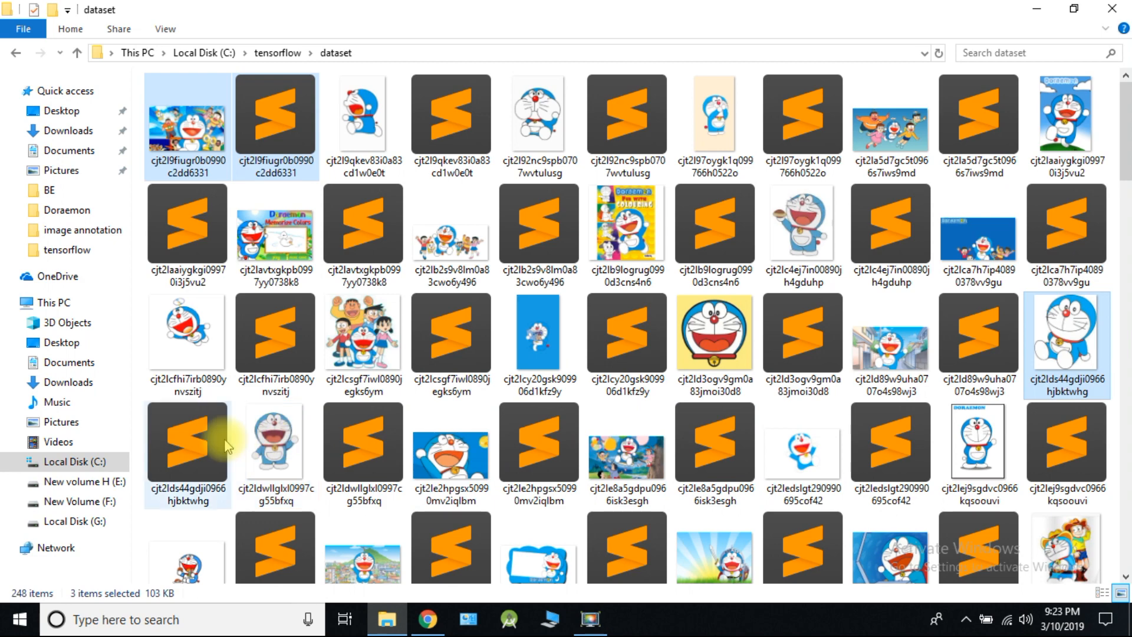
left_click(977, 439)
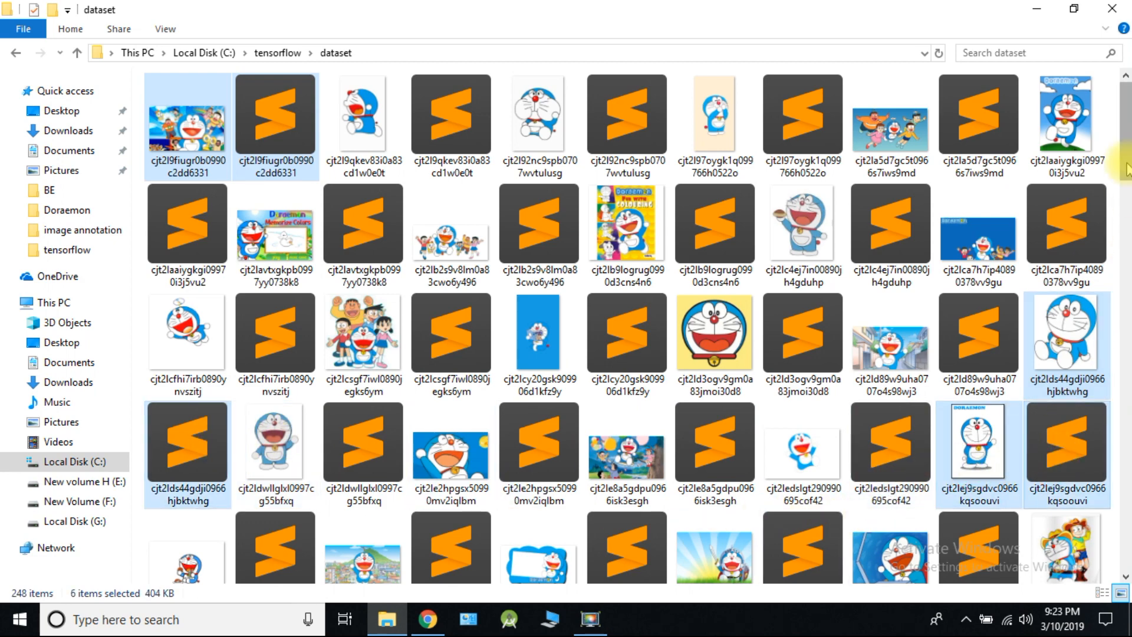
scroll("down", 3)
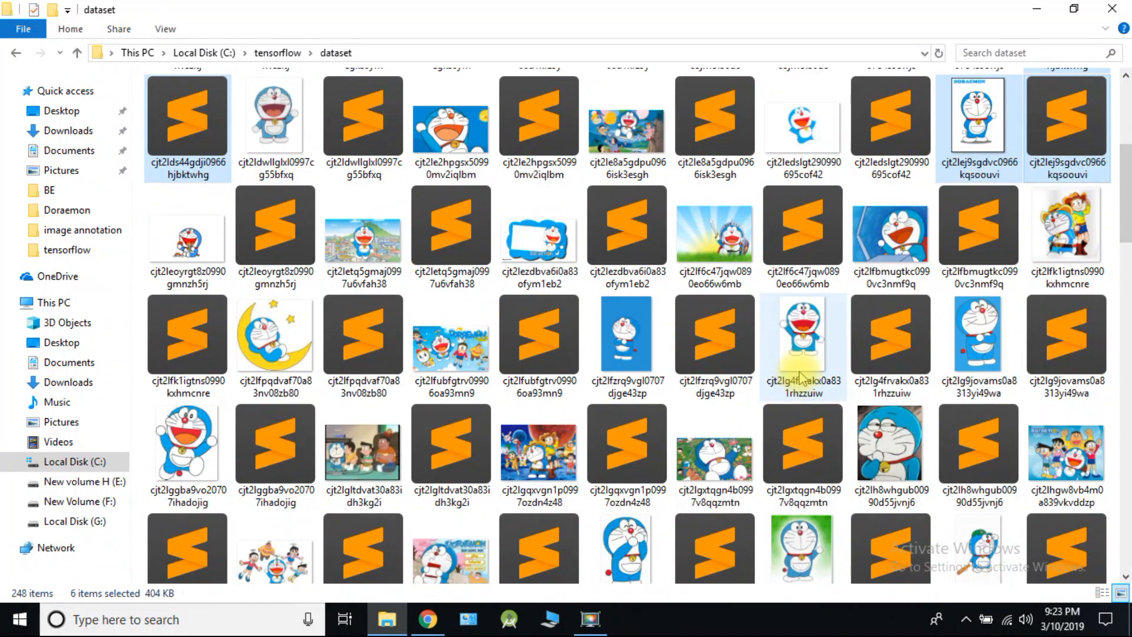
left_click(187, 448)
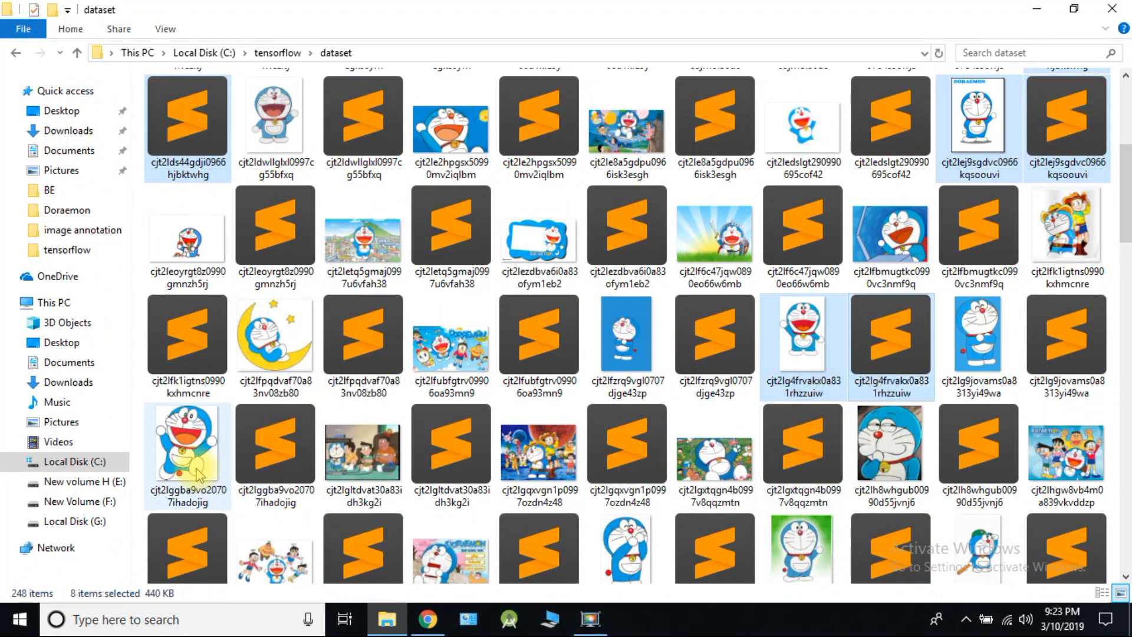
right_click(187, 445)
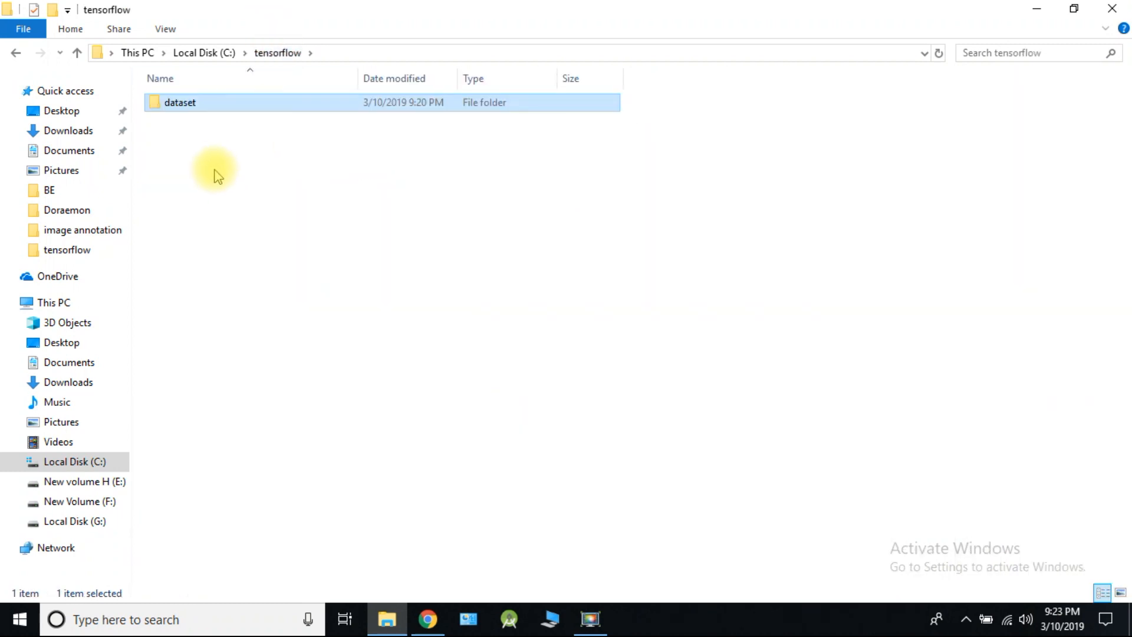
Create a new test folder in C:\tensorflow and return to the dataset folder.
right_click(217, 173)
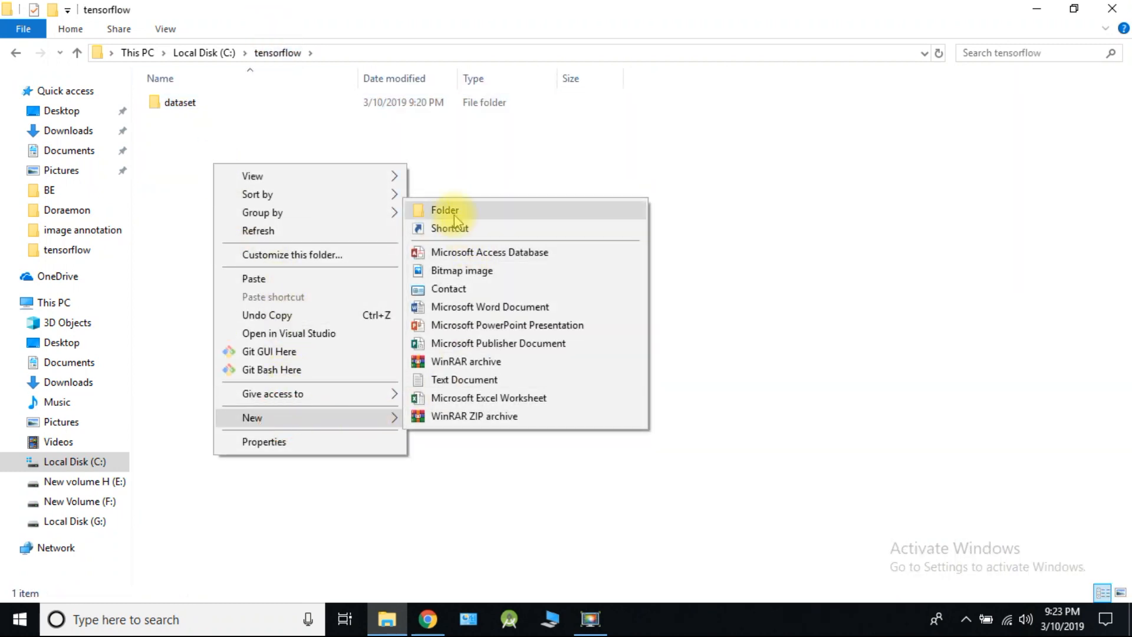
left_click(444, 210)
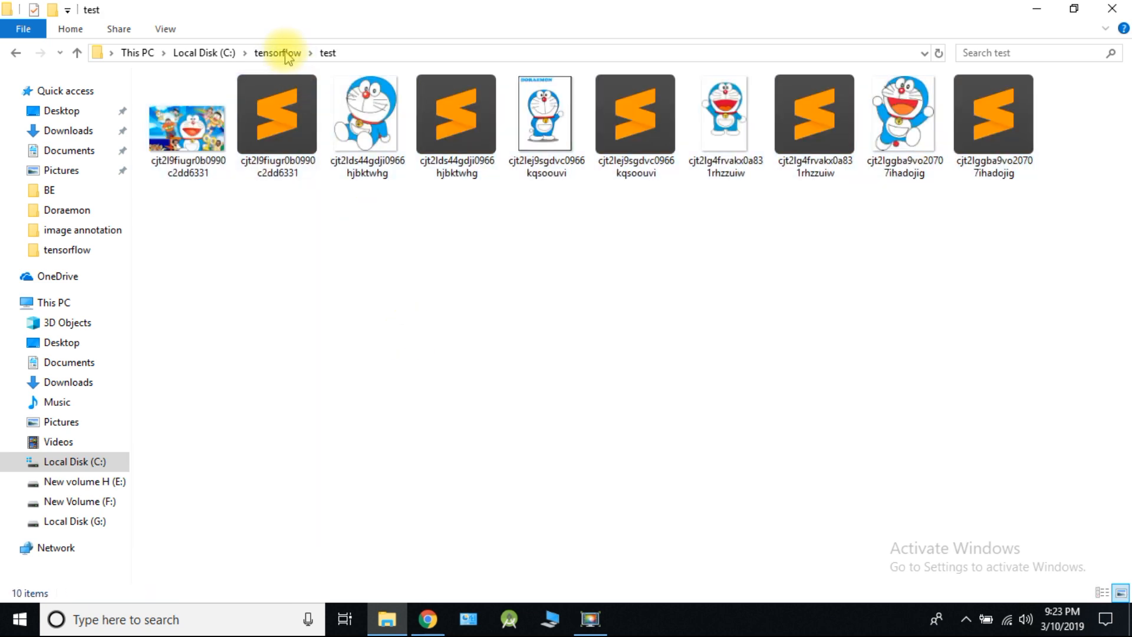
left_click(276, 53)
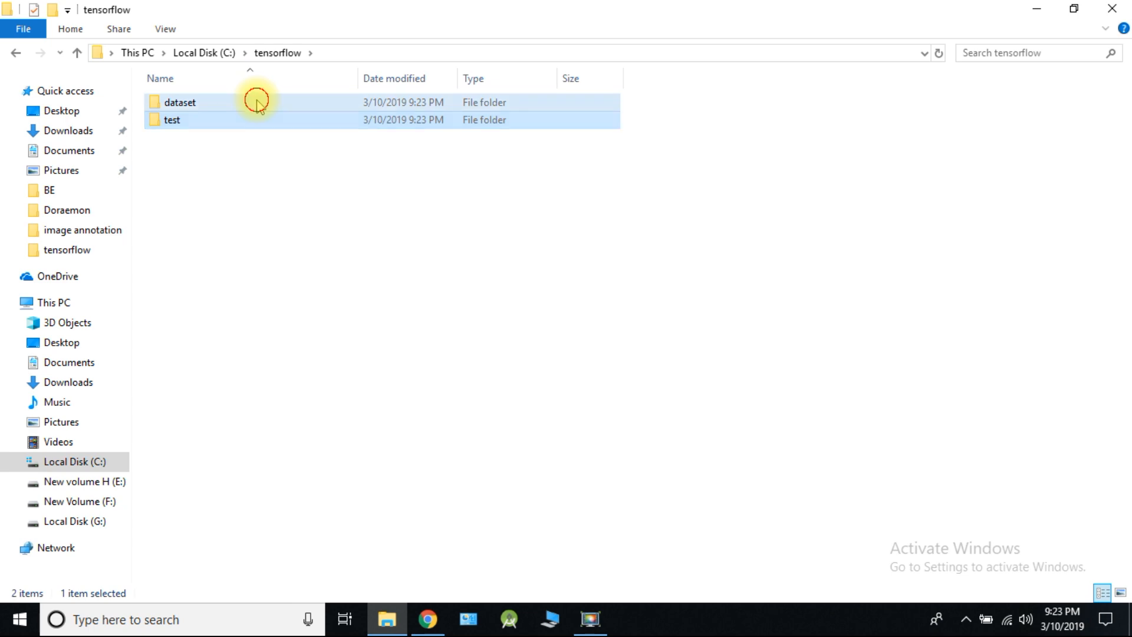
double_click(179, 102)
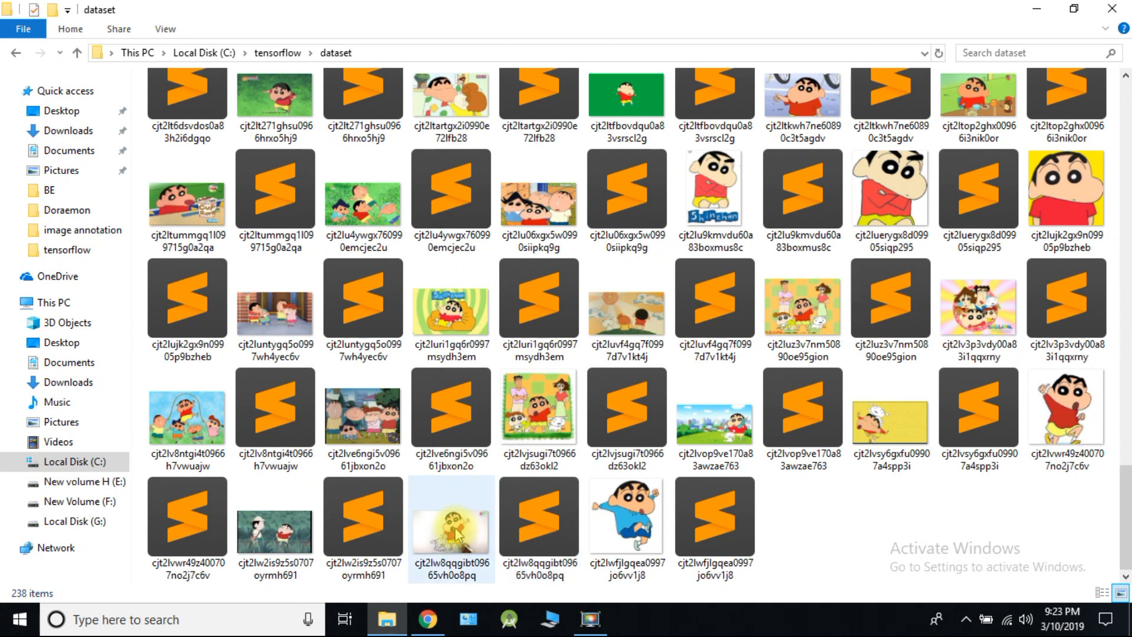
Select more image/XML pairs, cut them and paste them into the test folder.
left_click(537, 513)
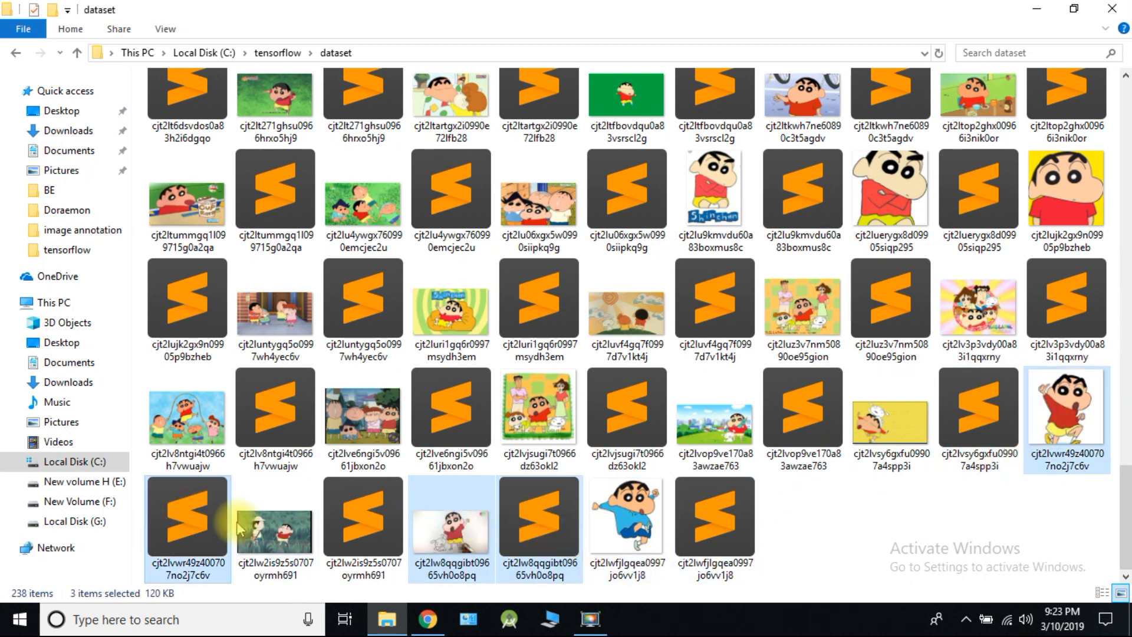
left_click(891, 188)
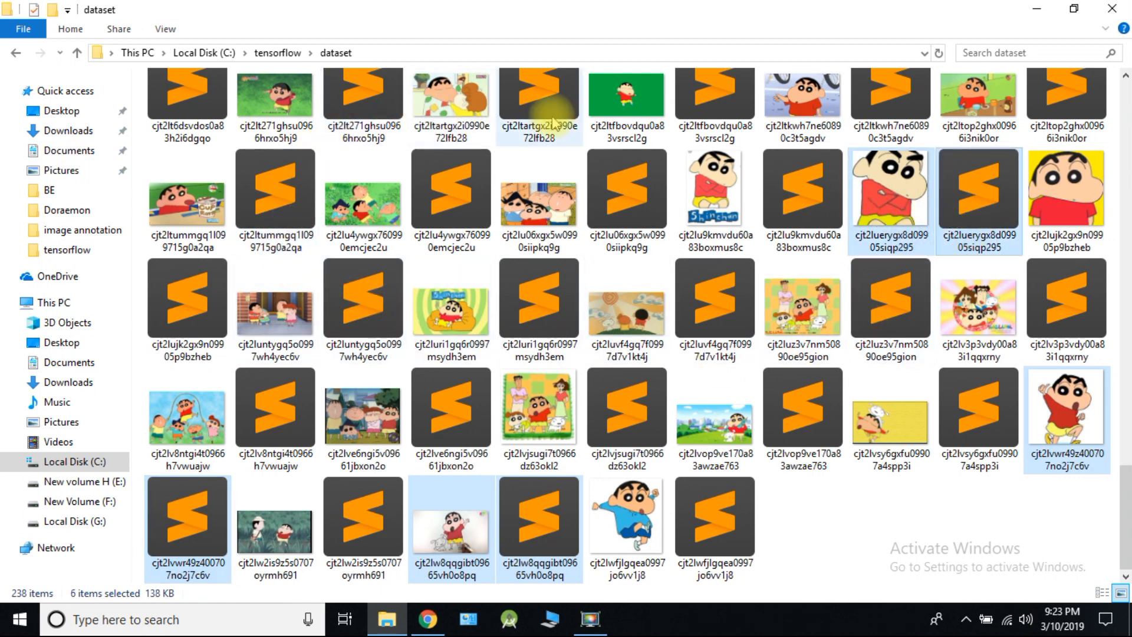
mouse_move(626, 405)
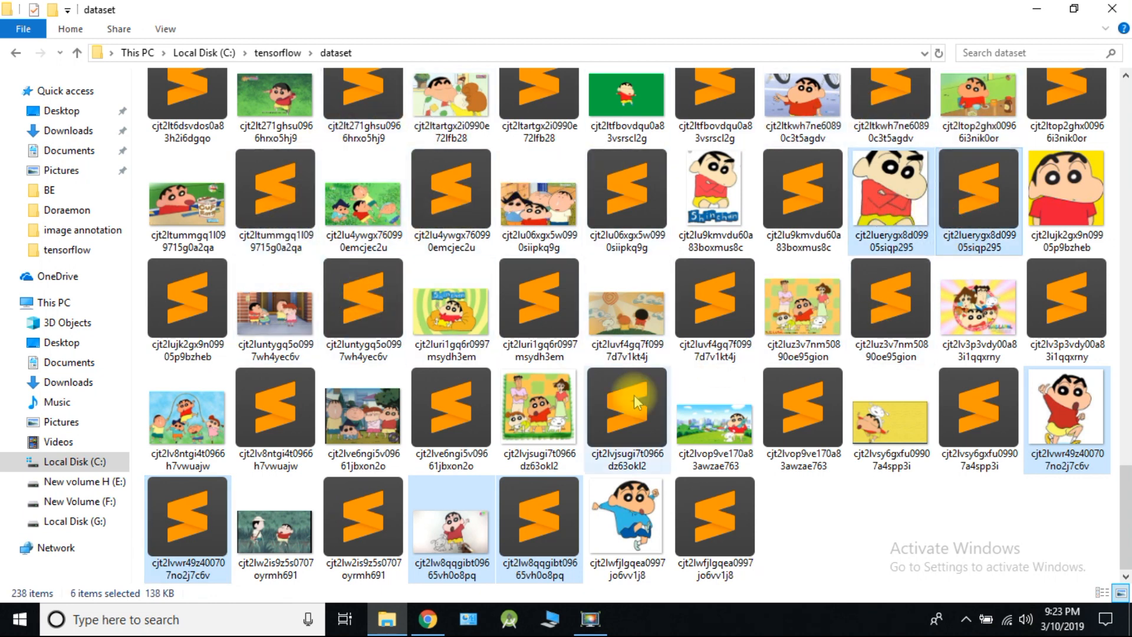
left_click(187, 303)
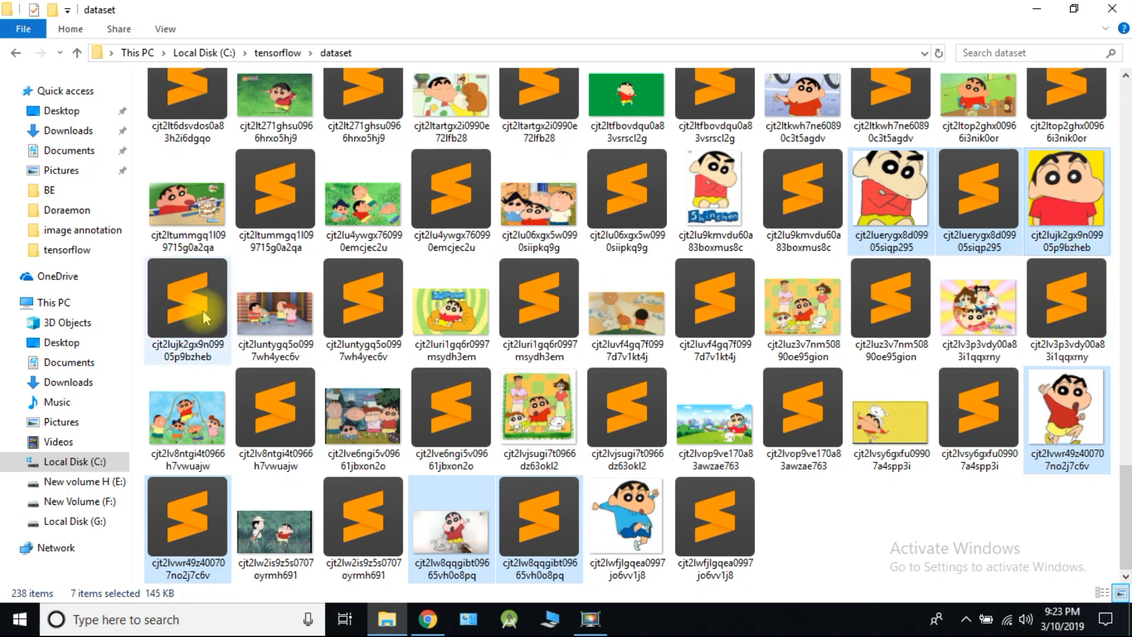
right_click(187, 310)
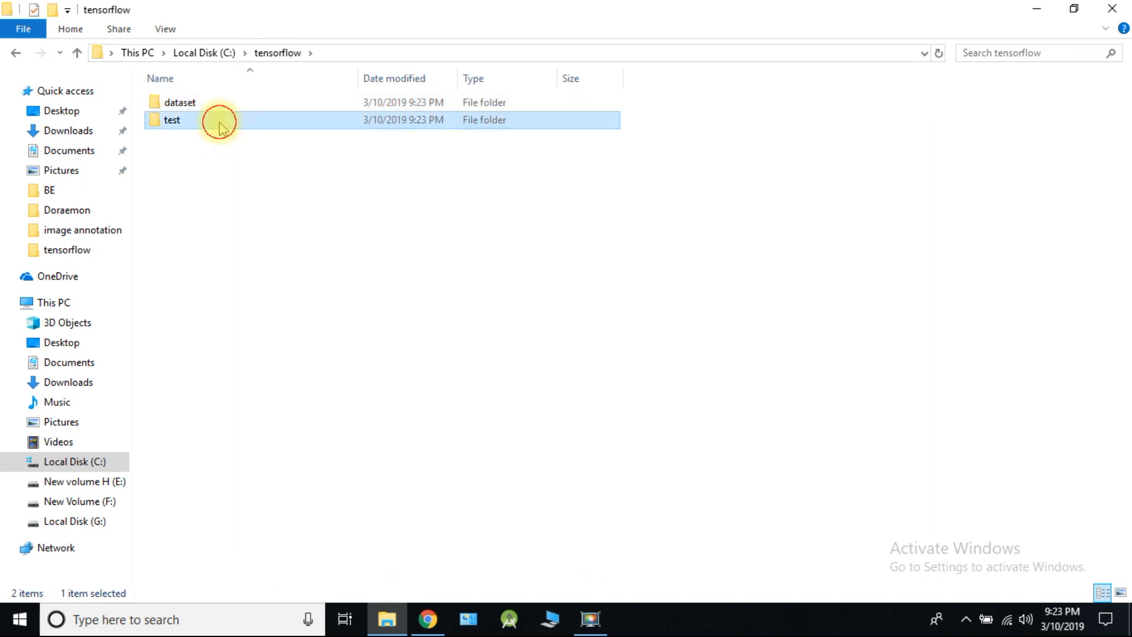
double_click(171, 119)
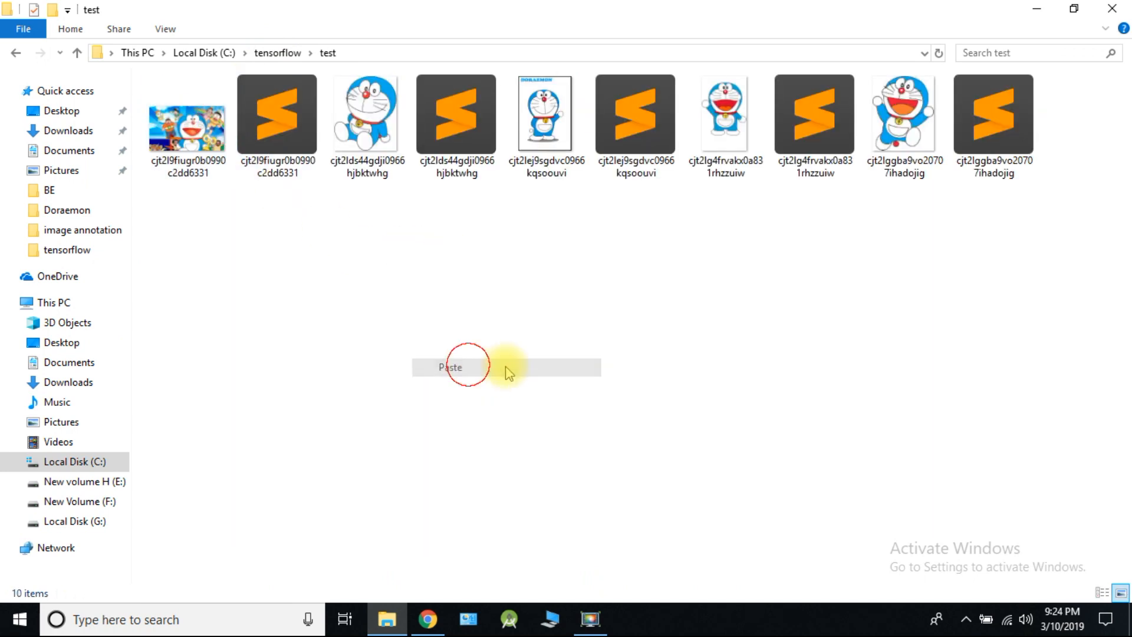
left_click(450, 368)
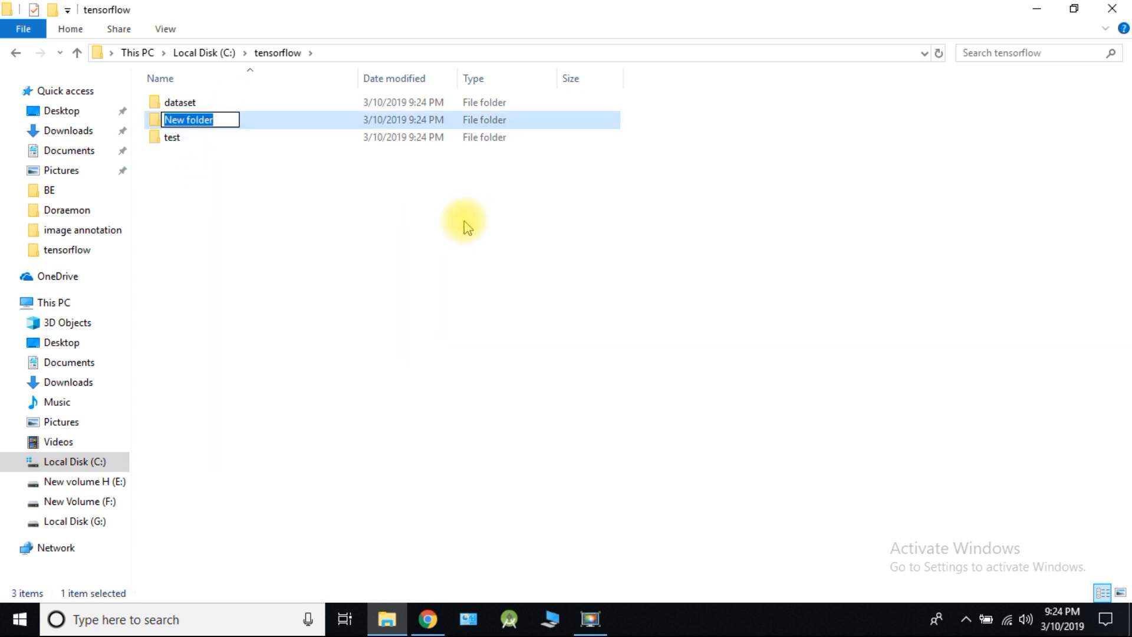
Name the new folder train, move all remaining dataset files into it, and return to tensorflow.
type("train")
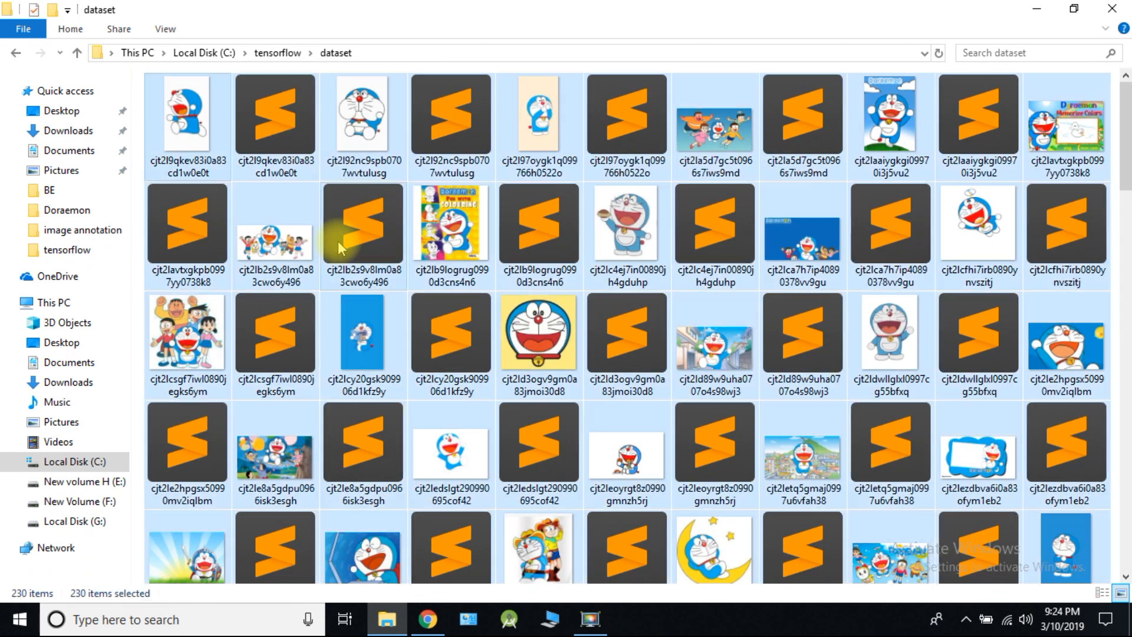
right_click(340, 248)
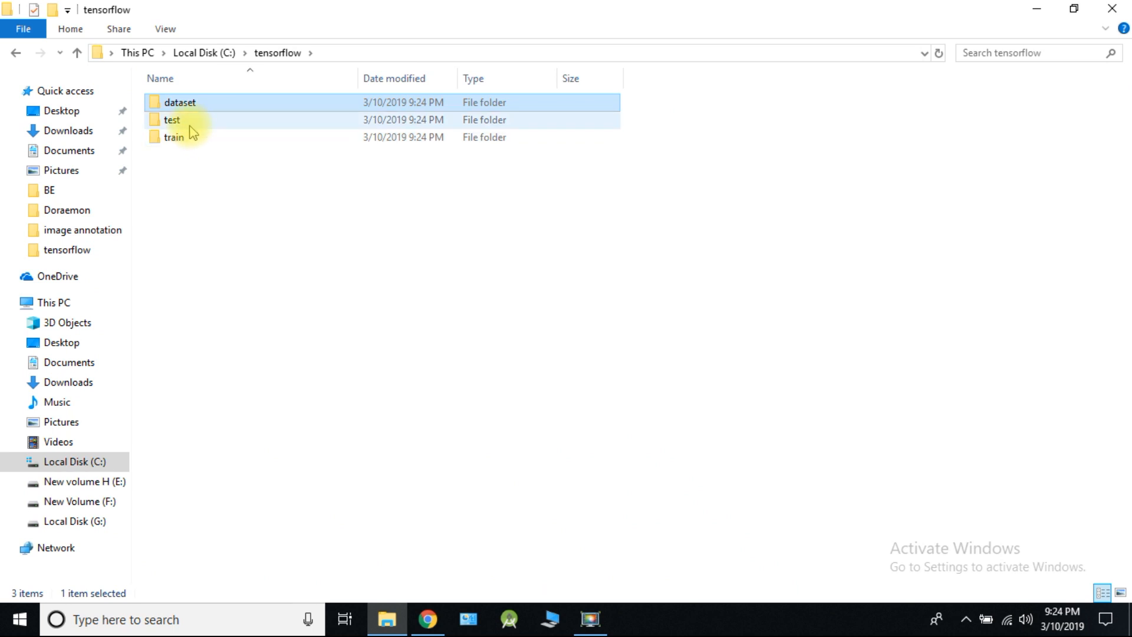
double_click(173, 137)
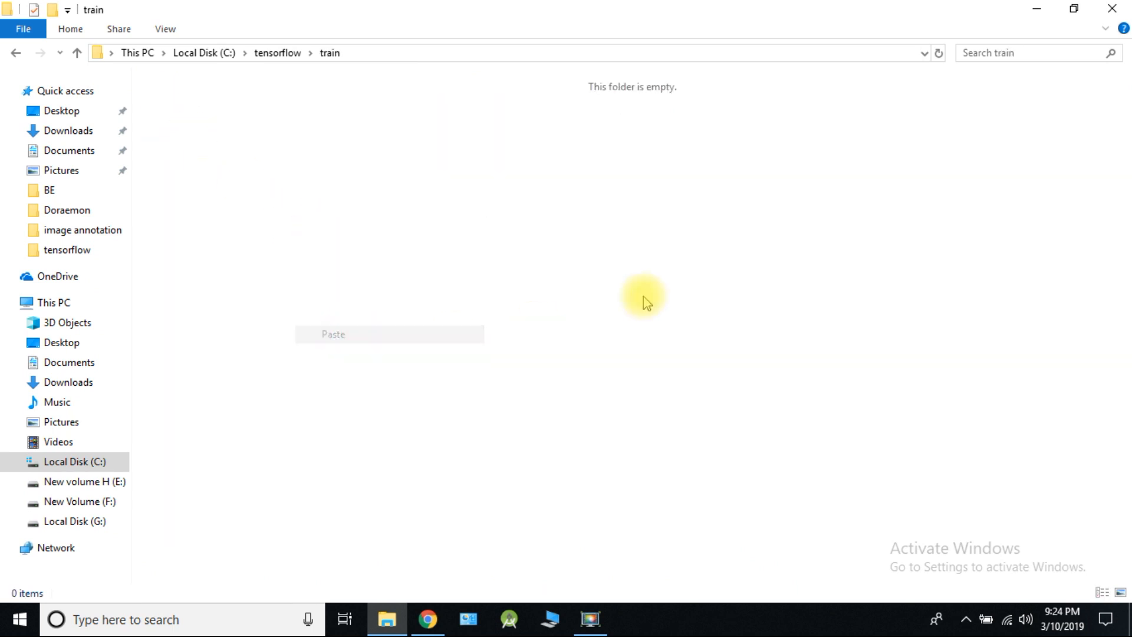
left_click(333, 334)
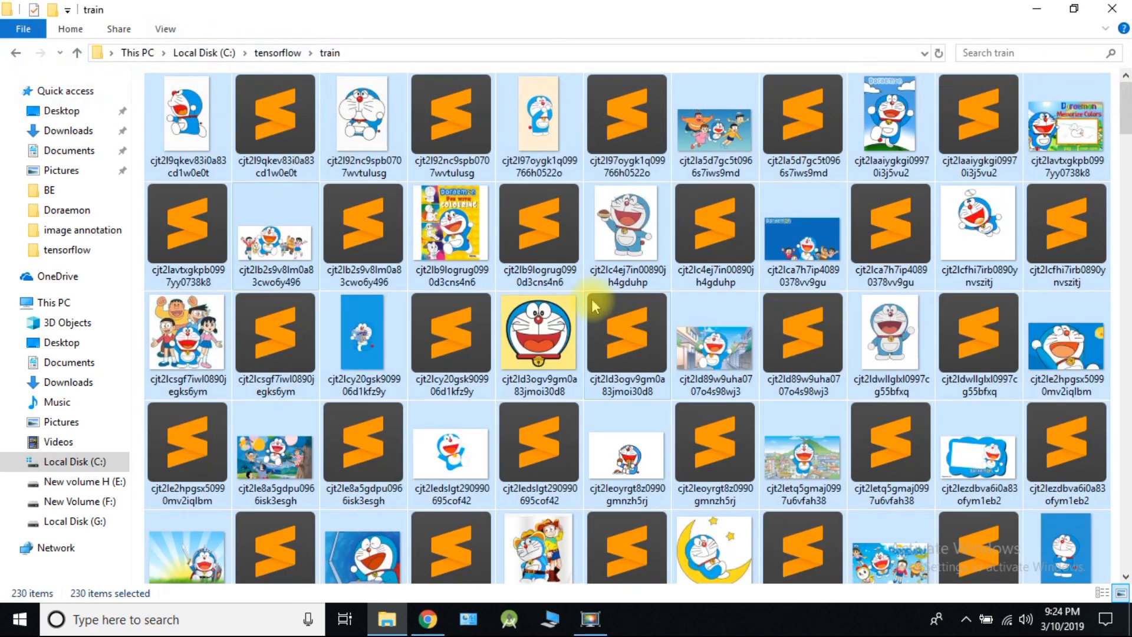
scroll("down", 3)
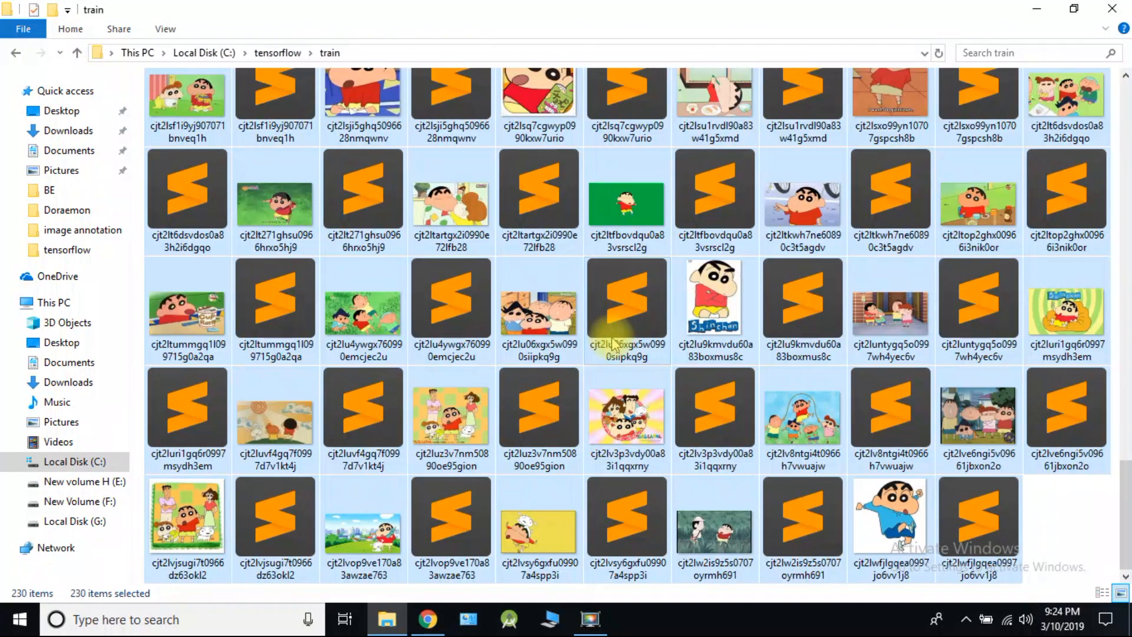
scroll("down", 3)
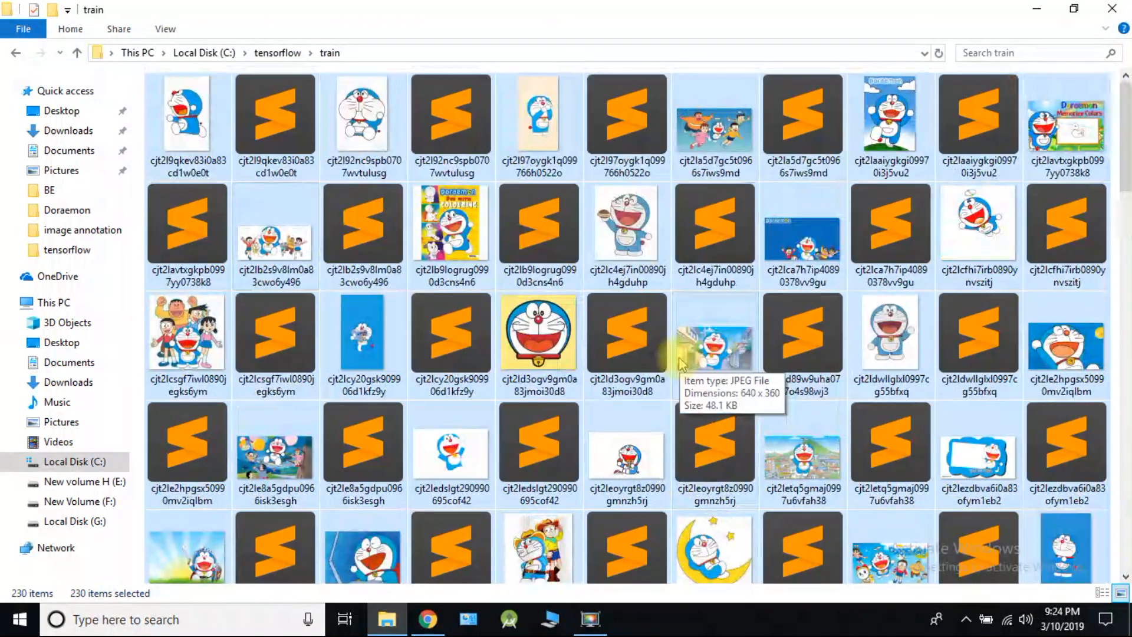
left_click(15, 53)
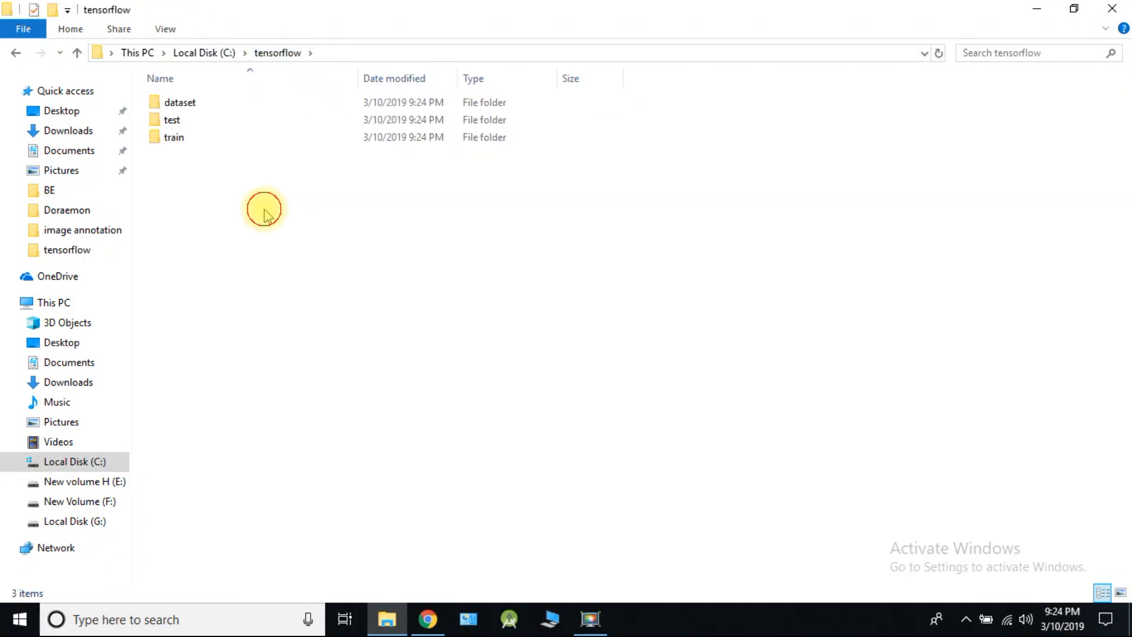
left_click(179, 101)
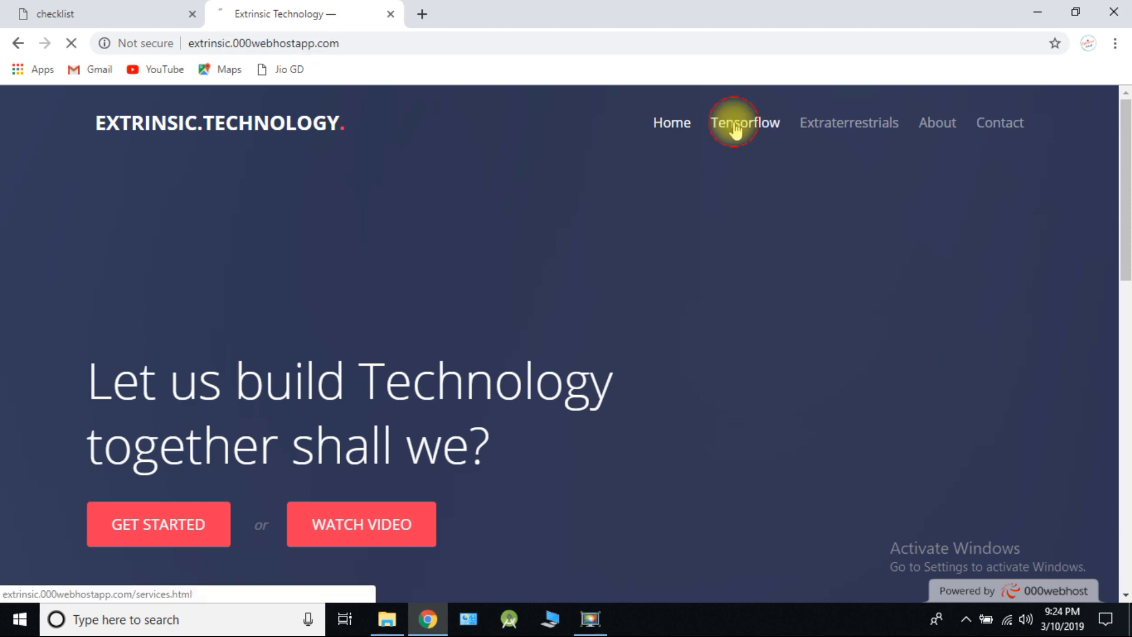
Go to Tensorflow > Training your dataset and download the xml-to-csv conversion scripts.
left_click(745, 122)
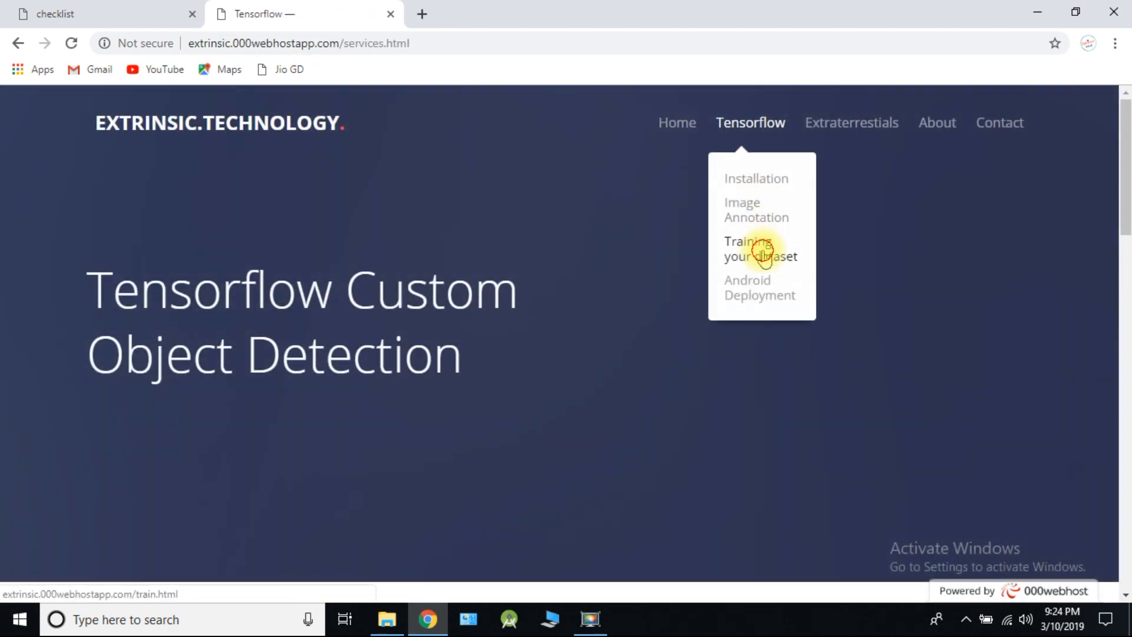
left_click(759, 249)
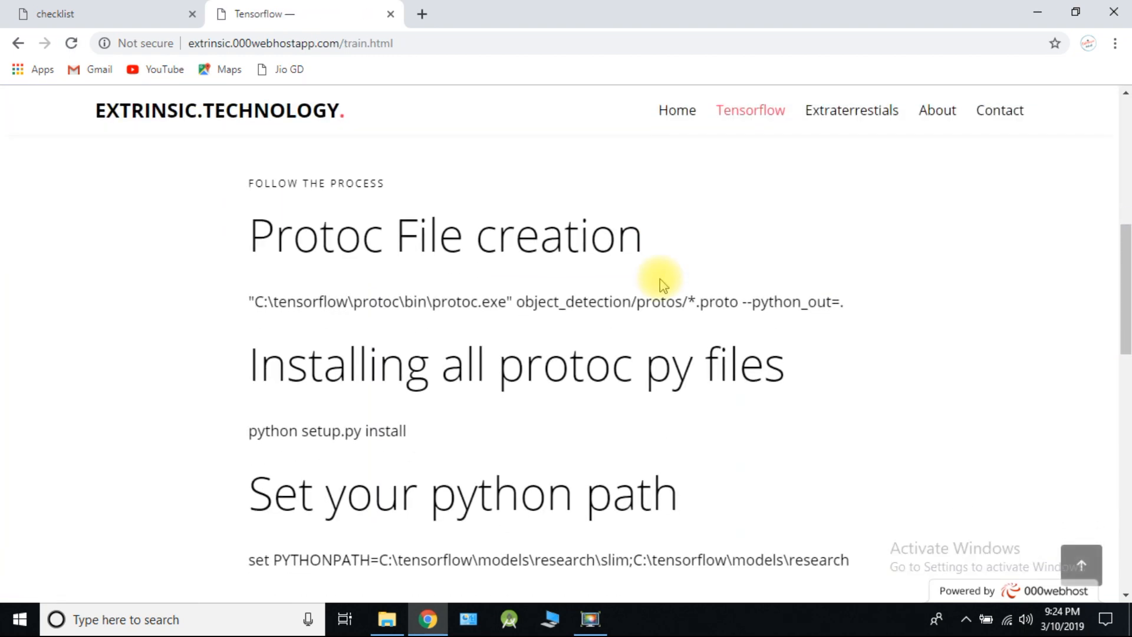
scroll("down", 3)
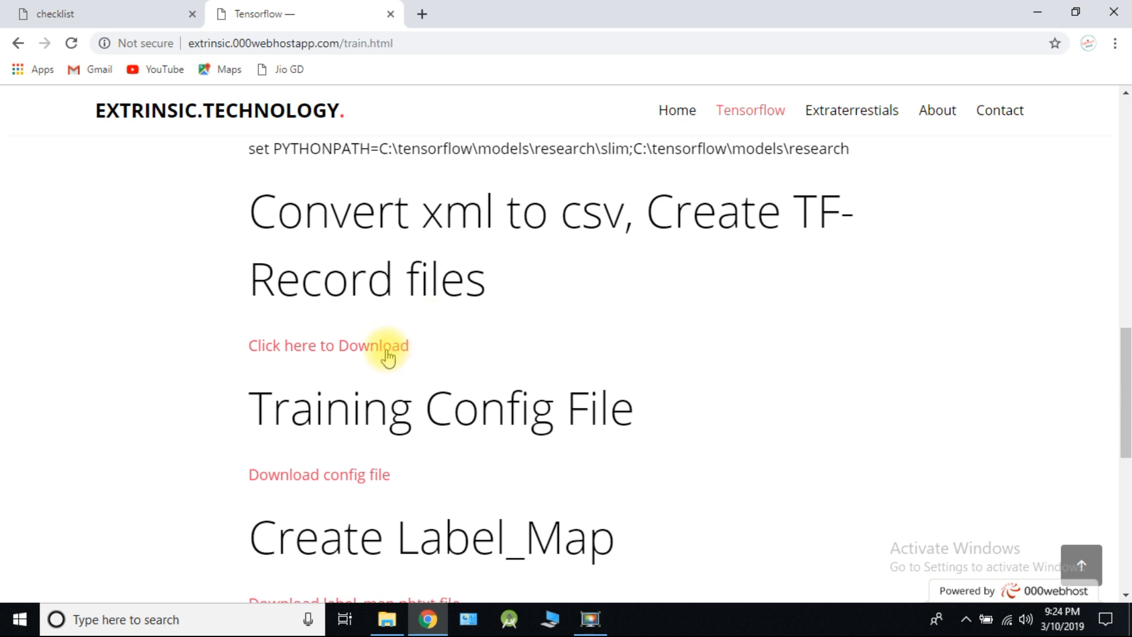
left_click(328, 346)
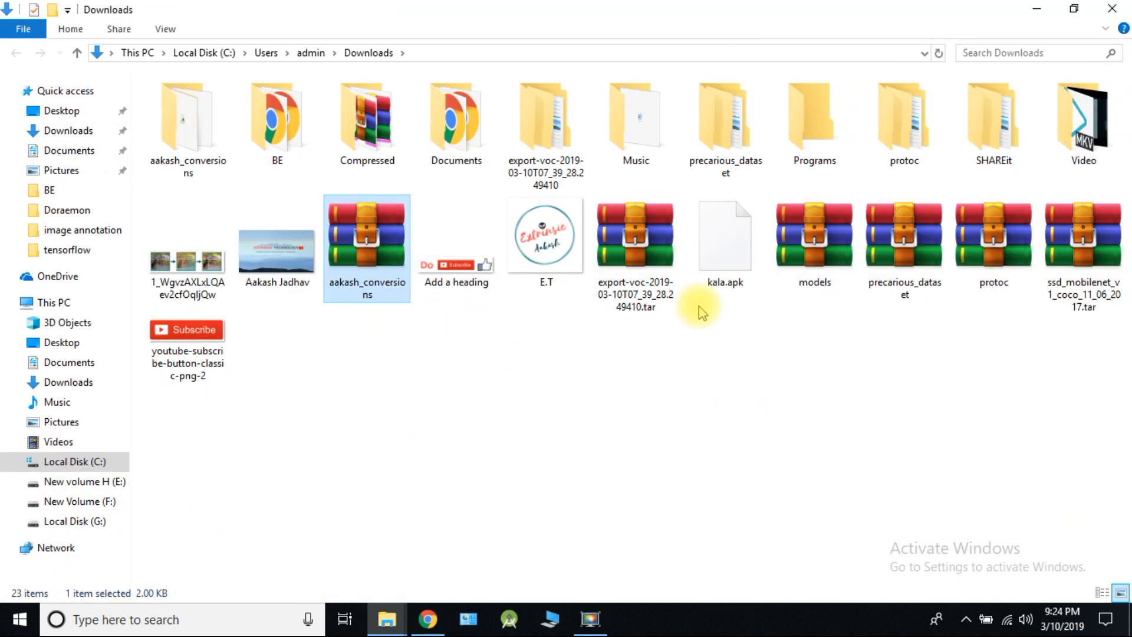
Extract aakash_conversions.rar to its own folder, replacing the existing xml_to_csv, and open it.
right_click(366, 235)
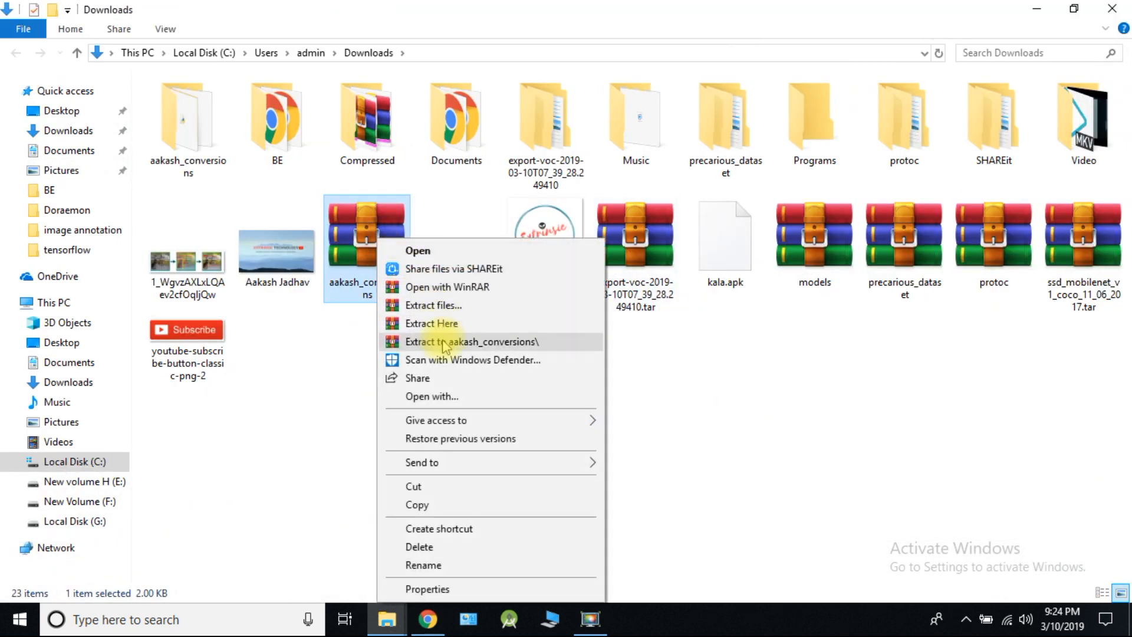
left_click(472, 342)
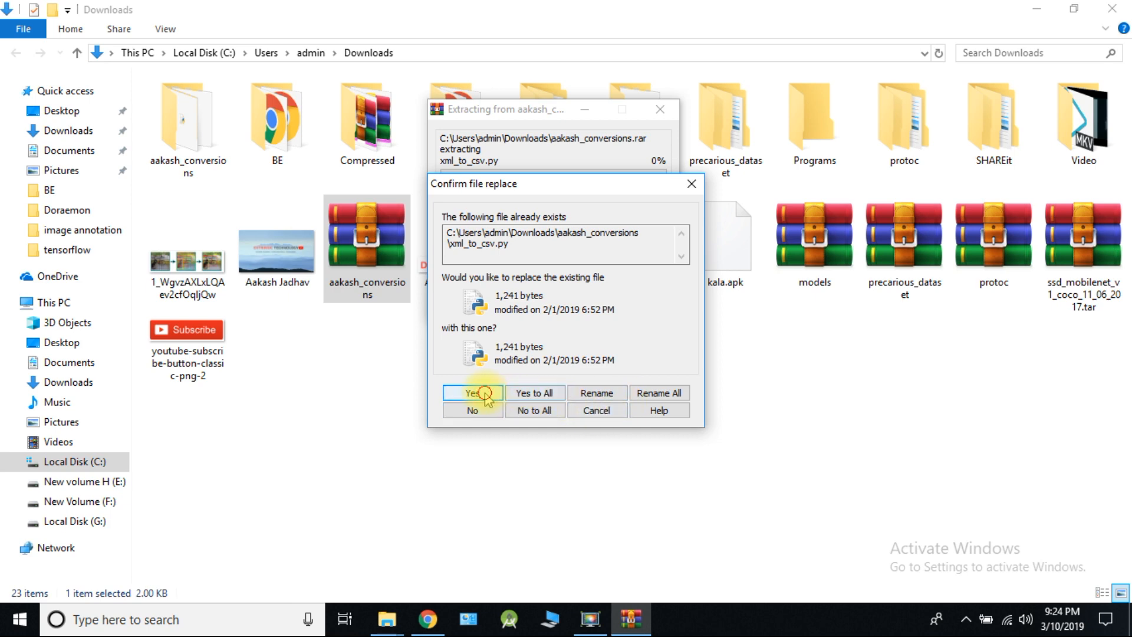
left_click(471, 392)
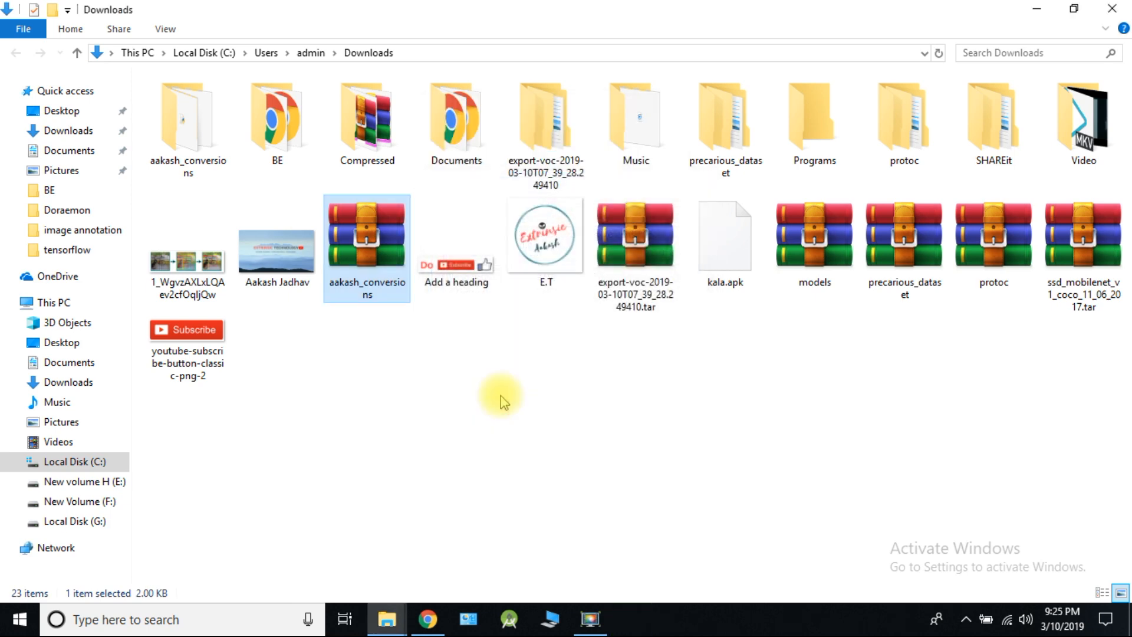
double_click(367, 234)
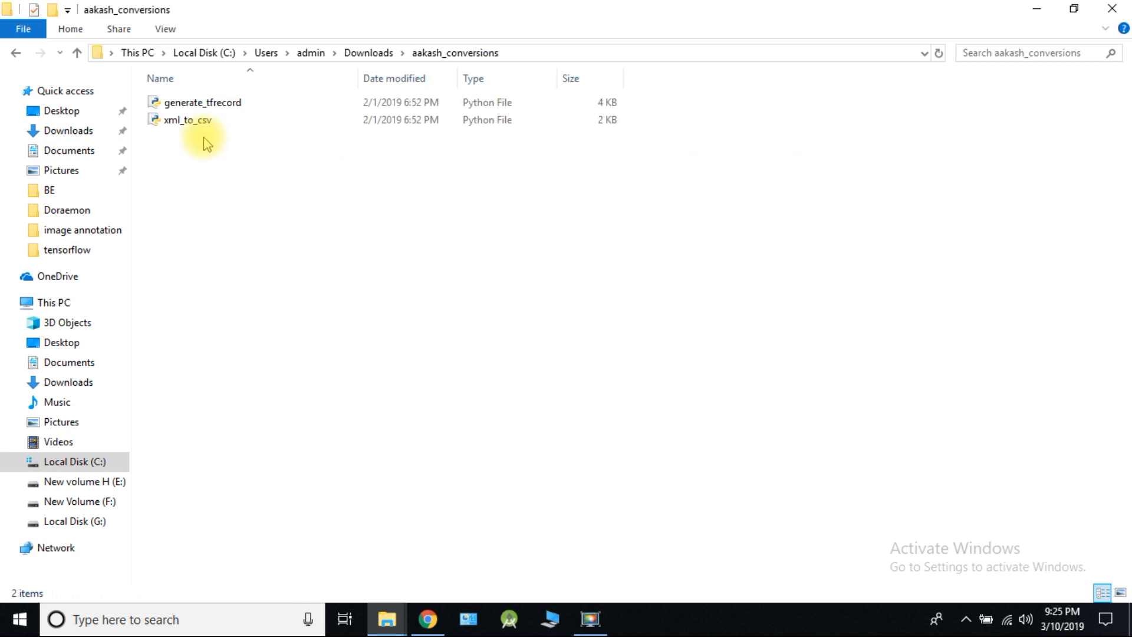
Cut generate_tfrecord and xml_to_csv and paste them into C:\tensorflow beside test and train.
right_click(202, 101)
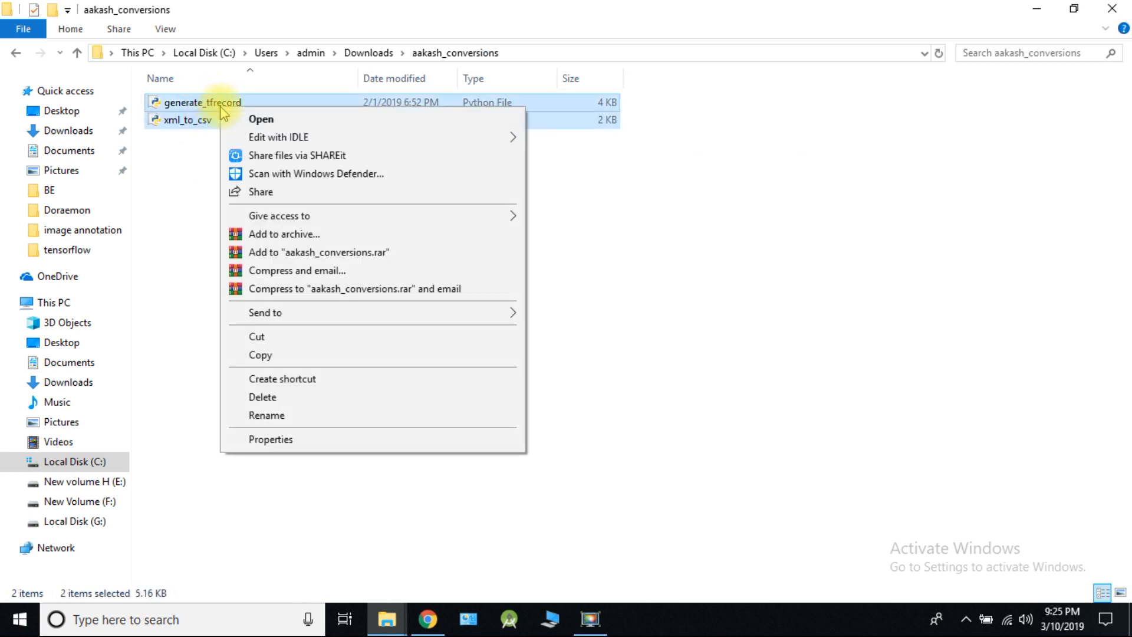
left_click(75, 462)
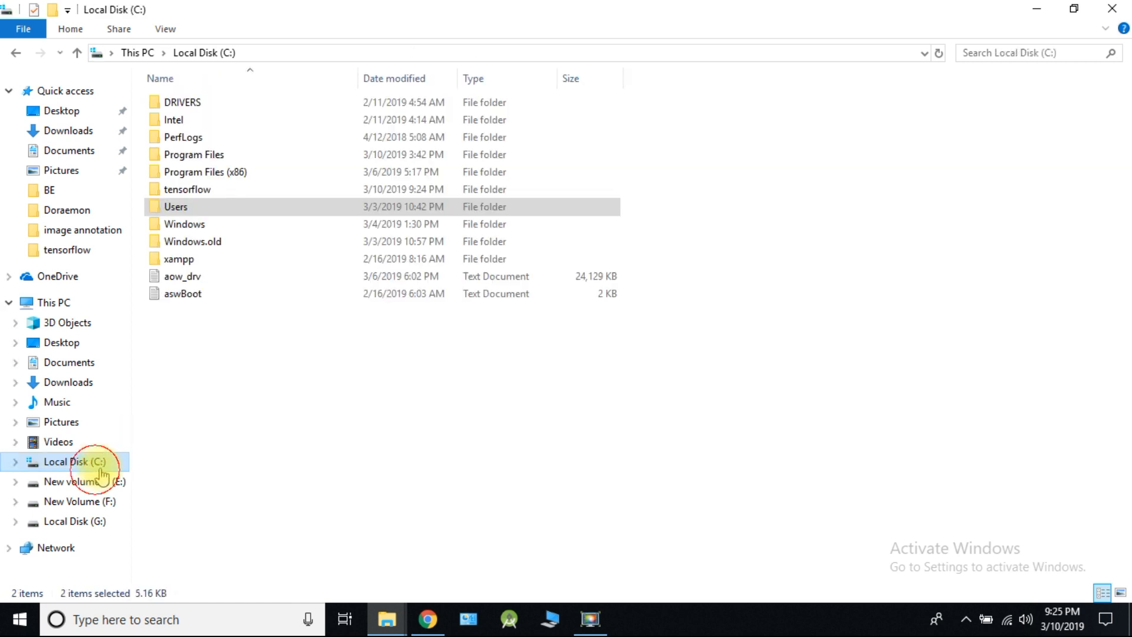
double_click(187, 189)
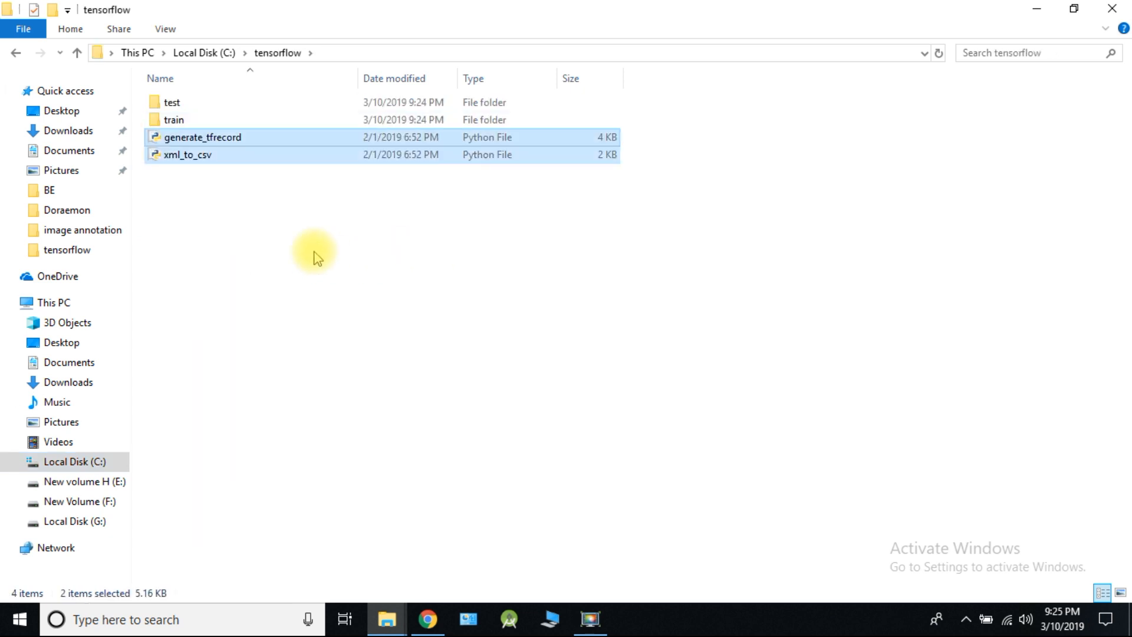
left_click(304, 276)
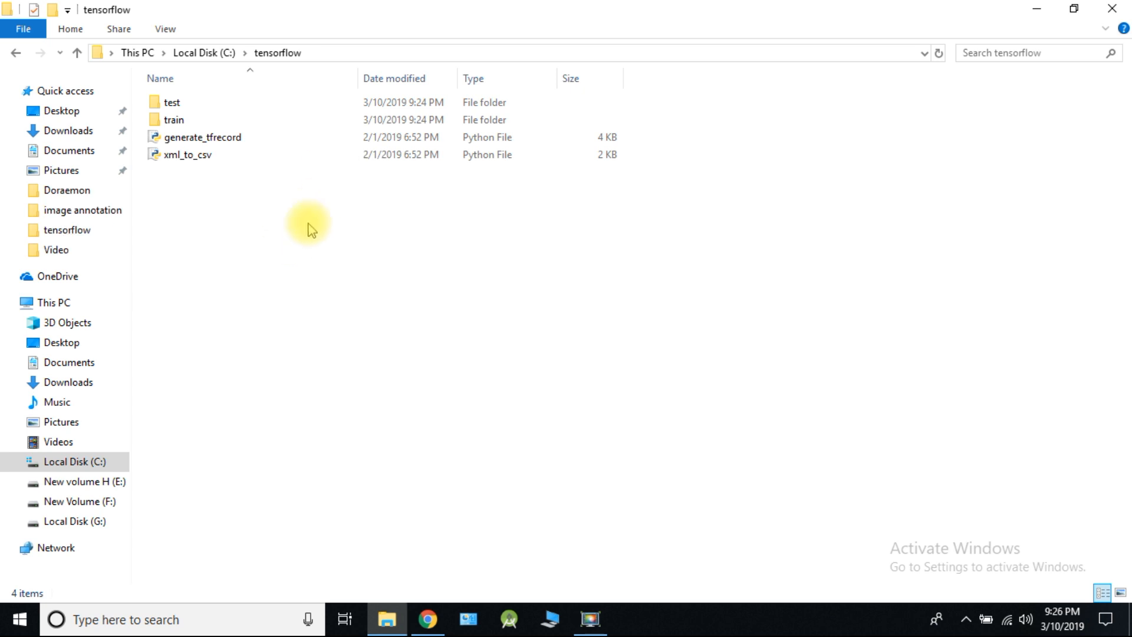
Open xml_to_csv via Open with in Sublime Text.
right_click(188, 154)
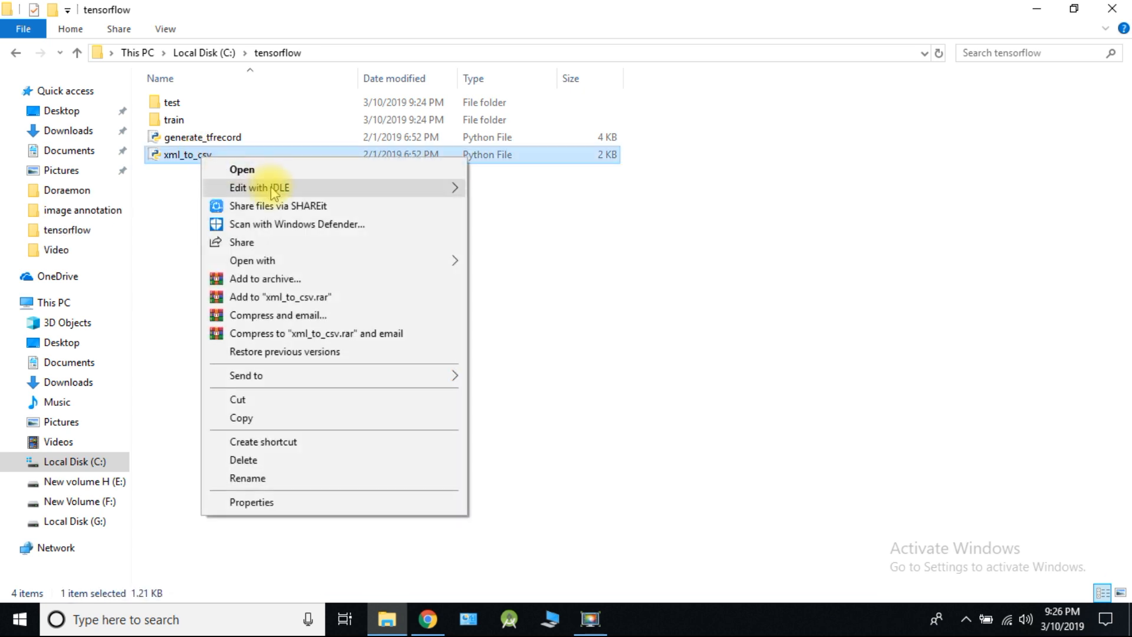
left_click(252, 261)
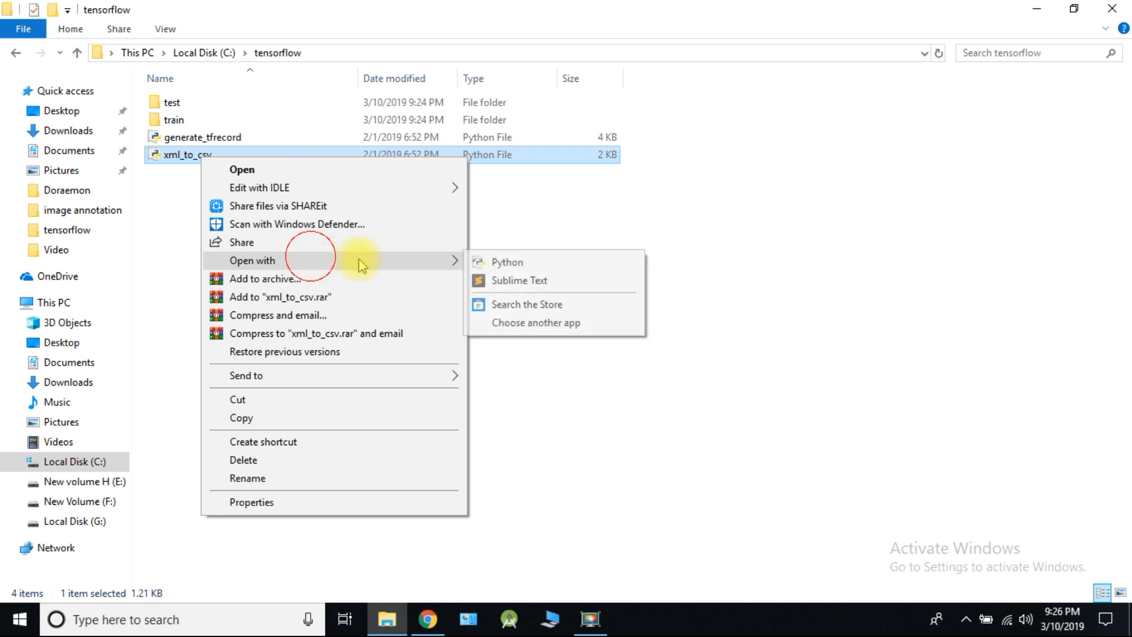
left_click(518, 282)
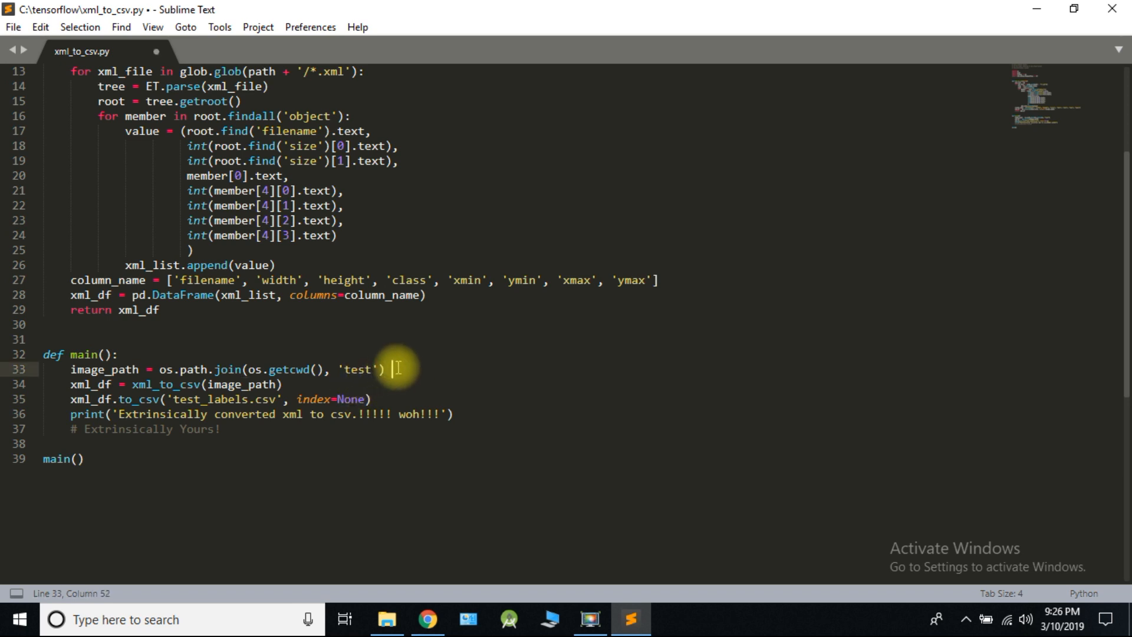
Add the comment '#path of test images' after line 33 and save the script.
type("#path")
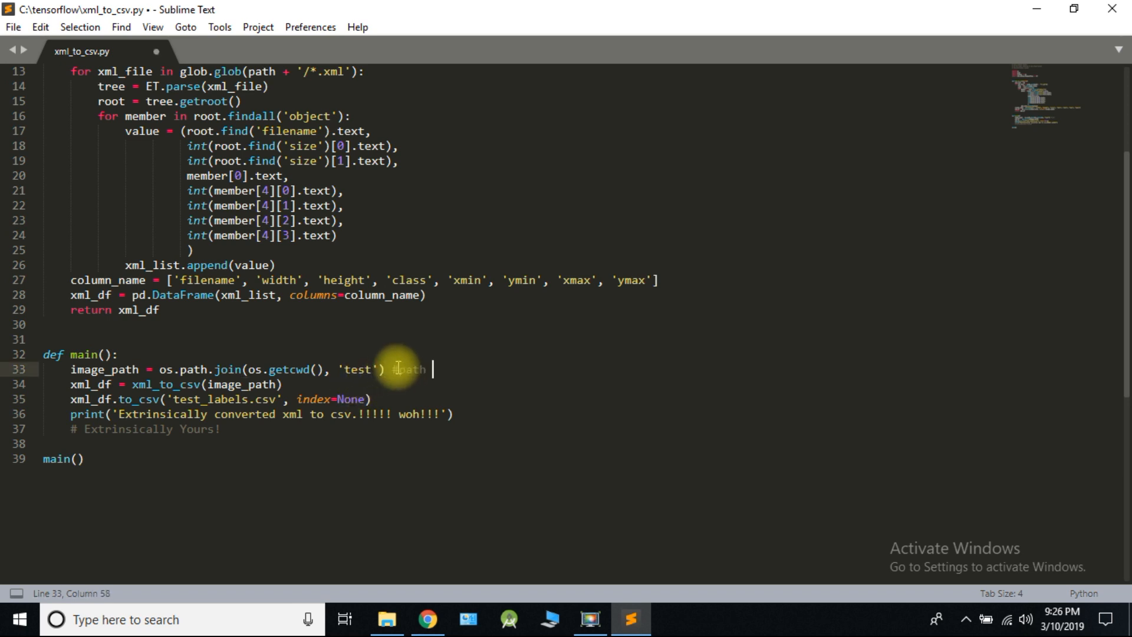
type("of test")
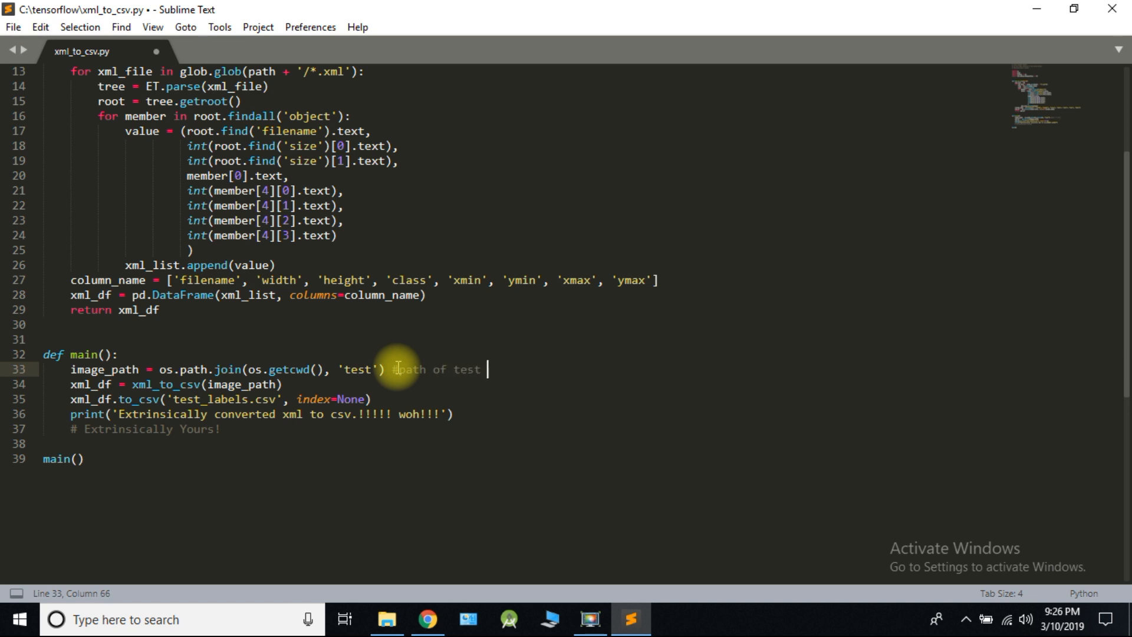
type("images")
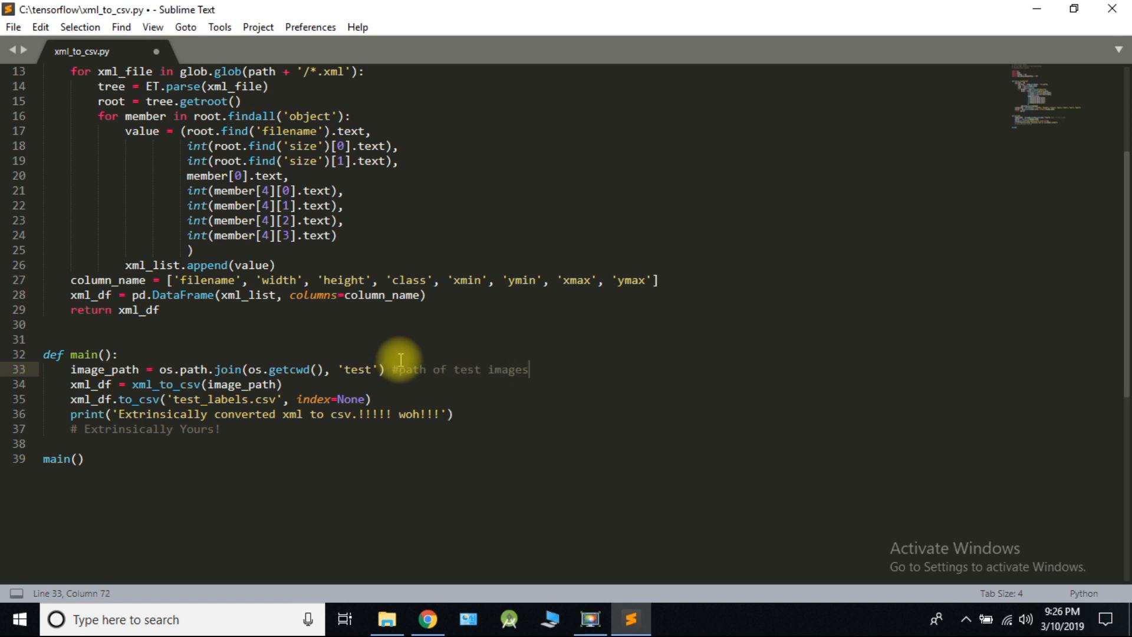
mouse_move(278, 399)
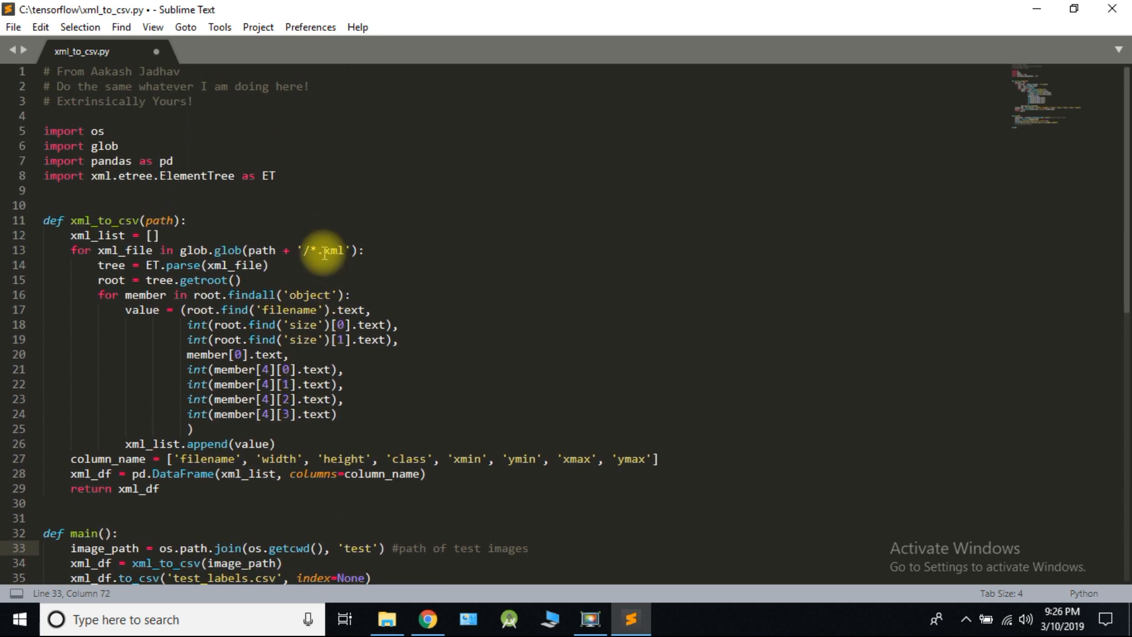
scroll("down", 3)
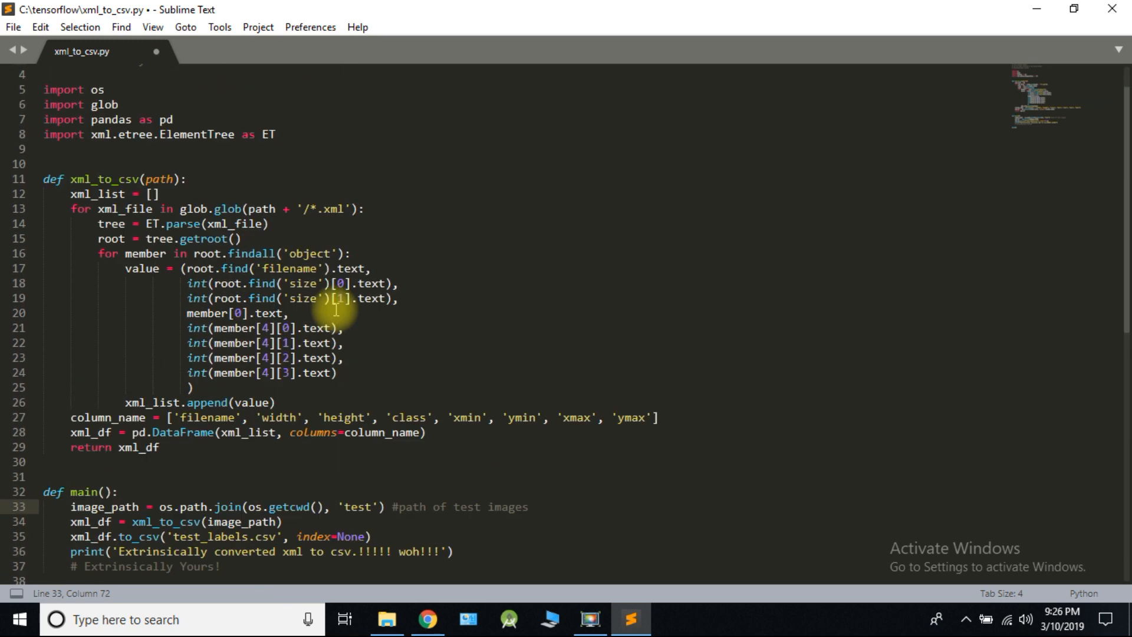
Switch between the editor and File Explorer, ending on the tensorflow folder.
left_click(387, 619)
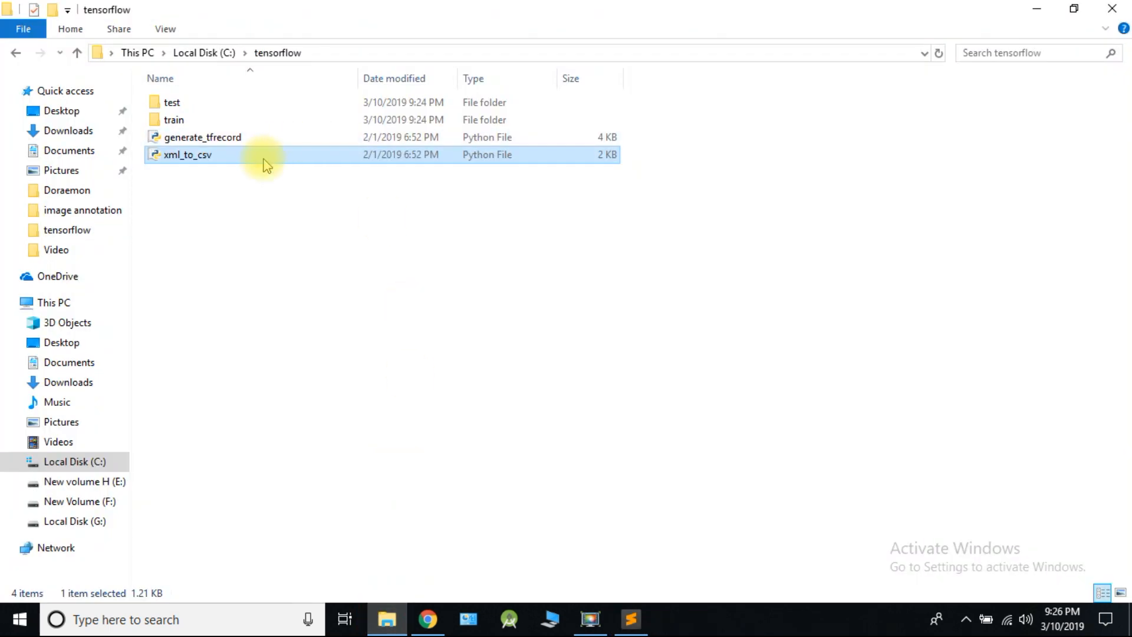
double_click(187, 155)
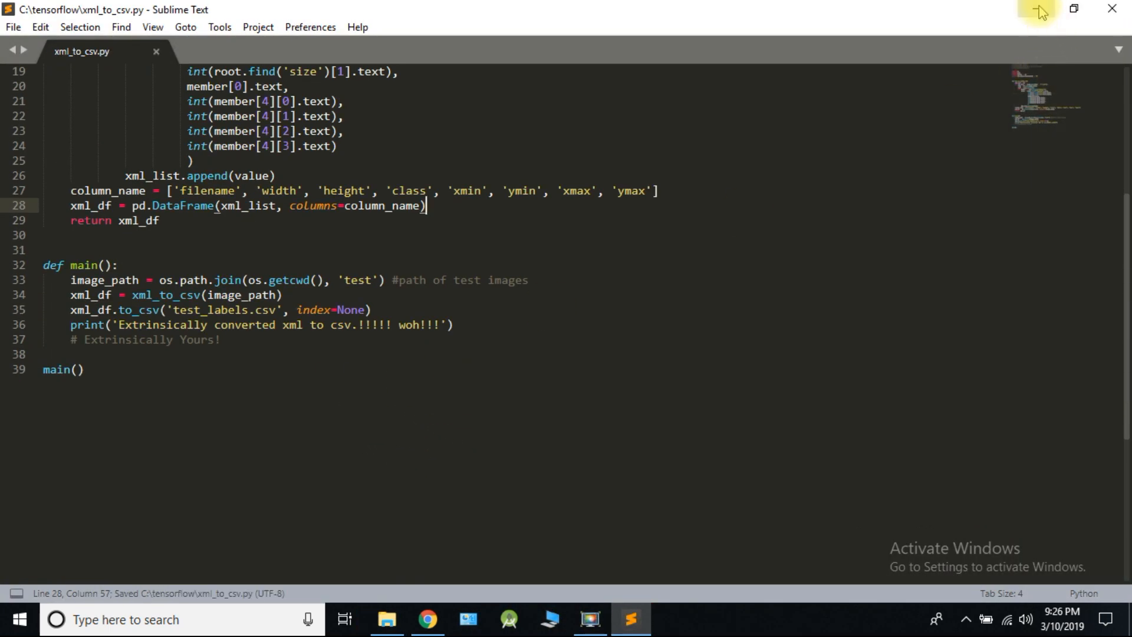
left_click(387, 619)
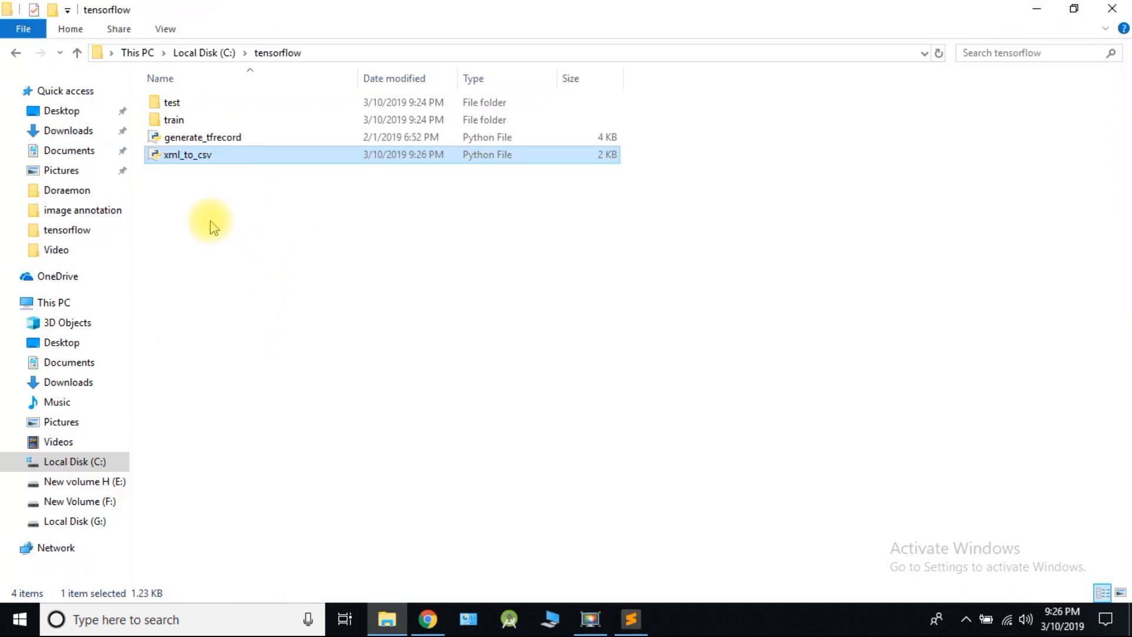
Launch cmd from the tensorflow folder's address bar and run python xml_to_csv.py.
type("cm")
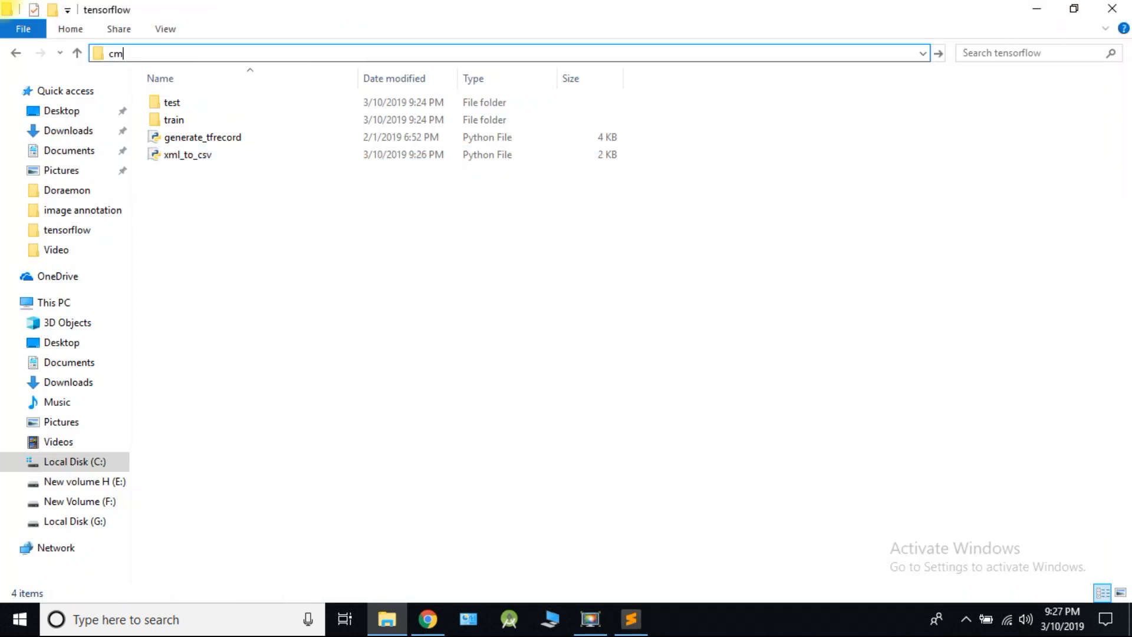
key("enter")
type("python x")
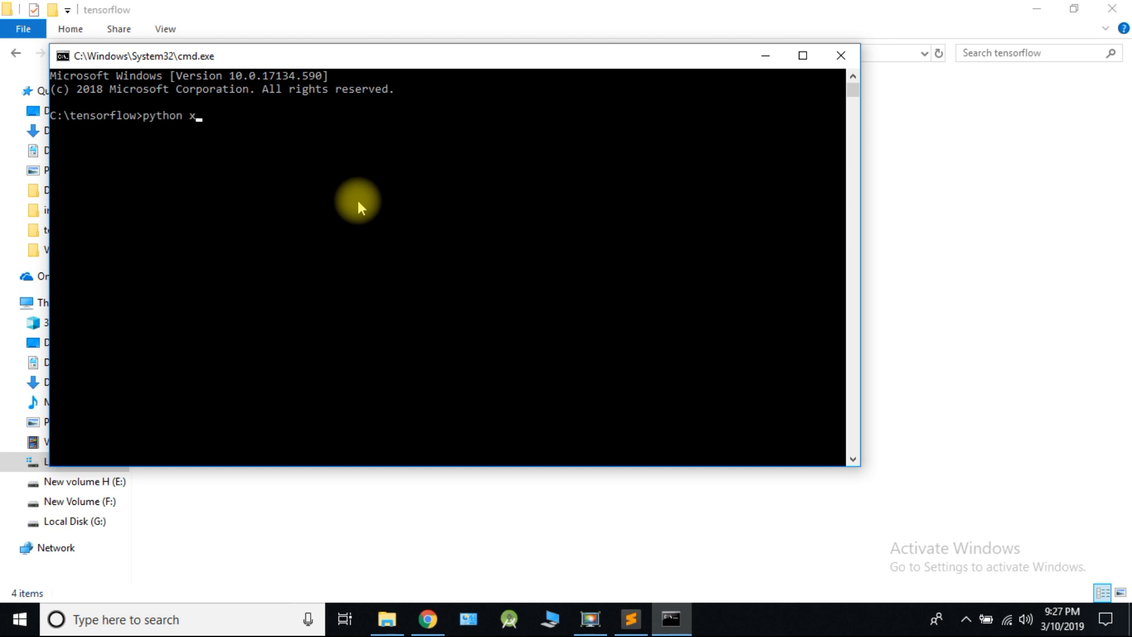
type("ml_to")
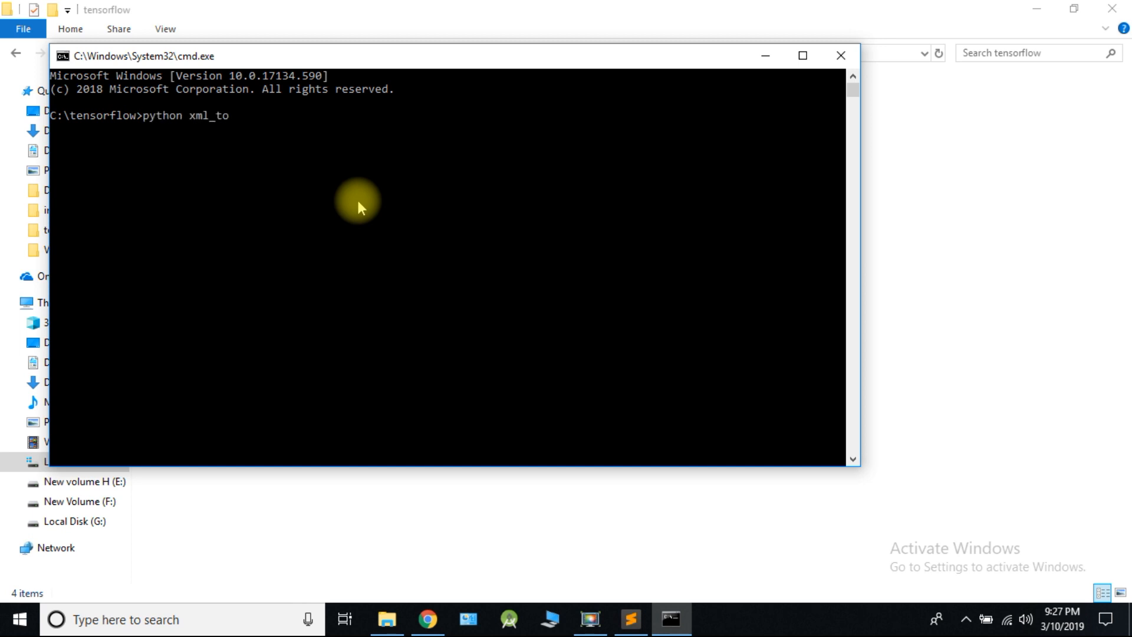
type("_csv")
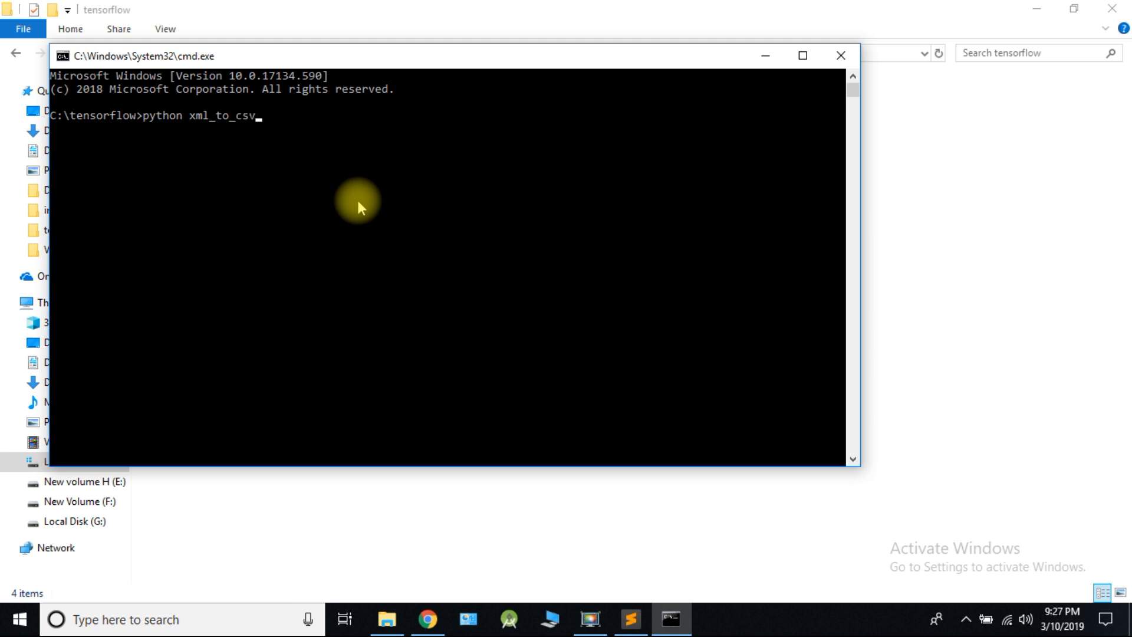
type(".py")
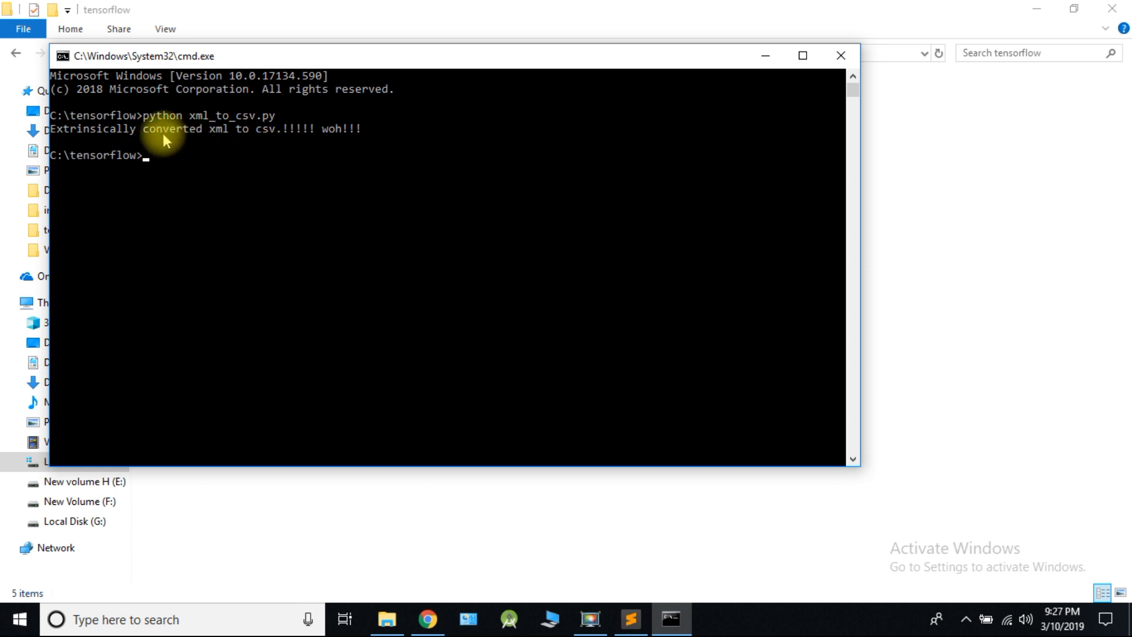
mouse_move(295, 155)
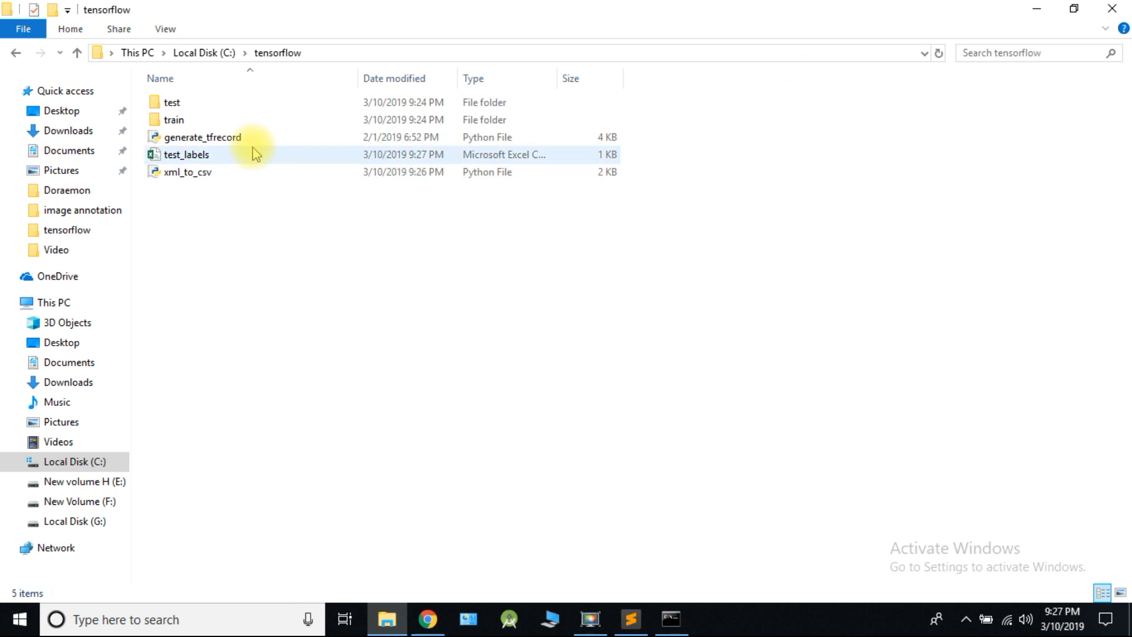
View test_labels.csv in Excel, accepting the replace prompt, to check the nine annotation rows.
left_click(186, 155)
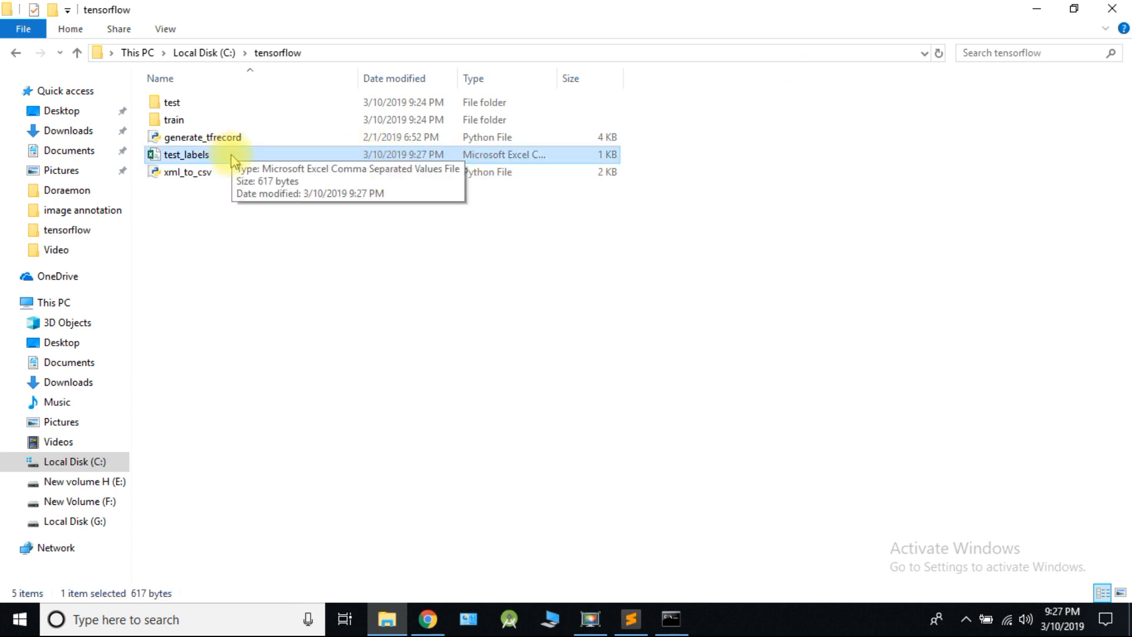
double_click(186, 154)
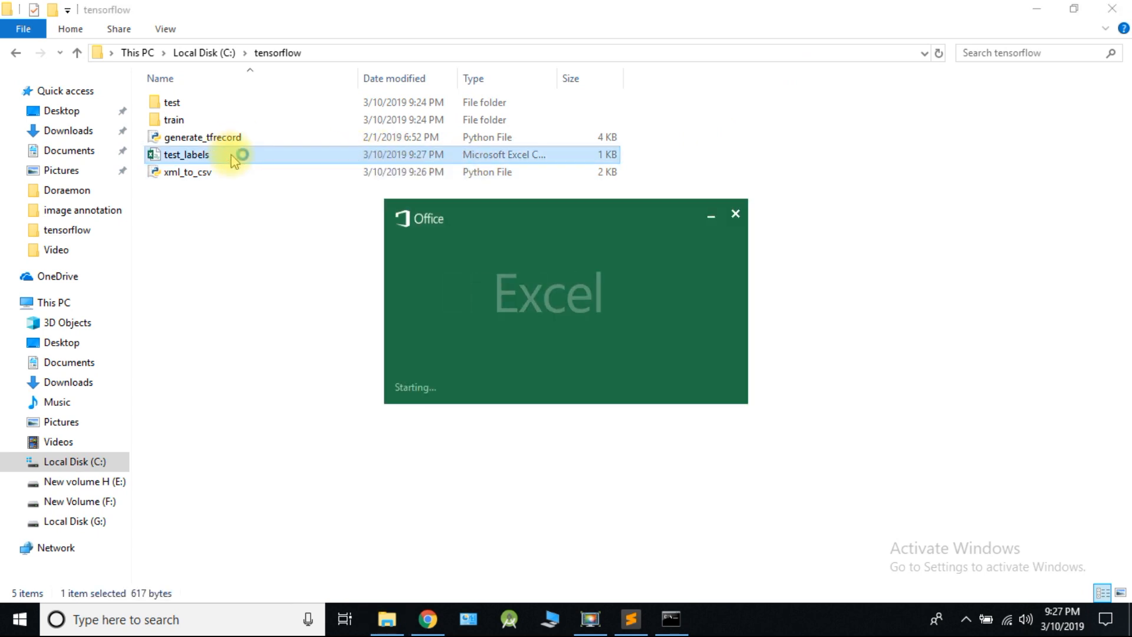
double_click(185, 155)
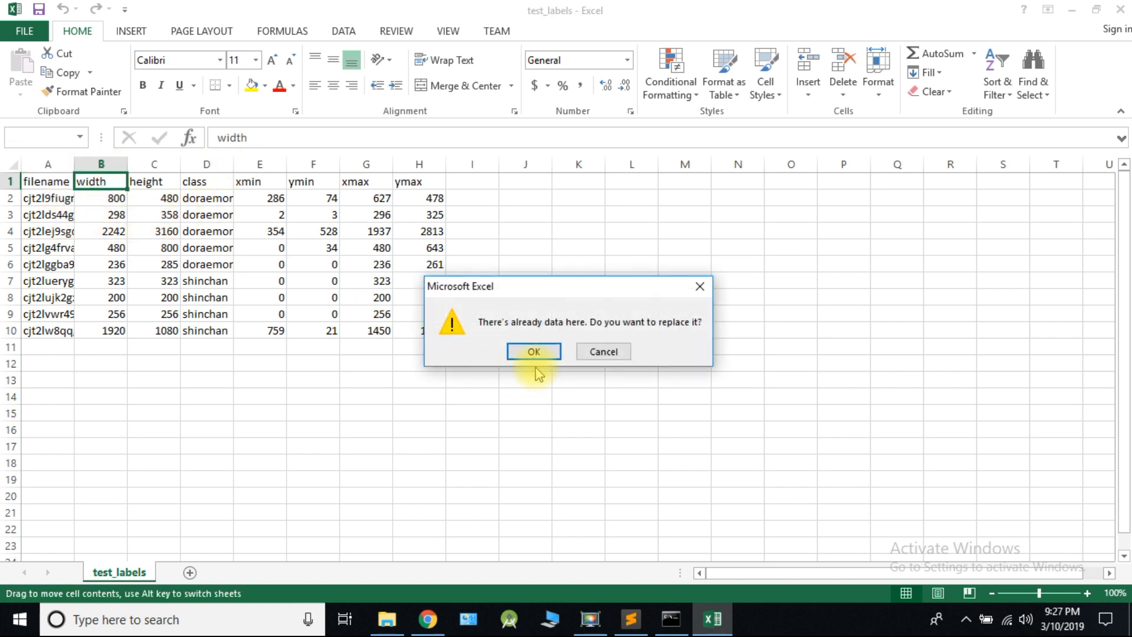
left_click(533, 351)
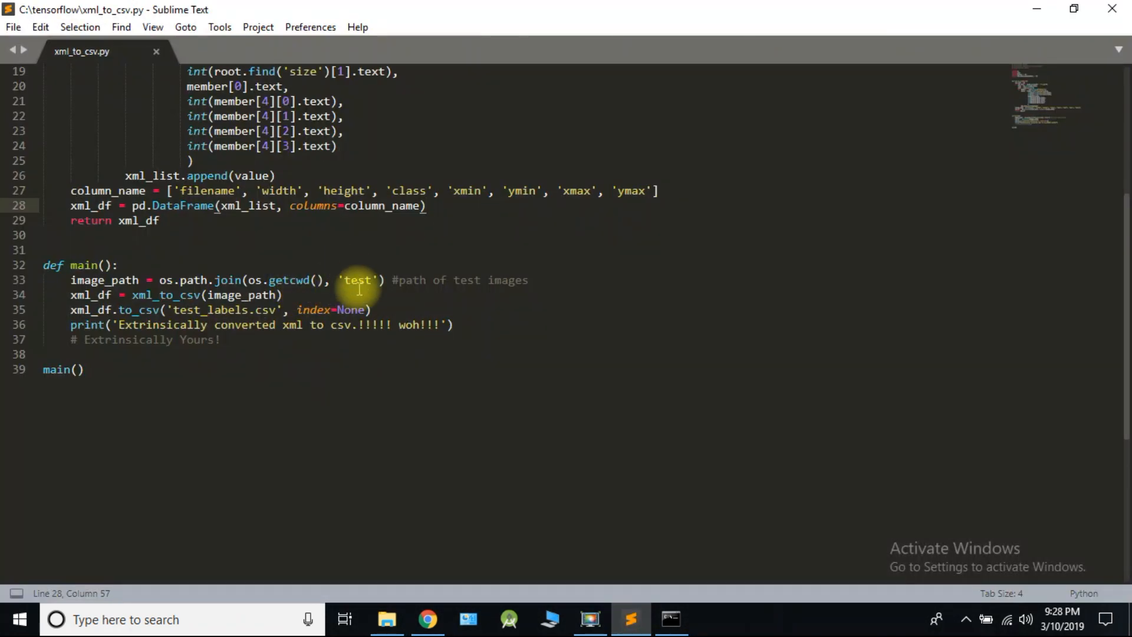
Change the script's paths from 'test' to 'train' and save it.
left_click(372, 281)
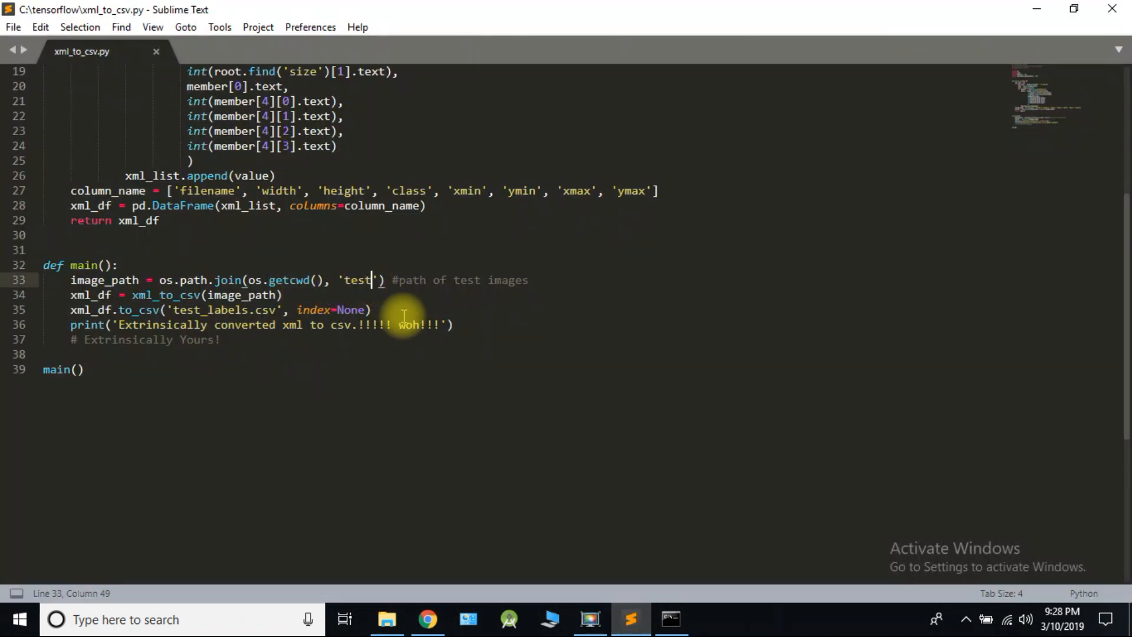
type("train")
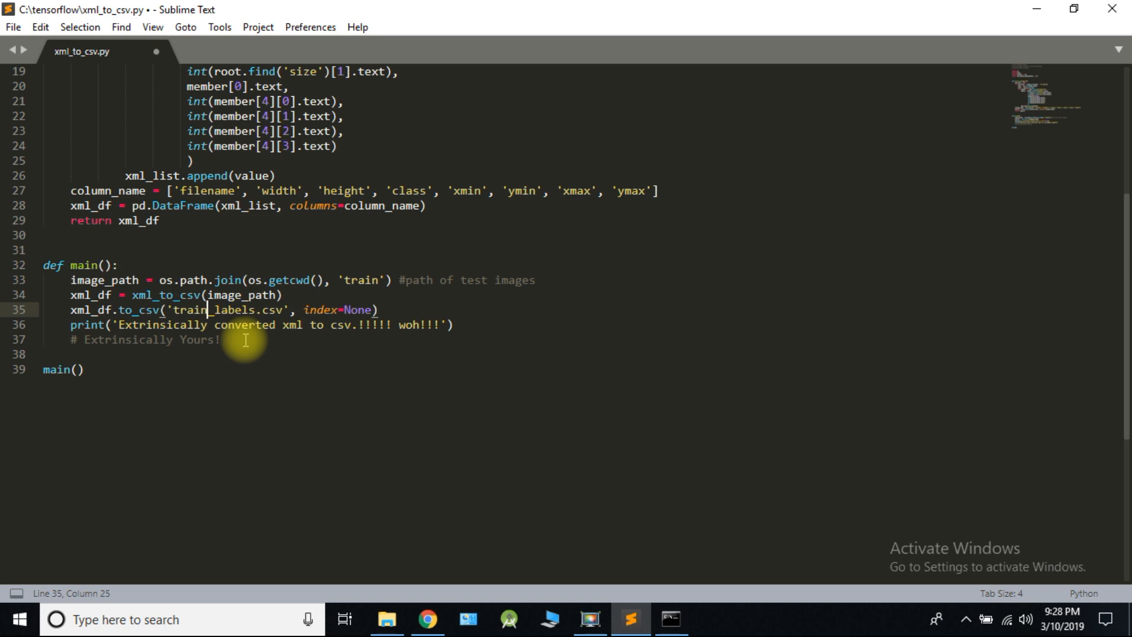
key("ctrl+s")
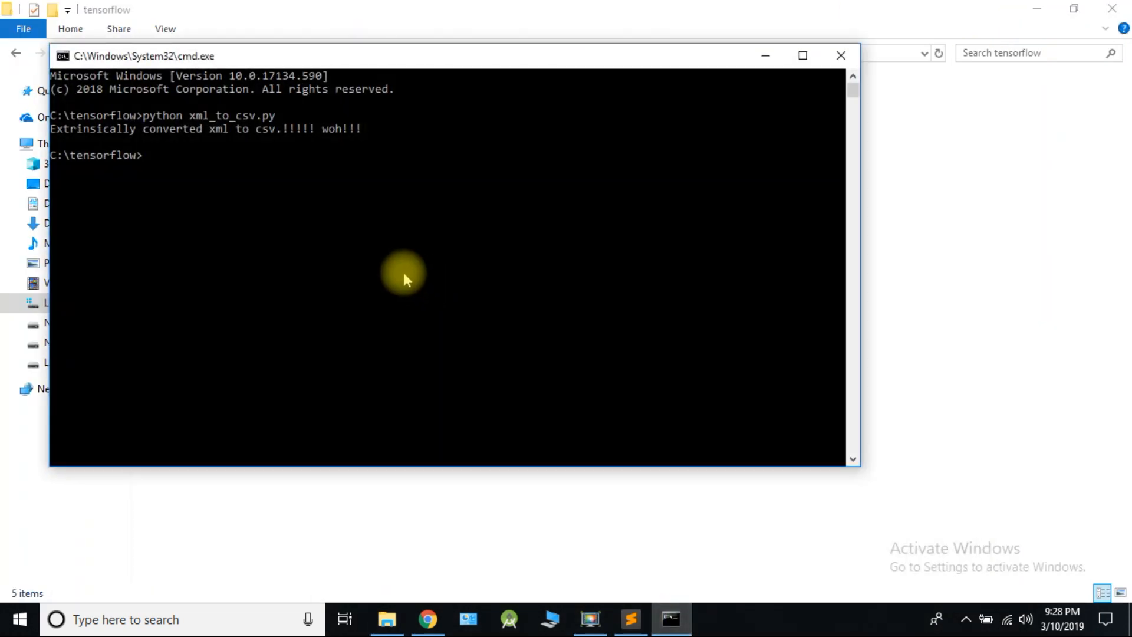
Run 'python xml_to_csv.py' again so train_labels.csv appears in C:\tensorflow.
type("pyth")
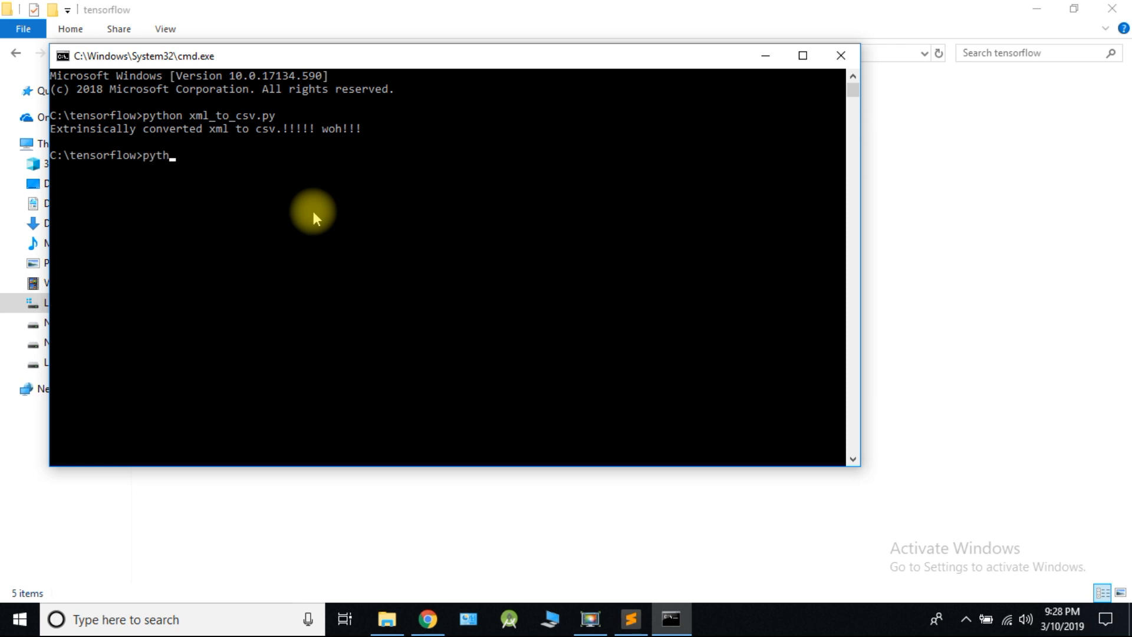
type("on")
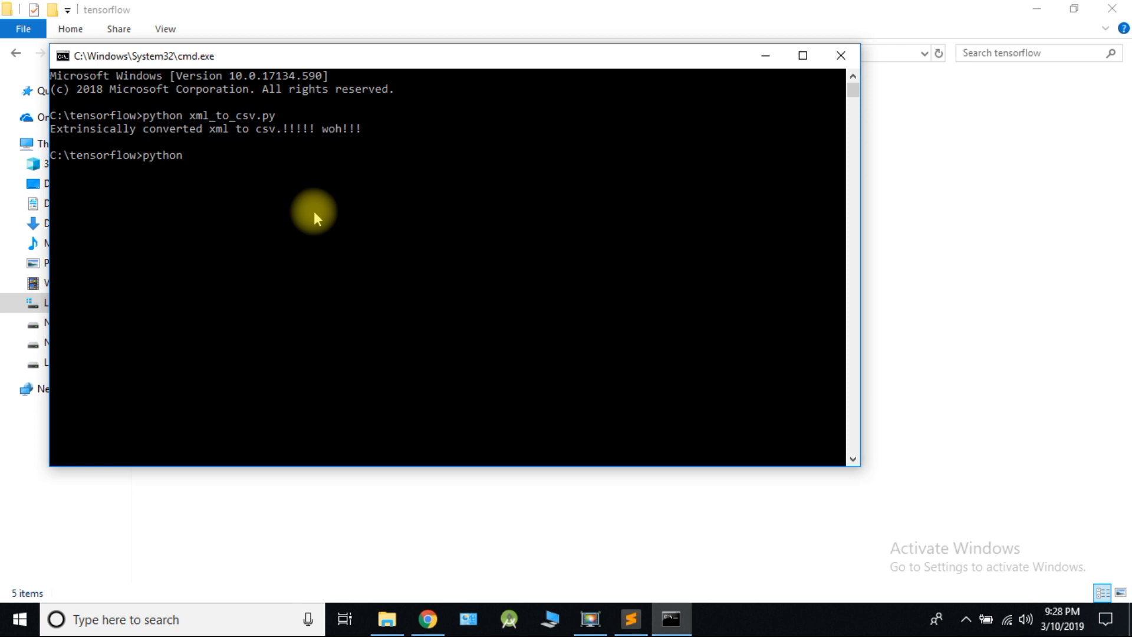
type("xml_to")
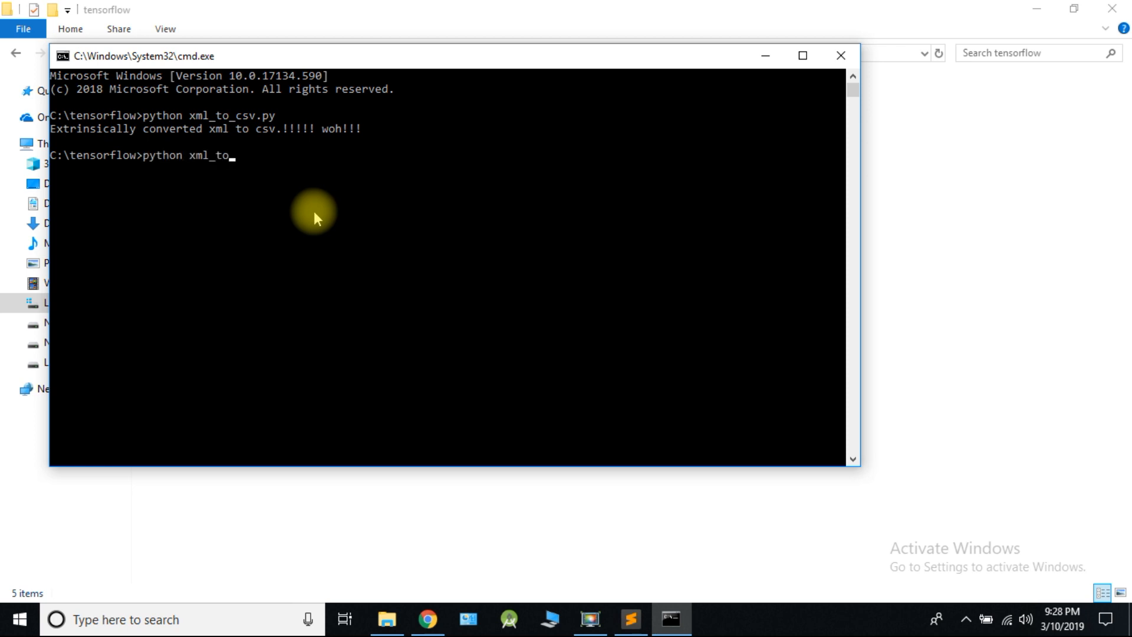
type("c")
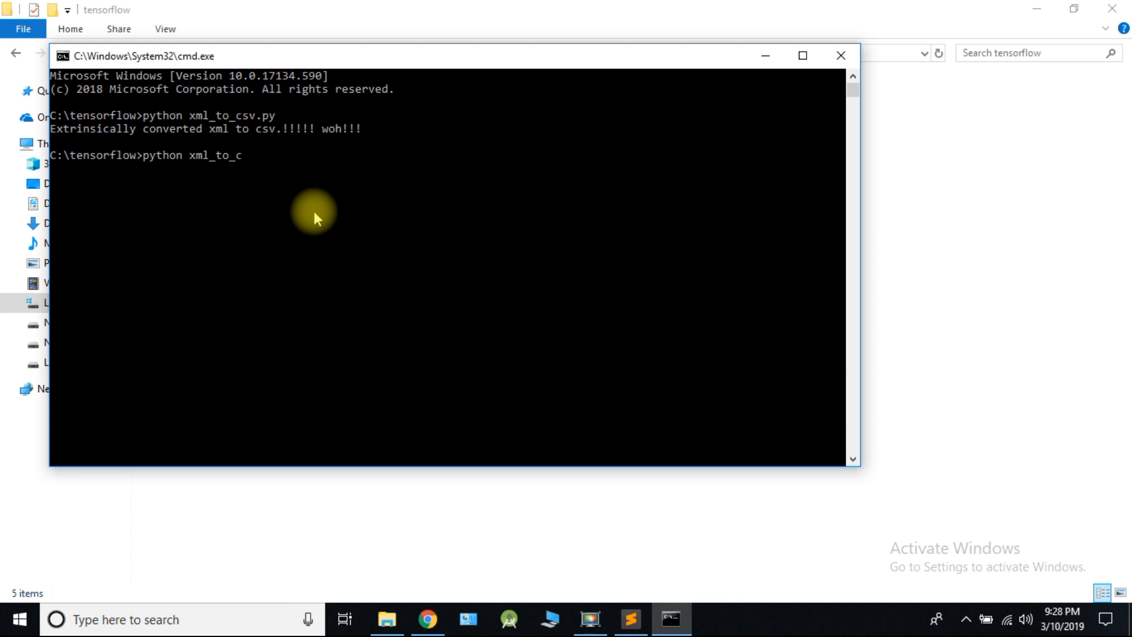
type("sv.py")
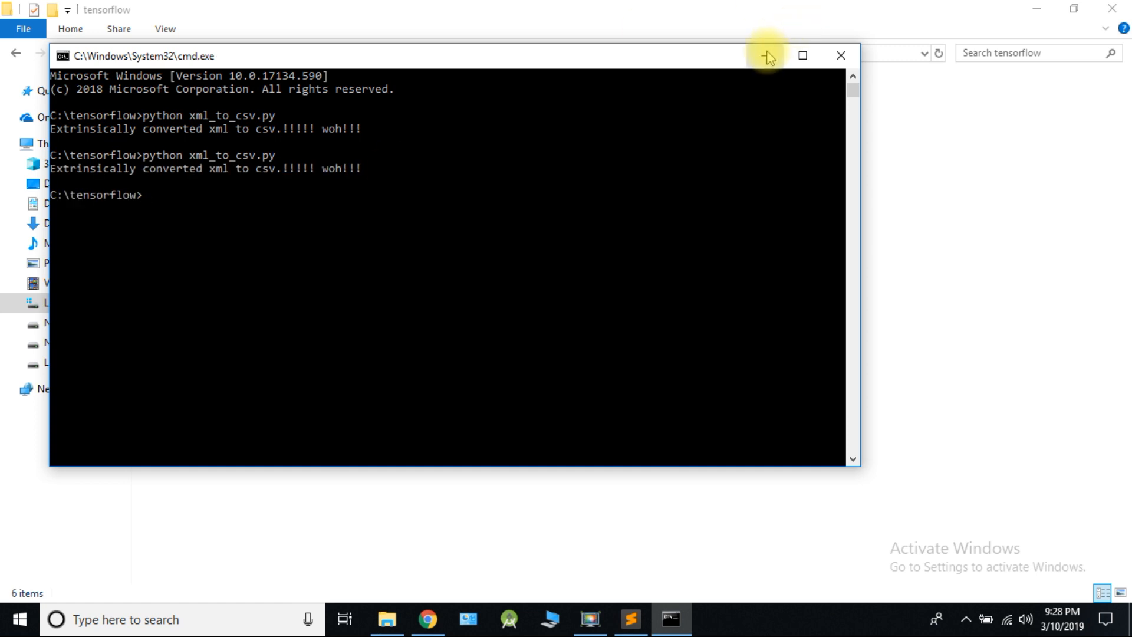
left_click(766, 56)
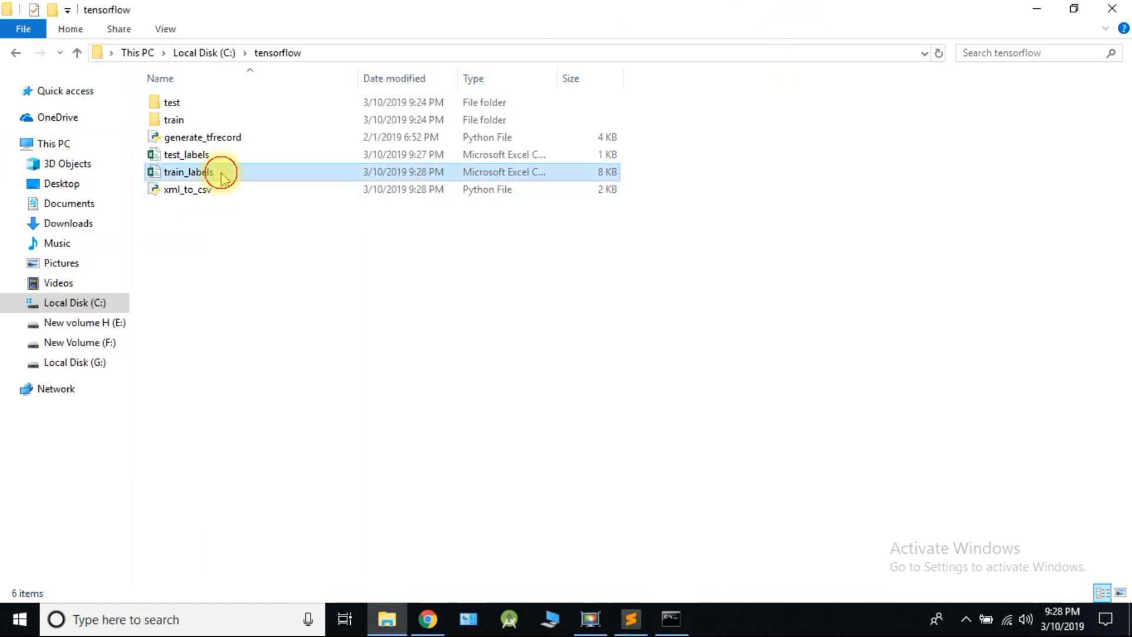
View the train_labels.csv shinchan rows in Excel, then pick out generate_tfrecord.py.
double_click(188, 172)
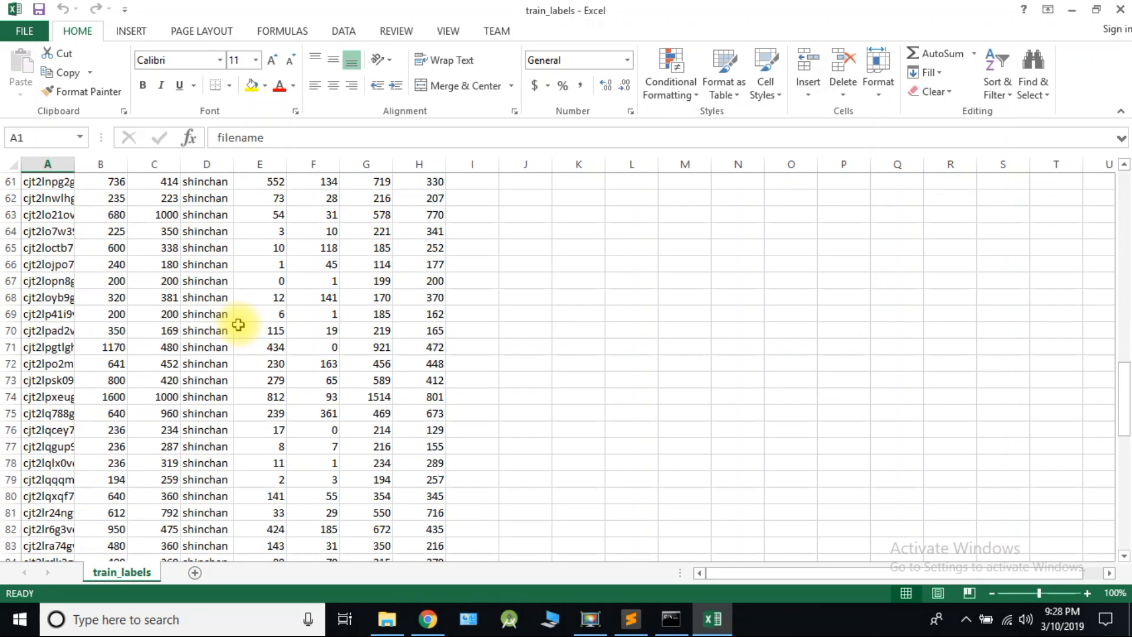
scroll("down", 3)
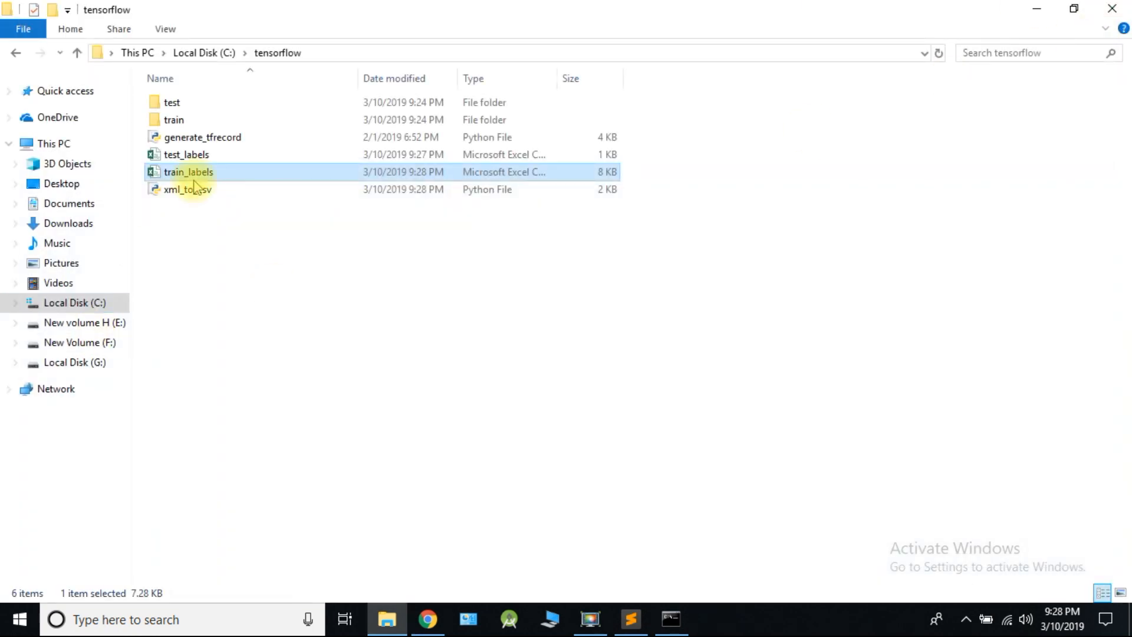
left_click(203, 136)
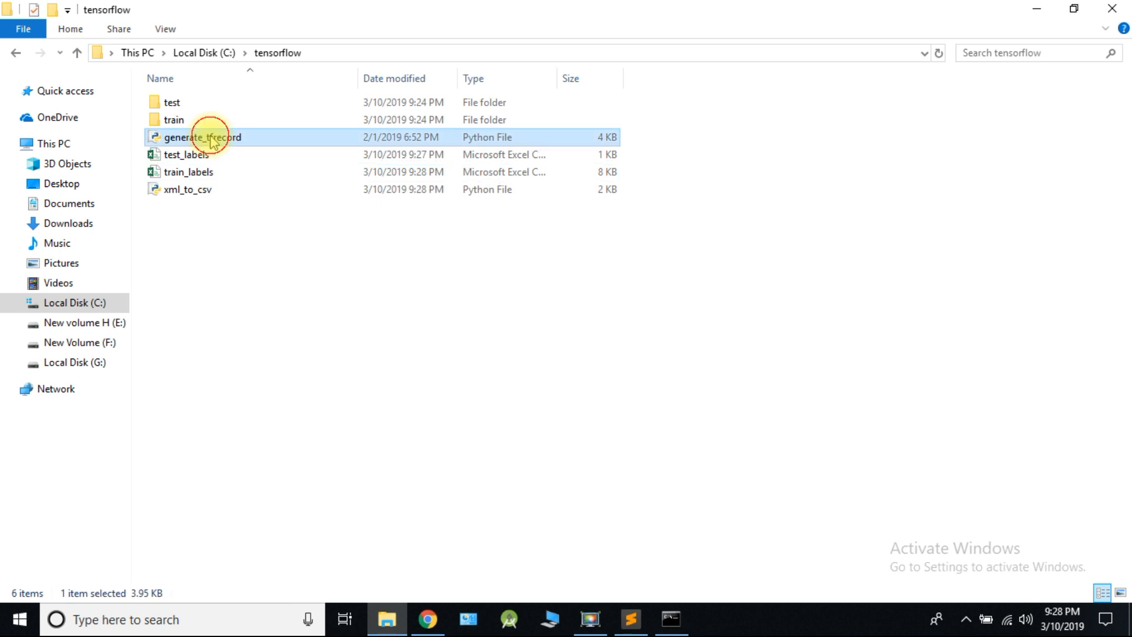
mouse_move(245, 302)
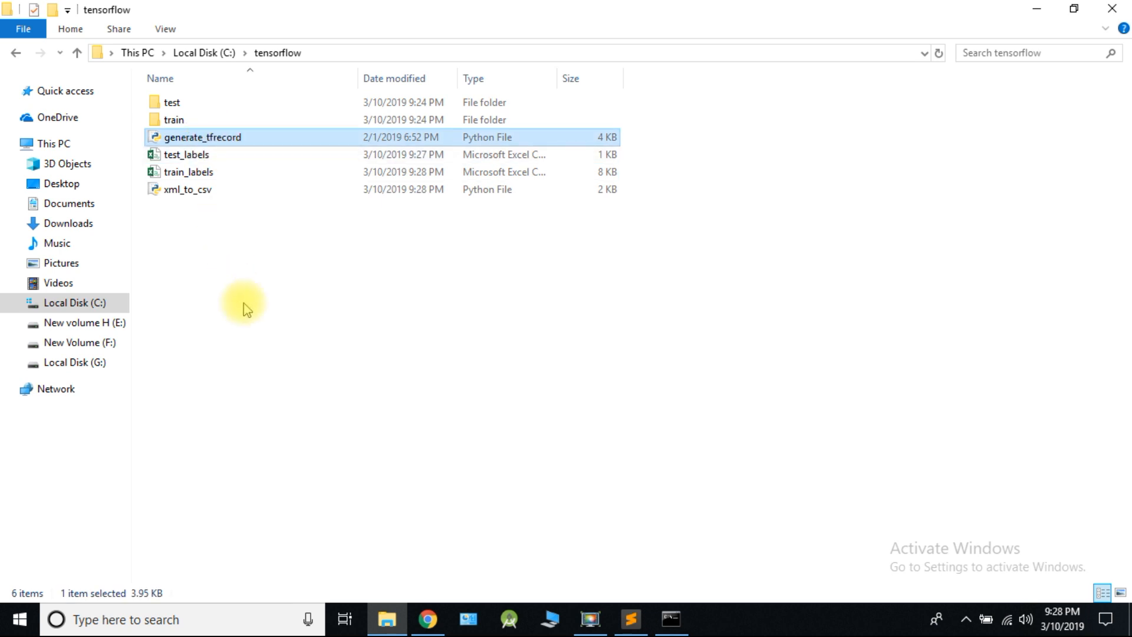